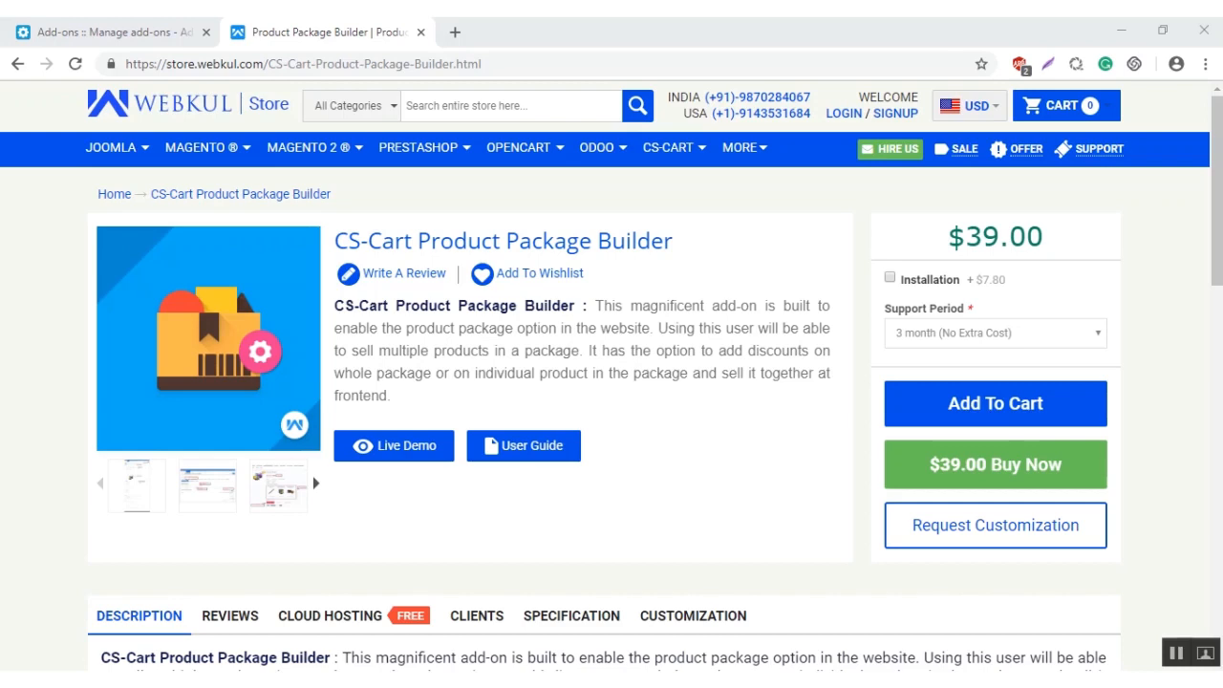
{"action": "mouse_move", "coordinate": [366, 386]}
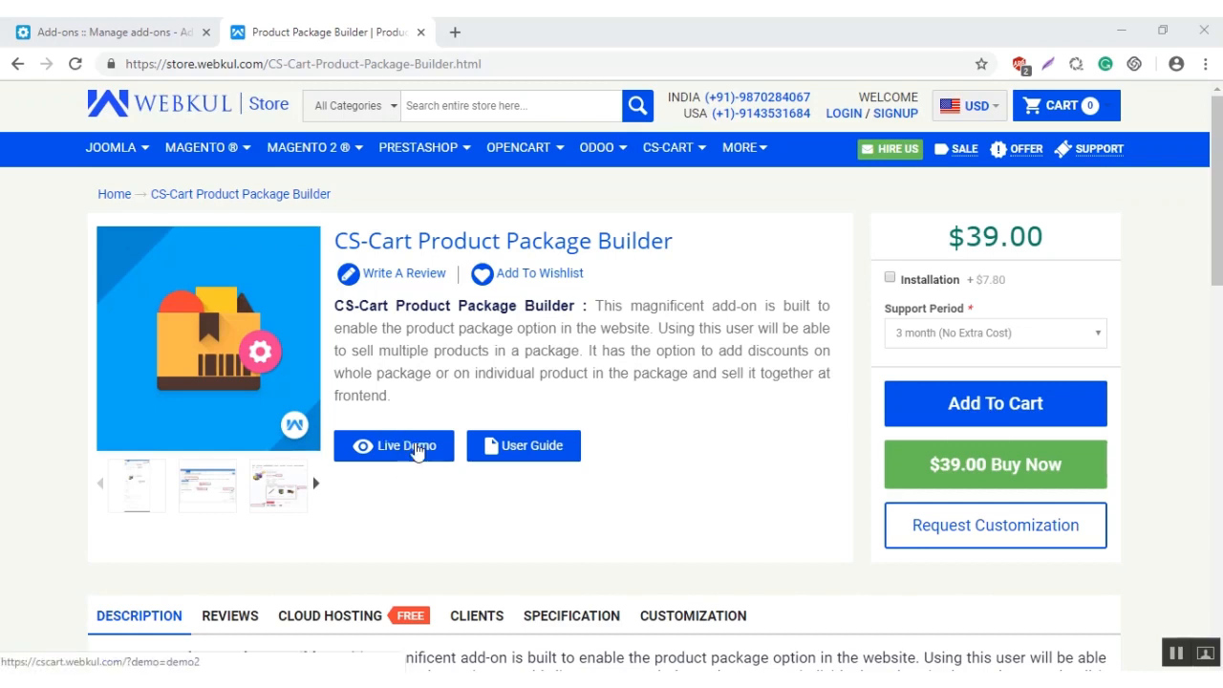
{"action": "mouse_move", "coordinate": [524, 445]}
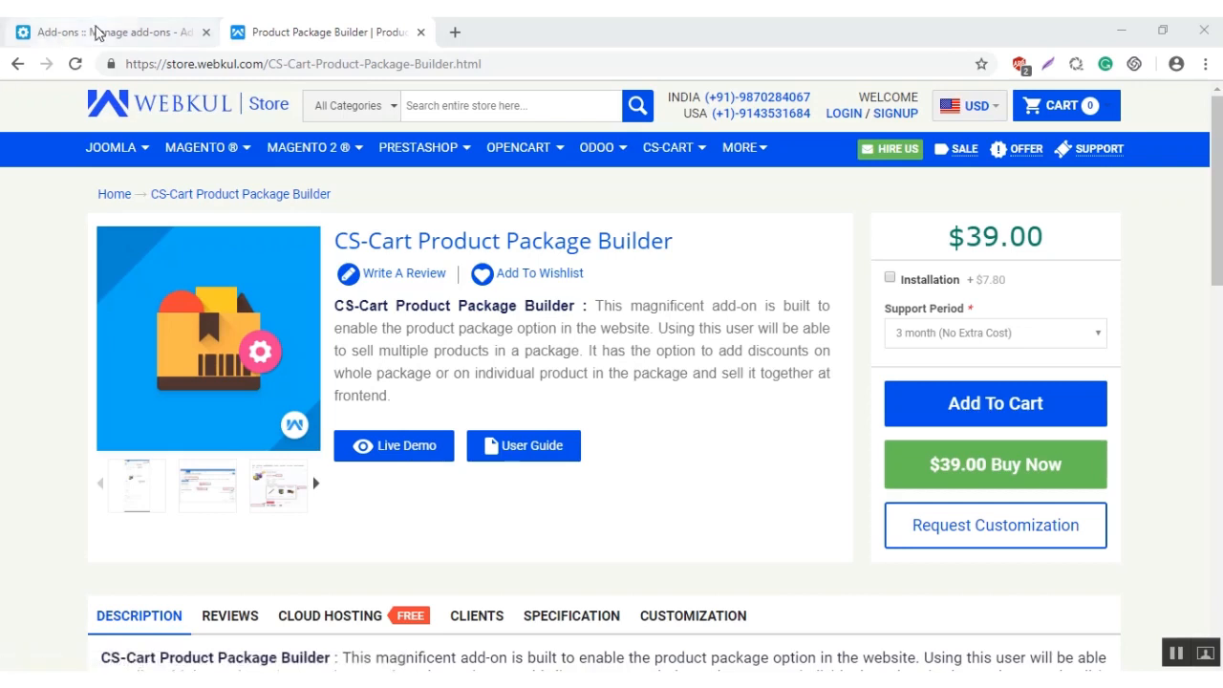
Step: From the admin tab, go to Manage add-ons and start uploading a new add-on
{"action": "left_click", "coordinate": [105, 31]}
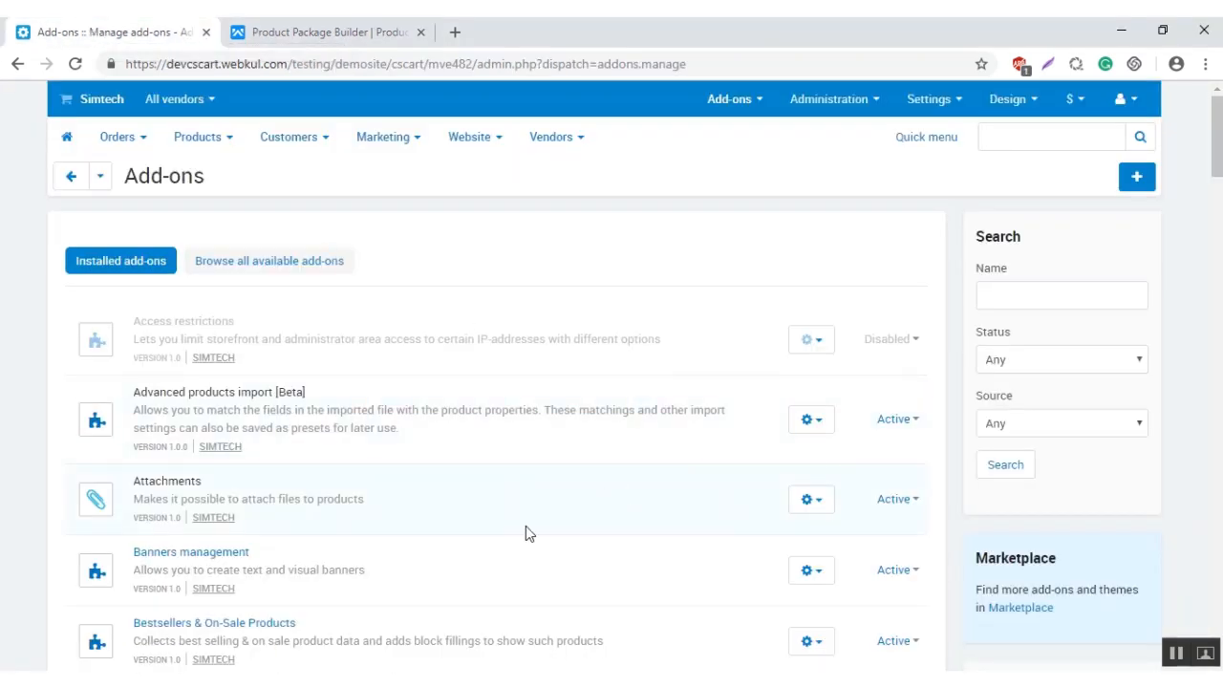
{"action": "mouse_move", "coordinate": [489, 306]}
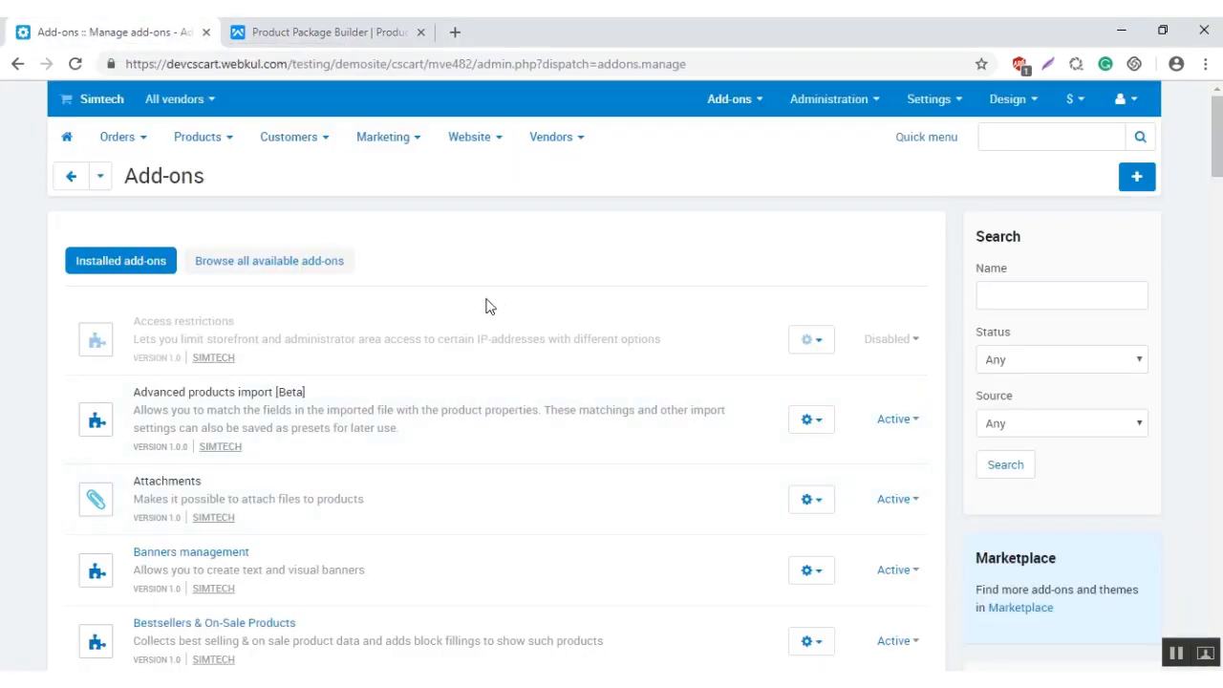
{"action": "mouse_move", "coordinate": [855, 59]}
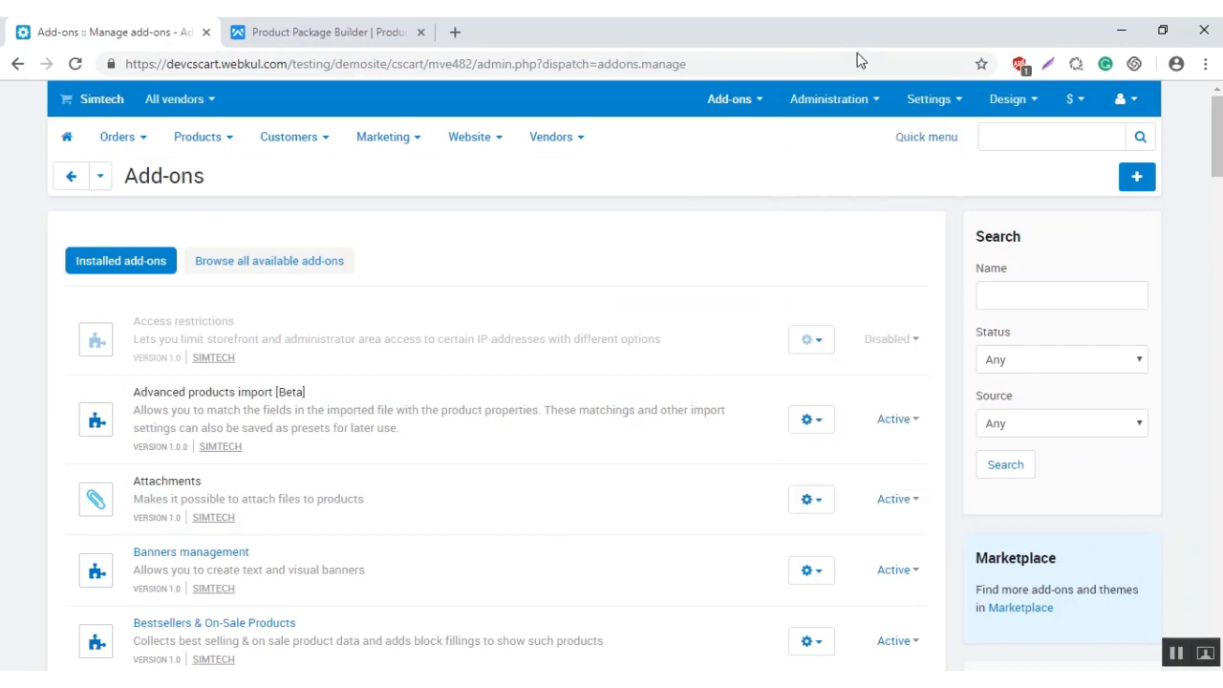
{"action": "left_click", "coordinate": [730, 99]}
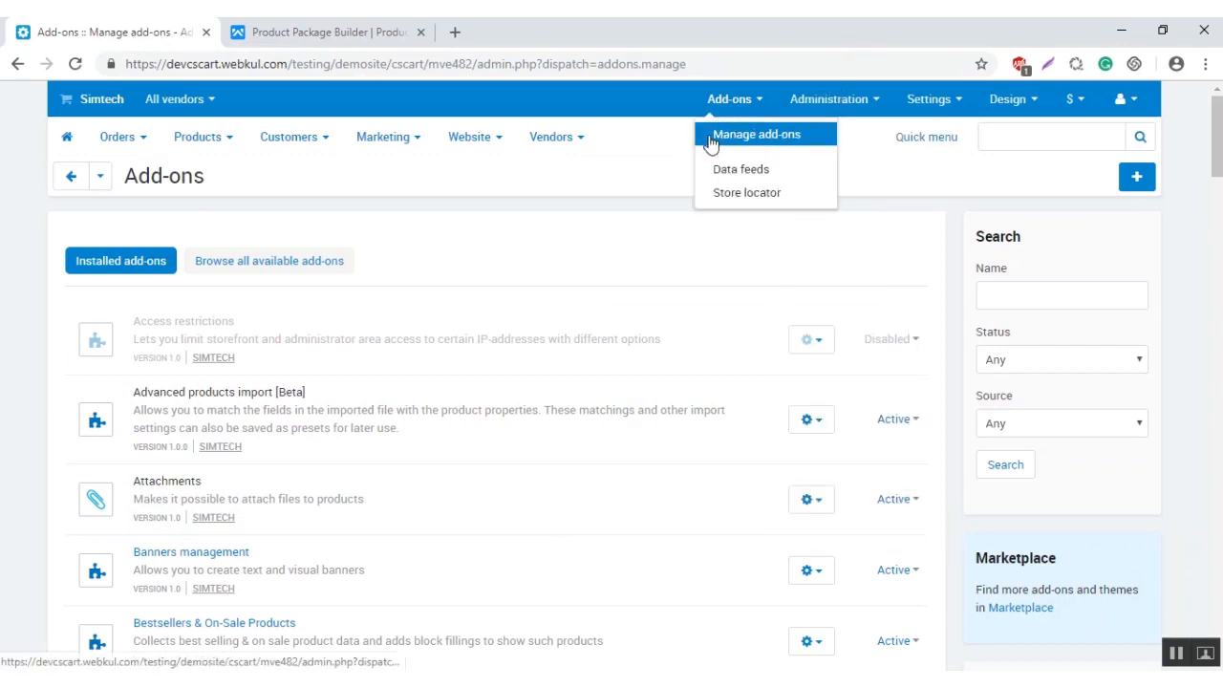
{"action": "left_click", "coordinate": [755, 134]}
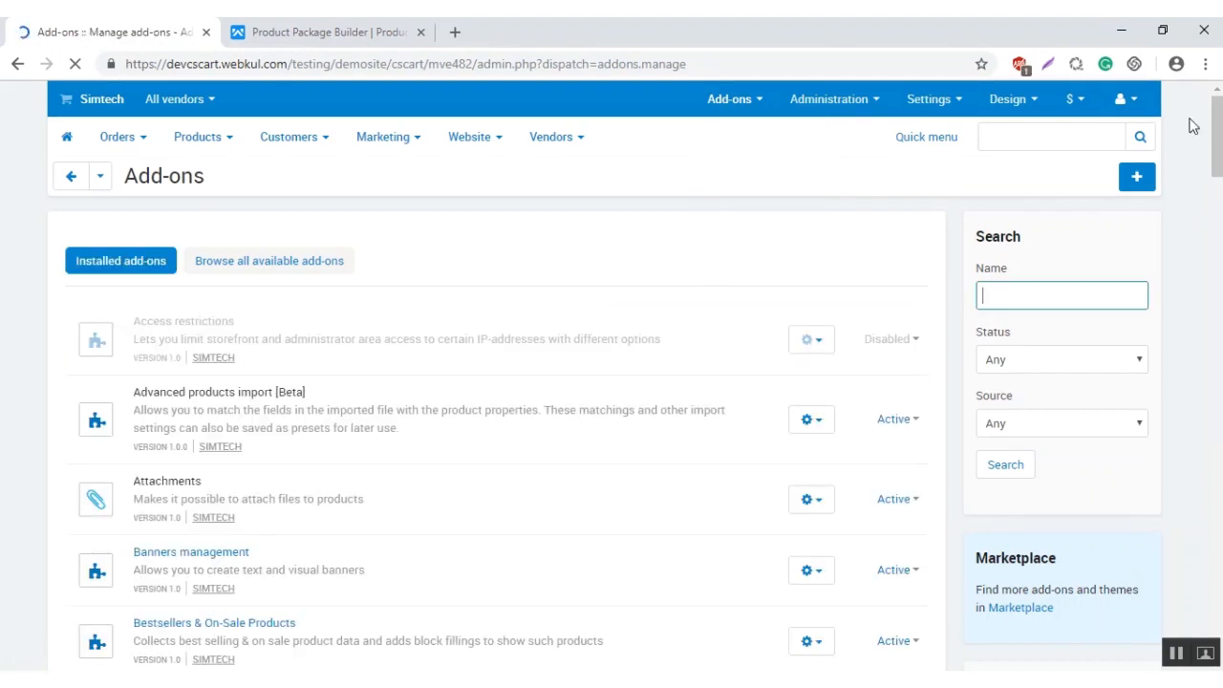
{"action": "left_click", "coordinate": [1134, 175]}
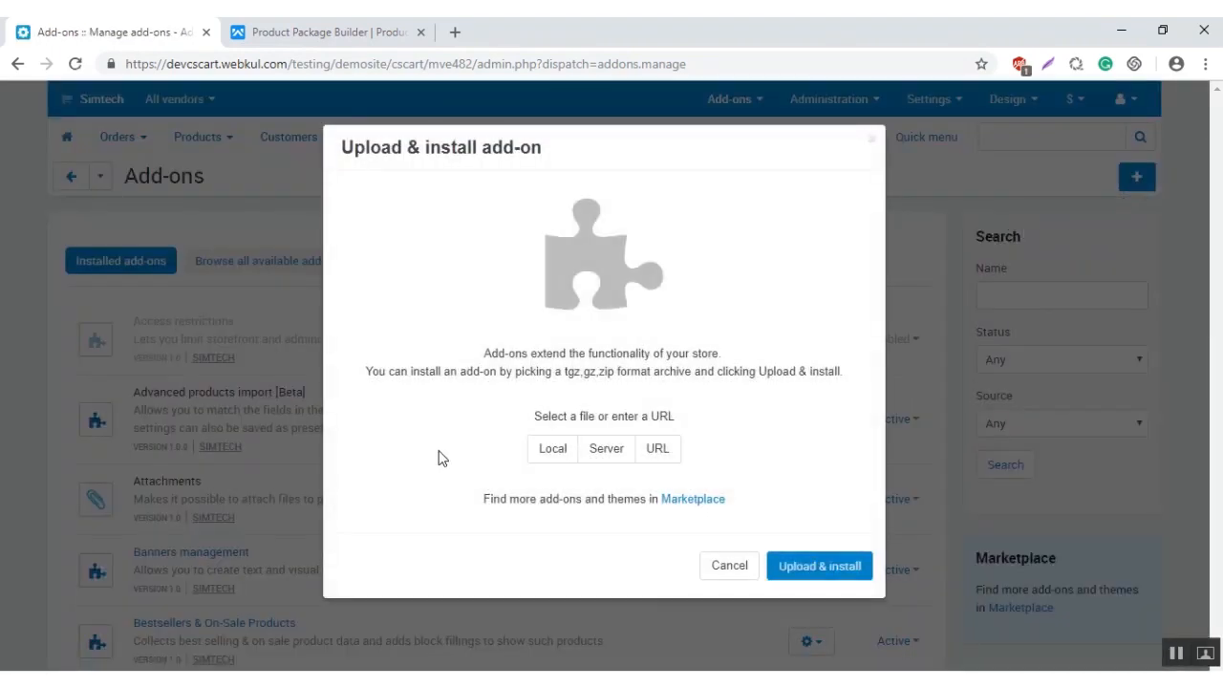
Step: Pick the product package builder zip from local Downloads and upload & install it
{"action": "left_click", "coordinate": [550, 447]}
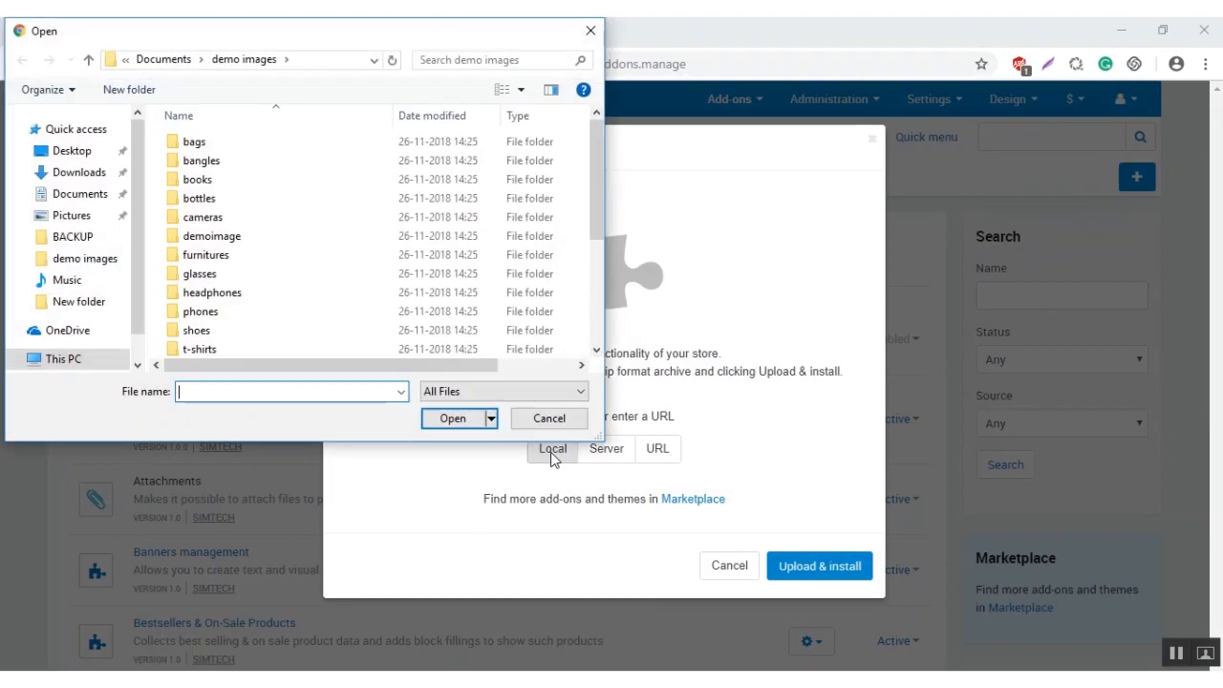
{"action": "left_click", "coordinate": [80, 172]}
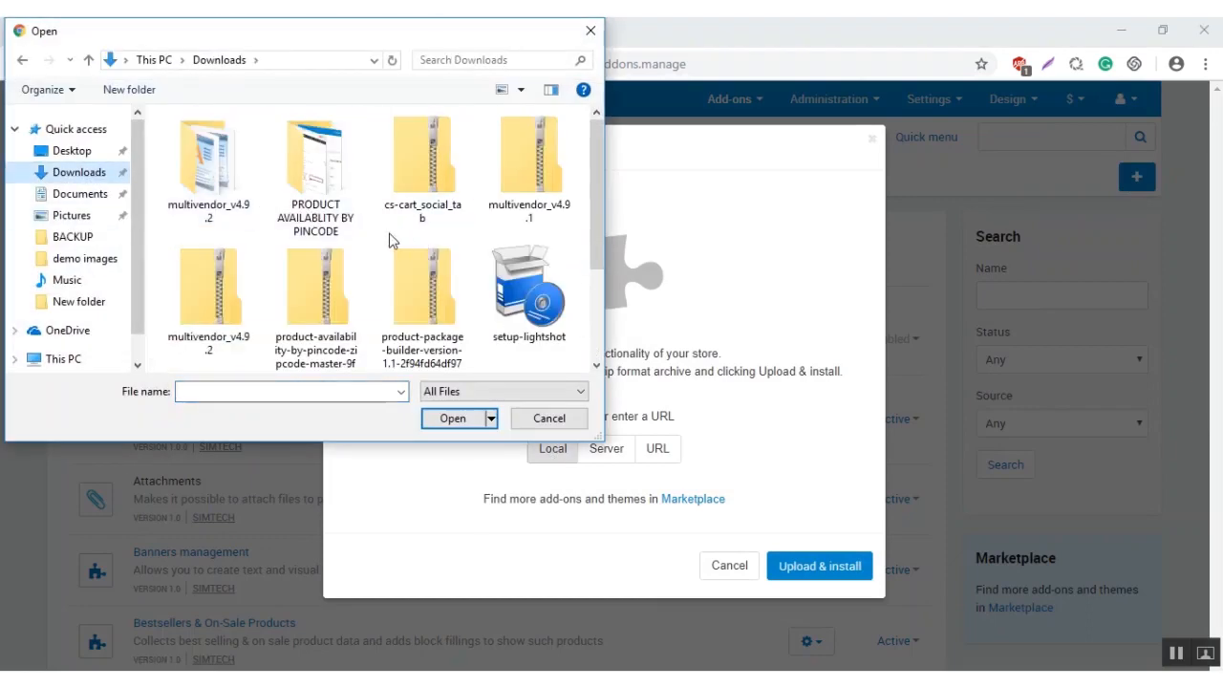
{"action": "scroll", "scroll_direction": "down", "scroll_amount": 3}
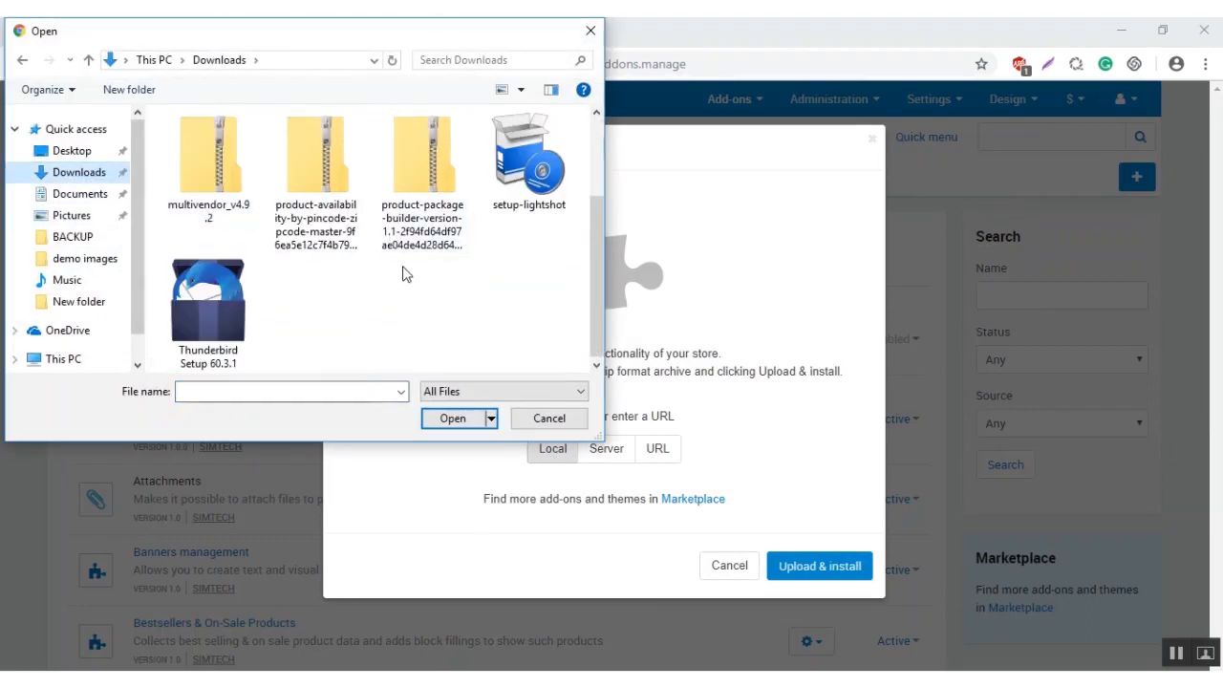
{"action": "left_click", "coordinate": [549, 416]}
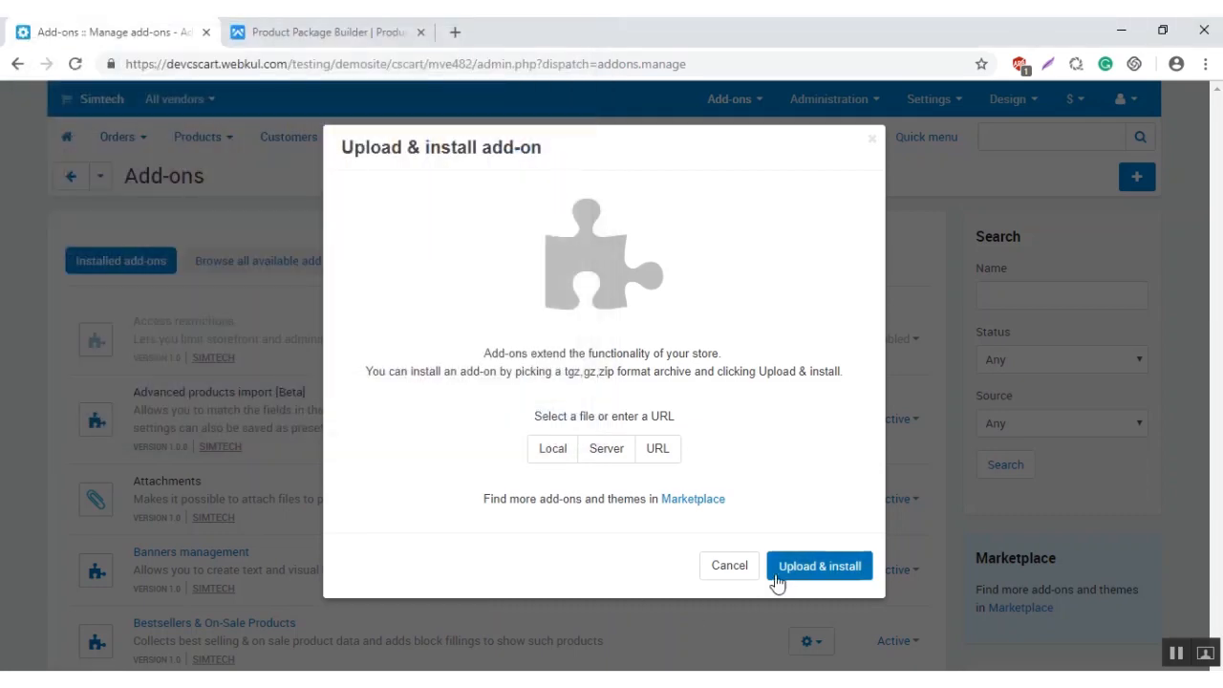
{"action": "left_click", "coordinate": [728, 565]}
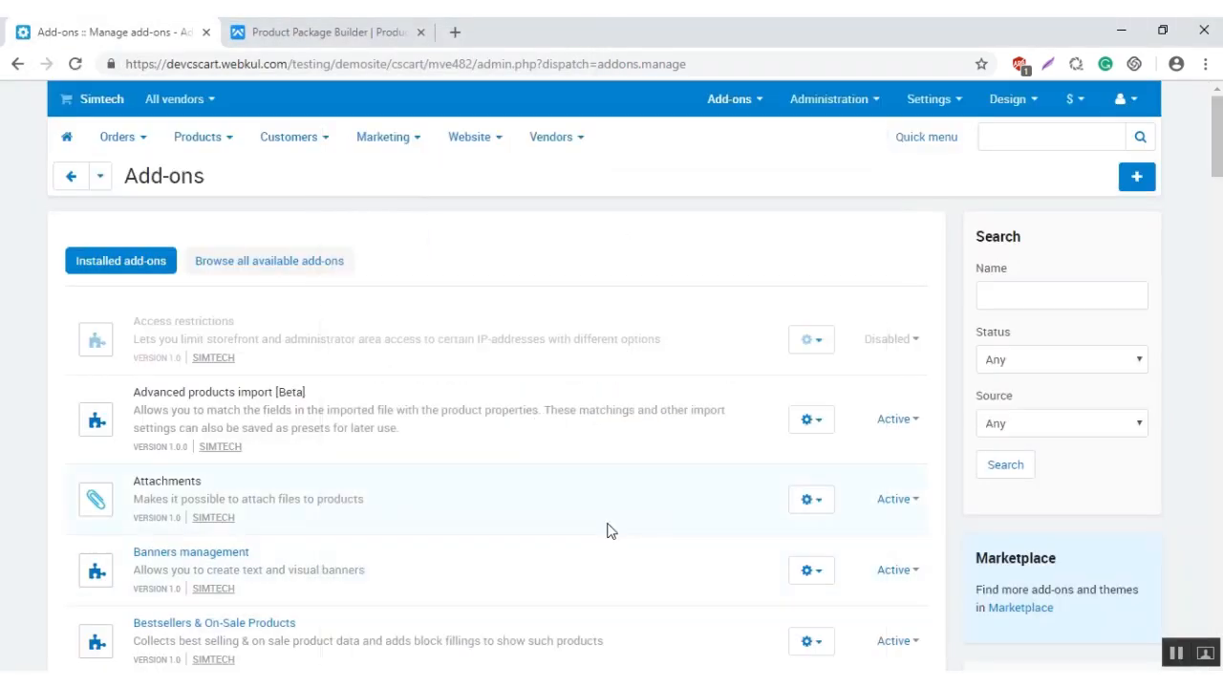
{"action": "mouse_move", "coordinate": [669, 485]}
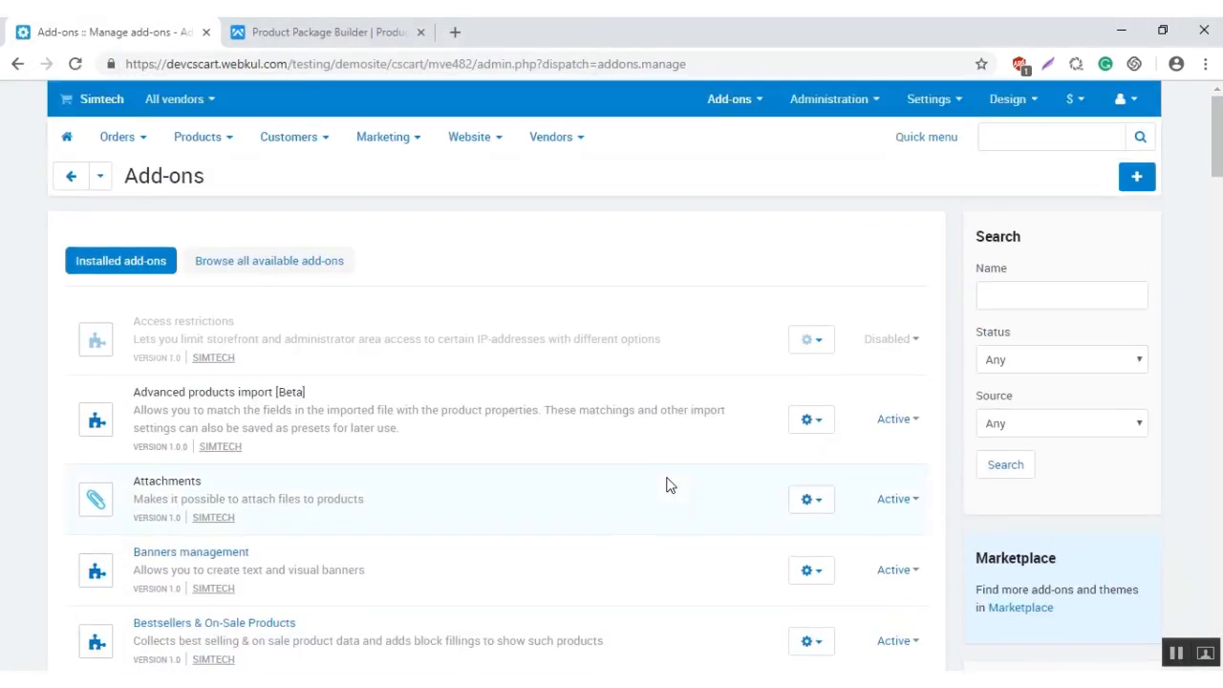
Step: Filter add-ons to Third-party and go to the Product Package Builder's settings
{"action": "scroll", "scroll_direction": "down", "scroll_amount": 3}
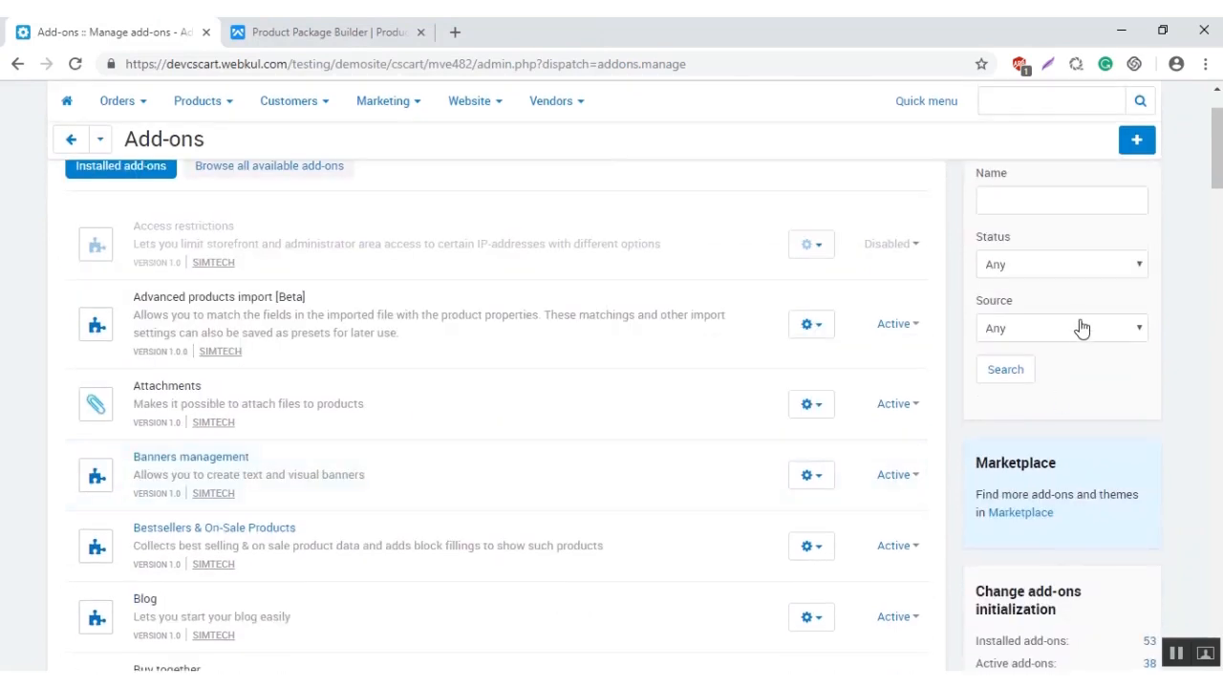
{"action": "left_click", "coordinate": [1061, 329]}
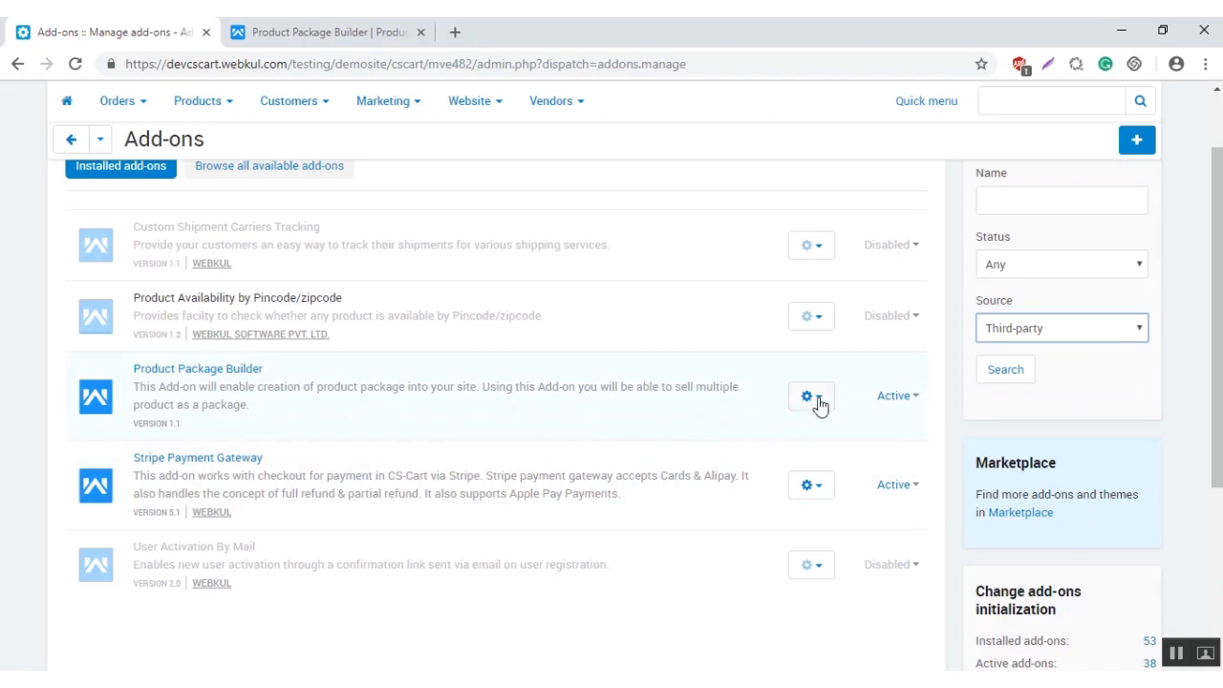
{"action": "left_click", "coordinate": [806, 396]}
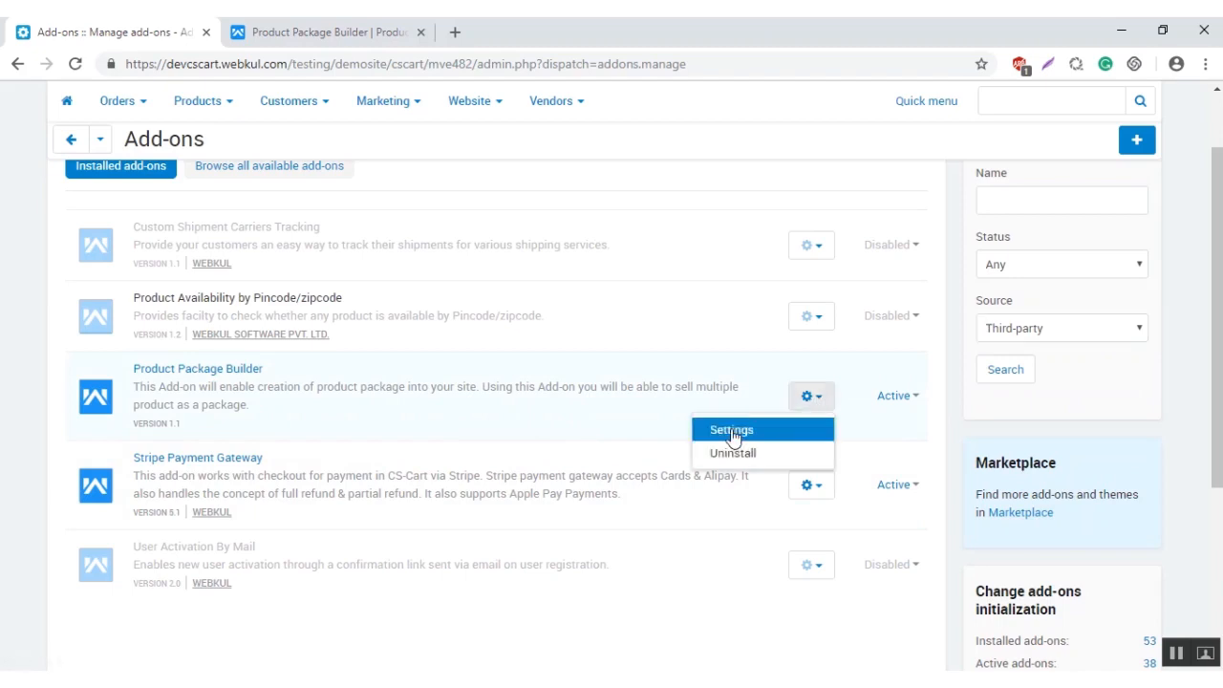
{"action": "left_click", "coordinate": [729, 428]}
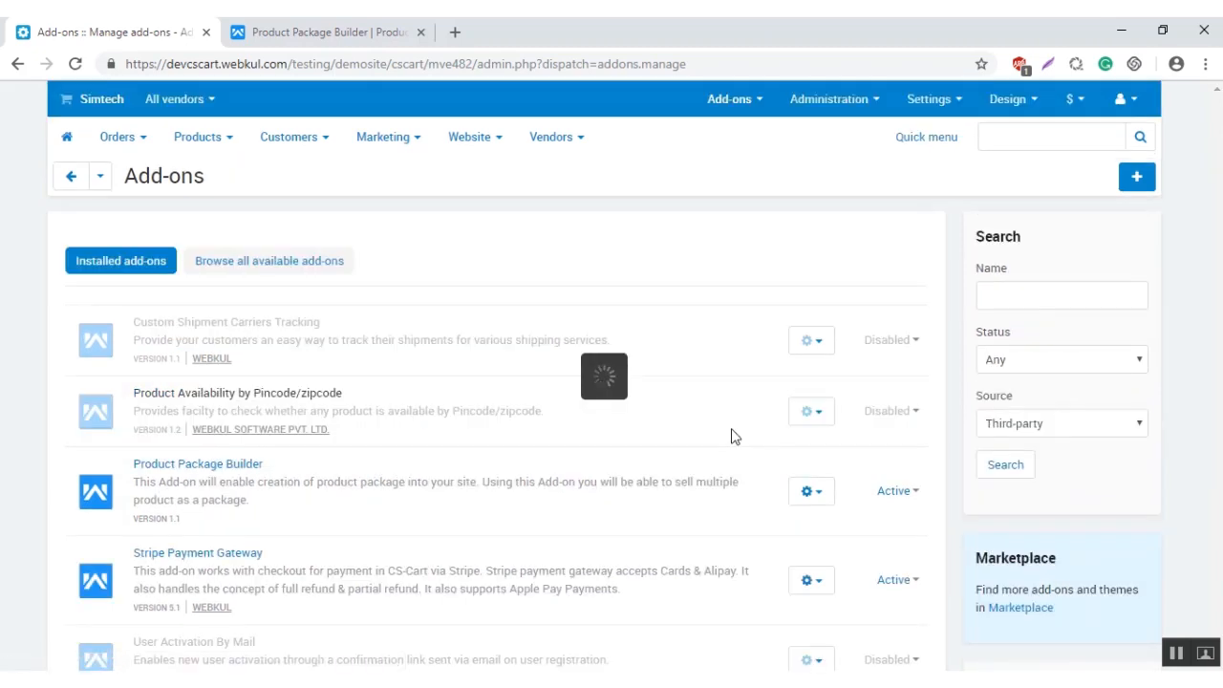
{"action": "left_click", "coordinate": [806, 489]}
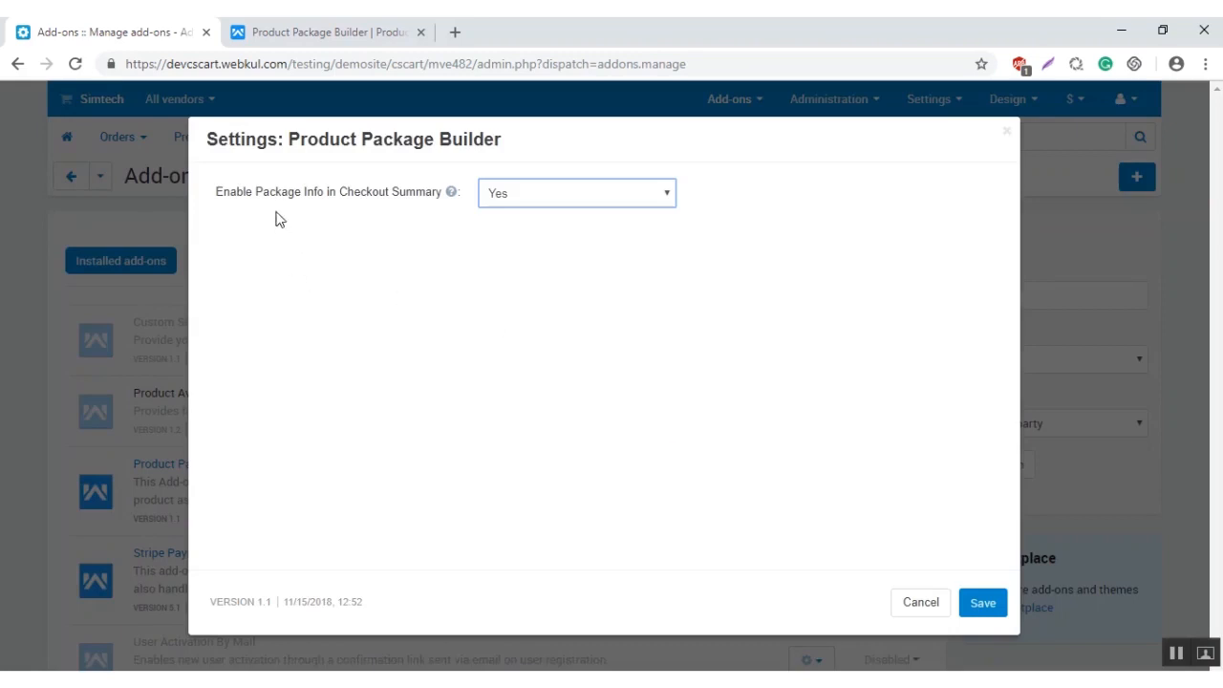
{"action": "mouse_move", "coordinate": [315, 206]}
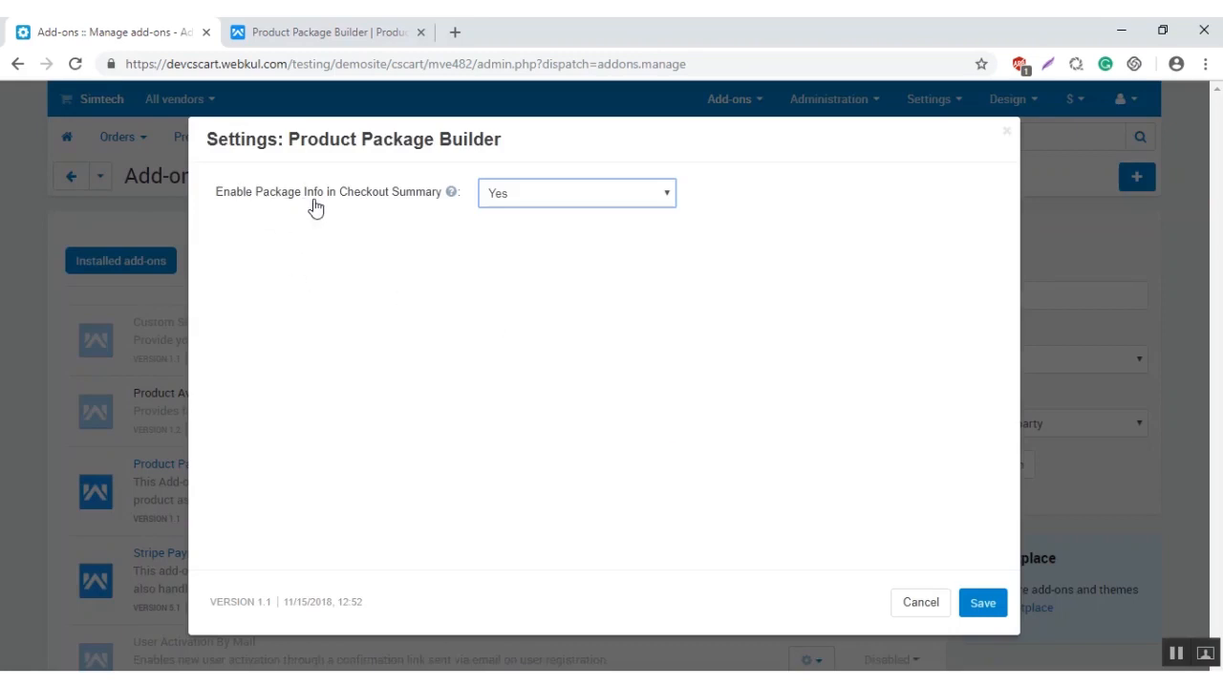
{"action": "mouse_move", "coordinate": [369, 218]}
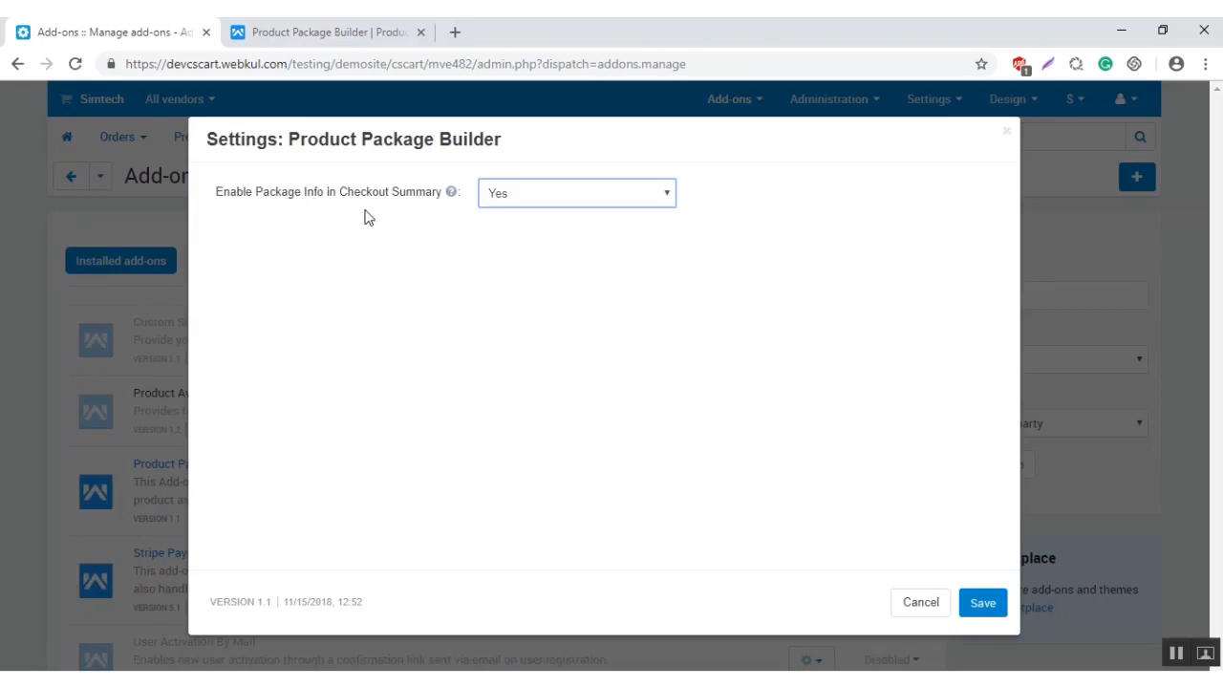
Step: Save Enable Package Info in Checkout Summary as Yes
{"action": "left_click", "coordinate": [577, 192]}
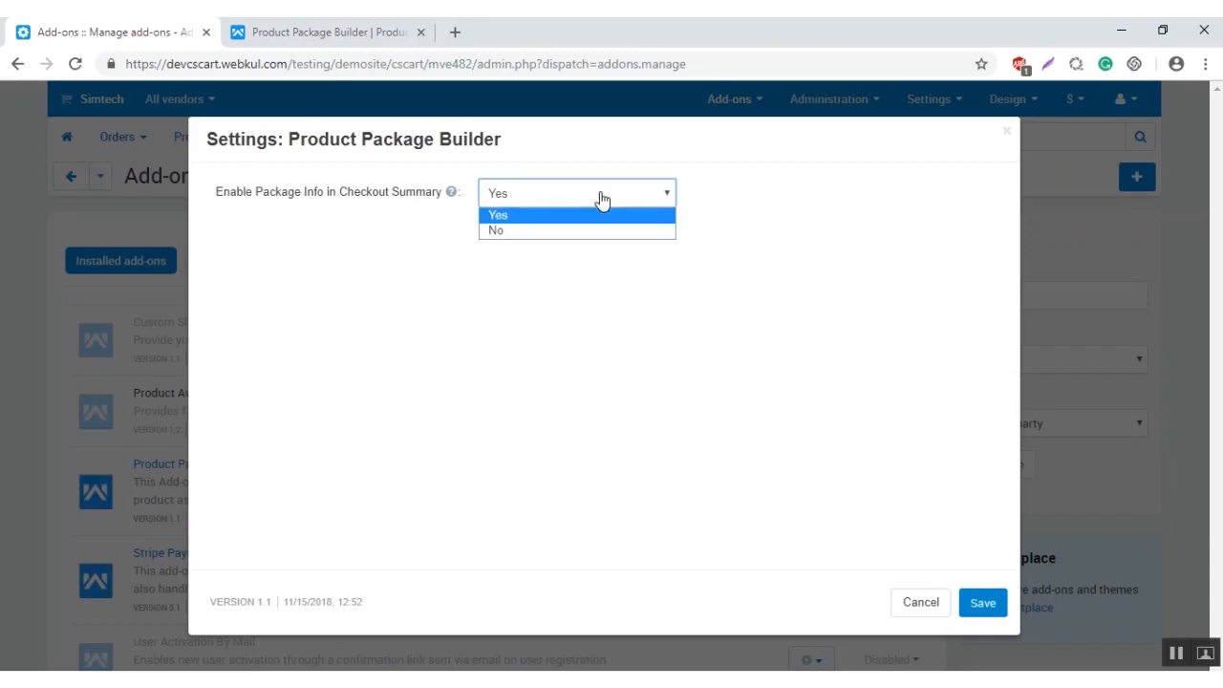
{"action": "left_click", "coordinate": [982, 602]}
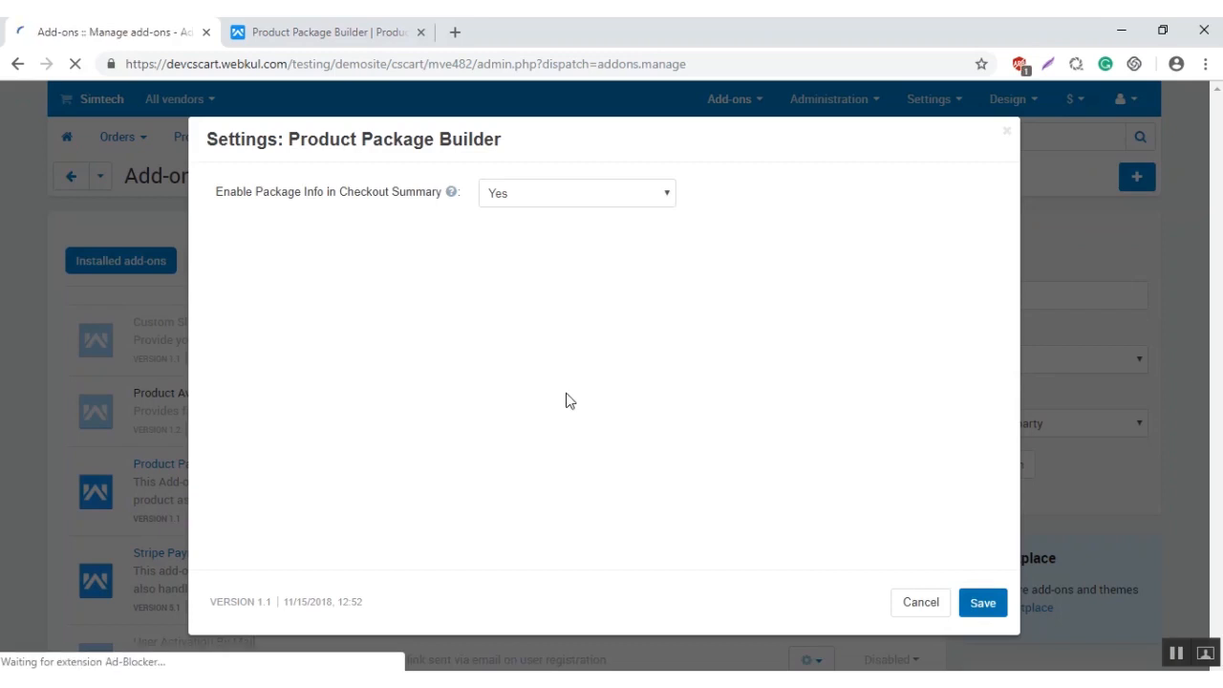
{"action": "left_click", "coordinate": [982, 602]}
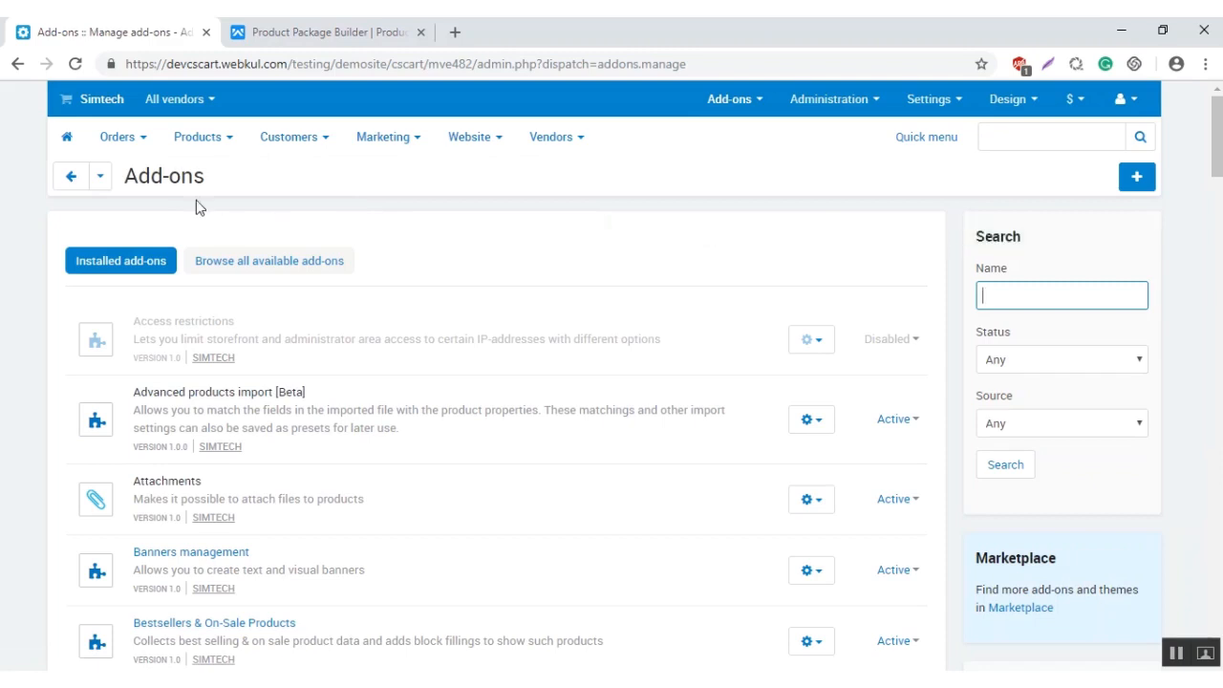
Step: Go to Products > Product Package Builder and start adding a new package
{"action": "left_click", "coordinate": [199, 138]}
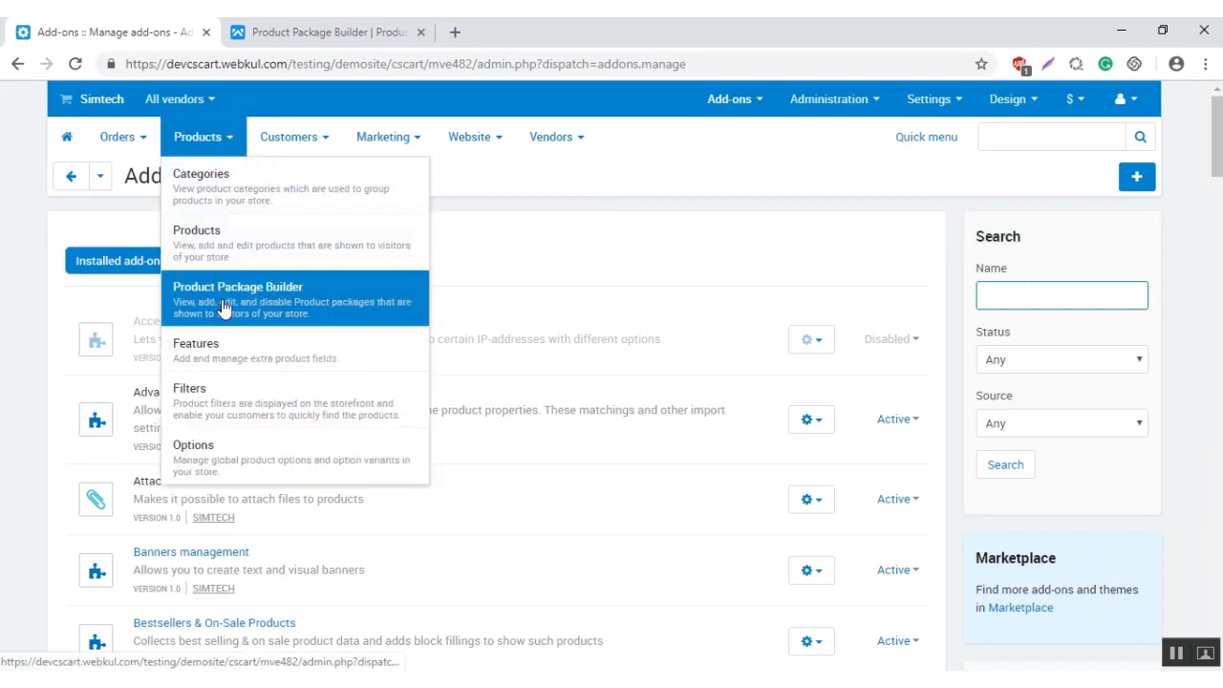
{"action": "left_click", "coordinate": [237, 298]}
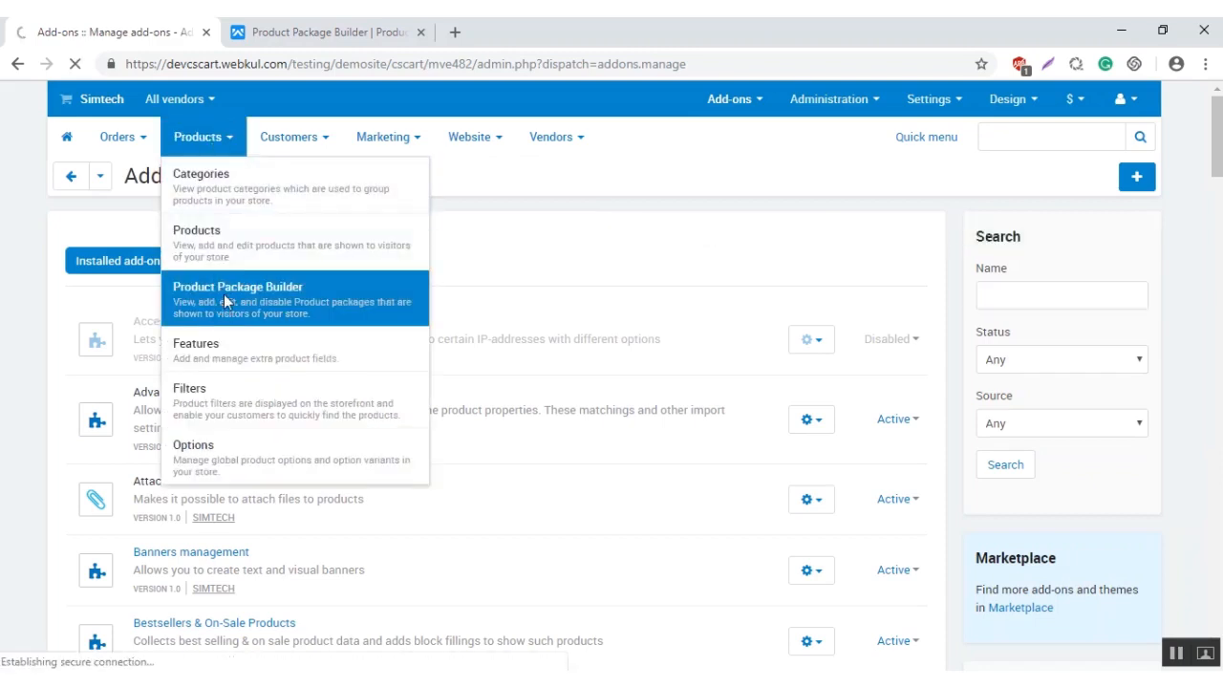
{"action": "left_click", "coordinate": [237, 287]}
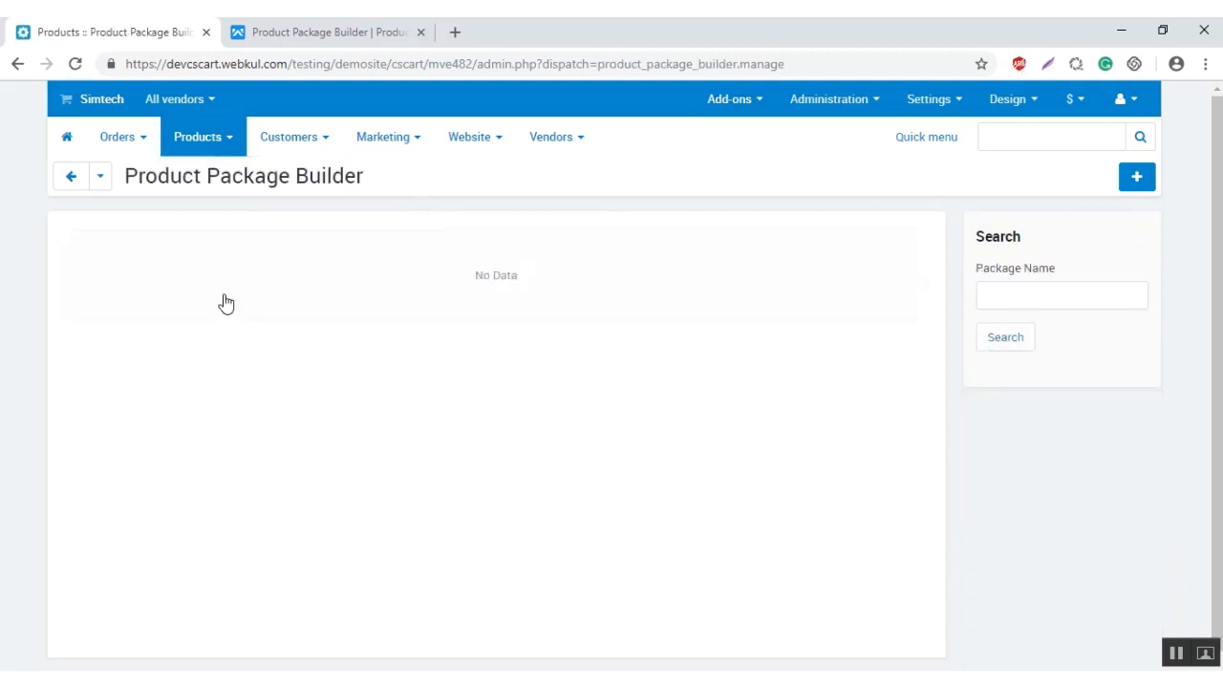
{"action": "mouse_move", "coordinate": [687, 351]}
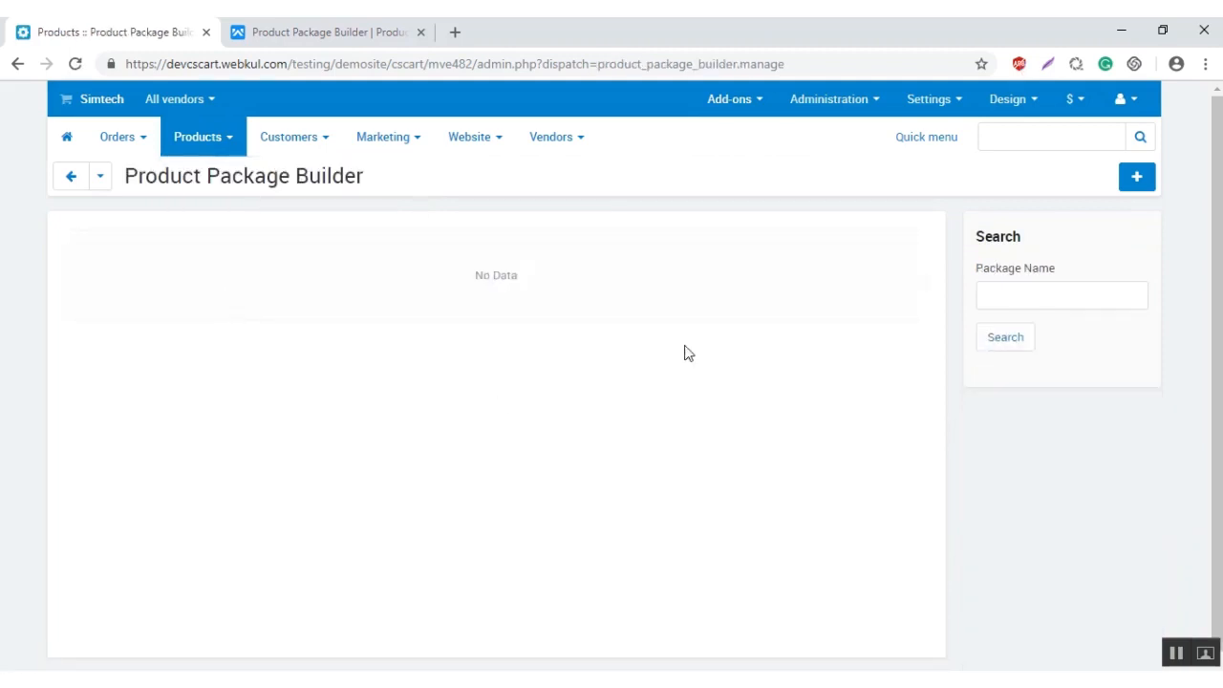
{"action": "left_click", "coordinate": [1134, 176]}
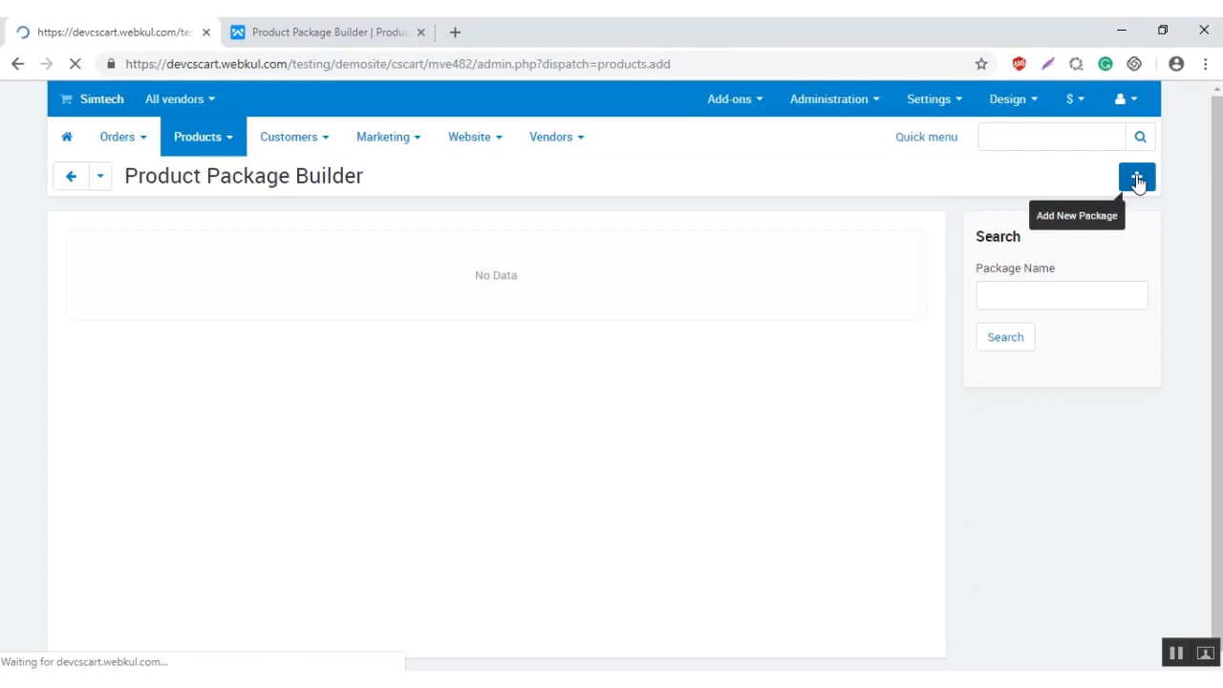
Step: Name the new product 'Electronic Package' and bring up the category chooser
{"action": "left_click", "coordinate": [1135, 176]}
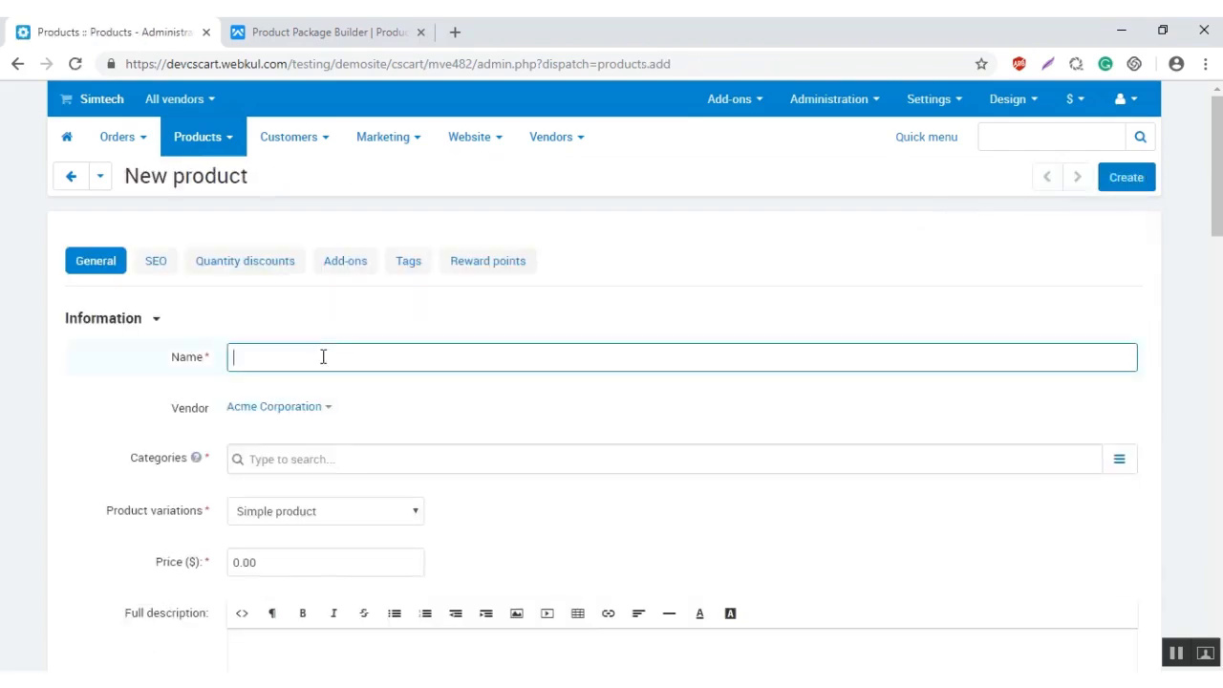
{"action": "type", "text": "E"}
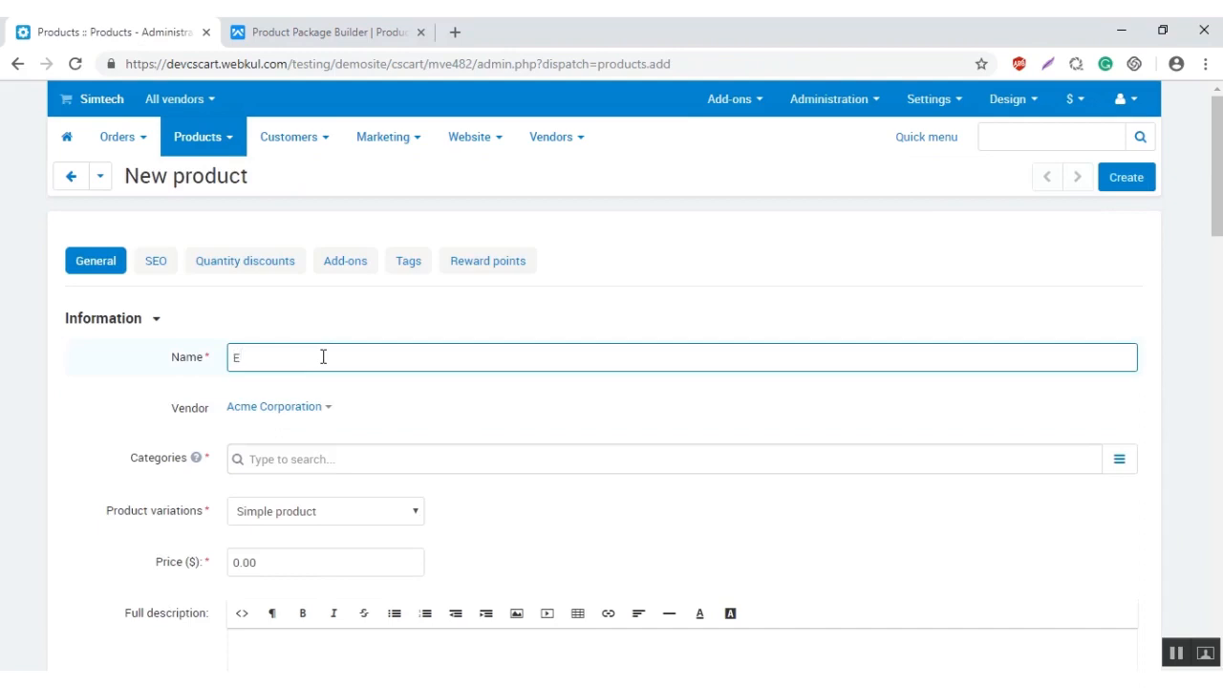
{"action": "type", "text": "lectroni"}
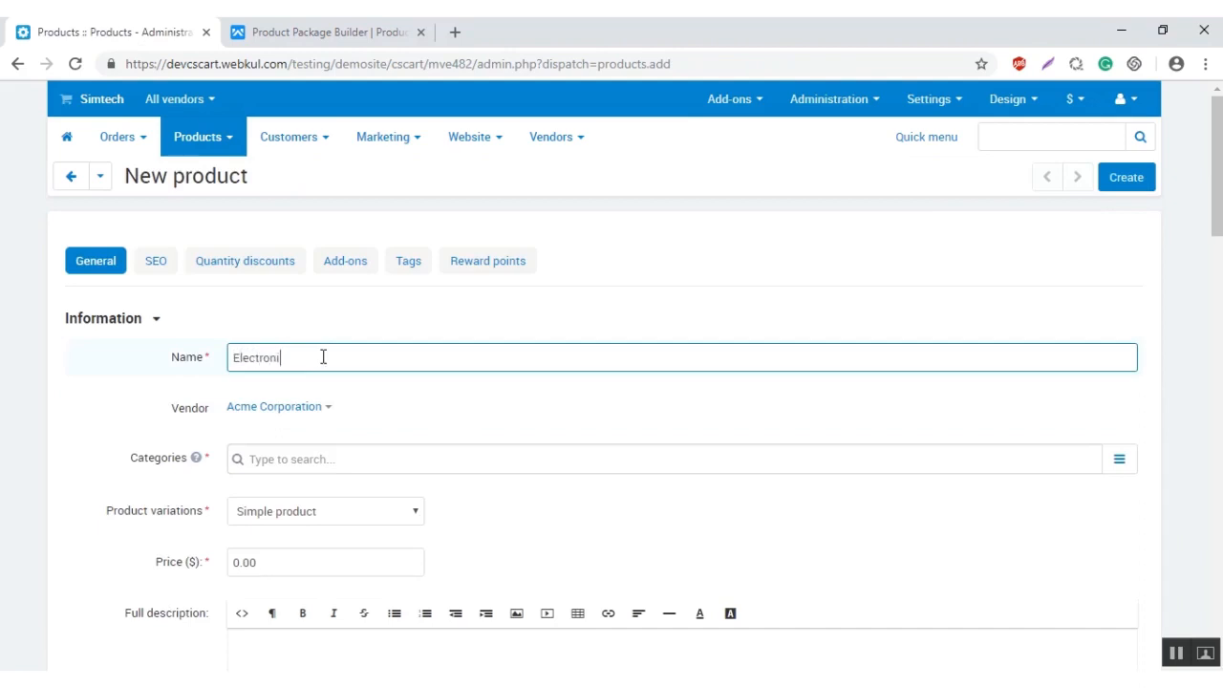
{"action": "type", "text": "c Pack"}
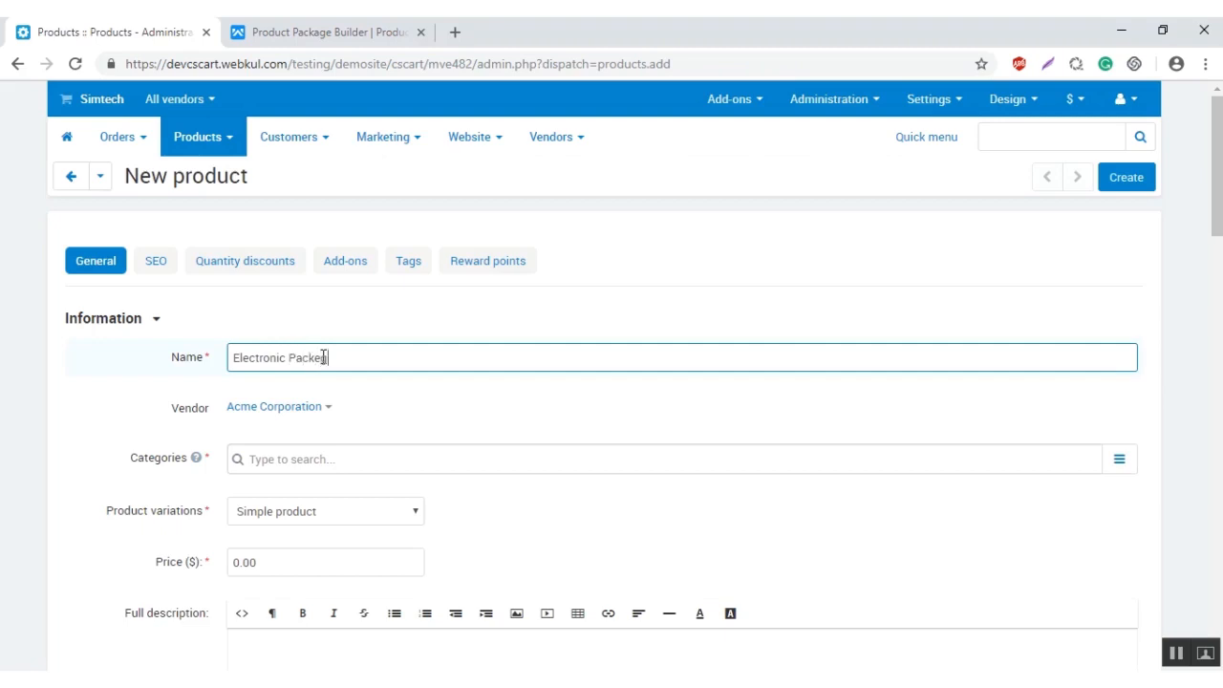
{"action": "type", "text": "e"}
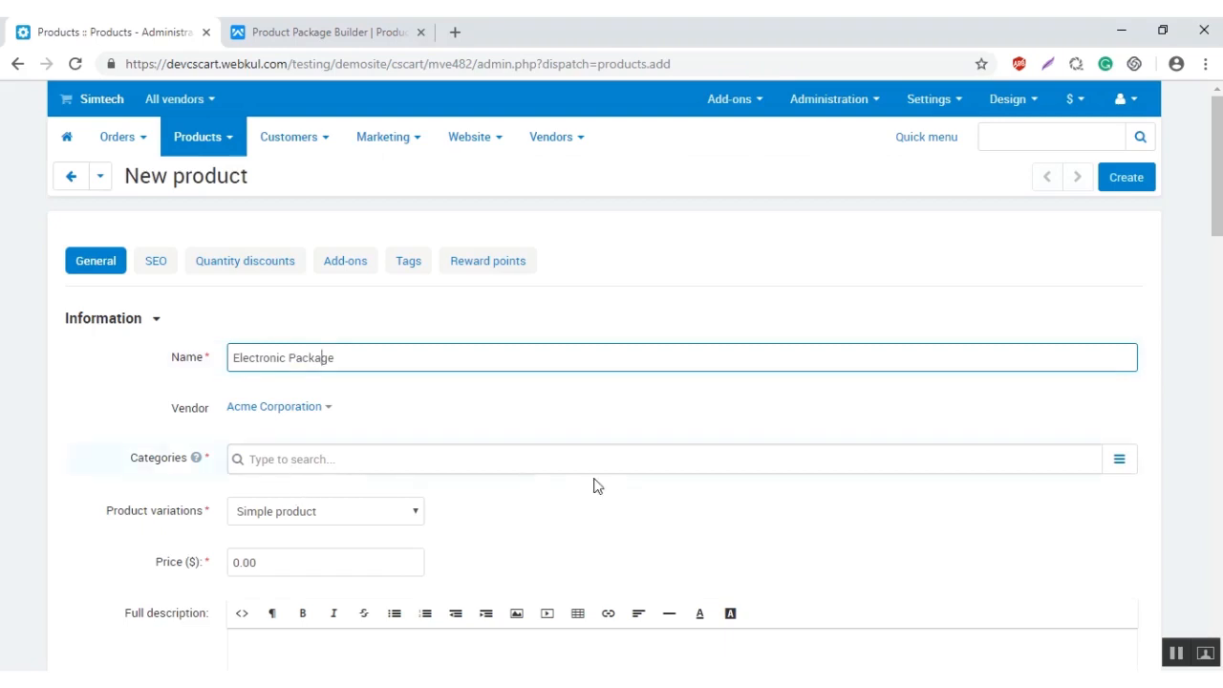
{"action": "left_click", "coordinate": [1120, 458]}
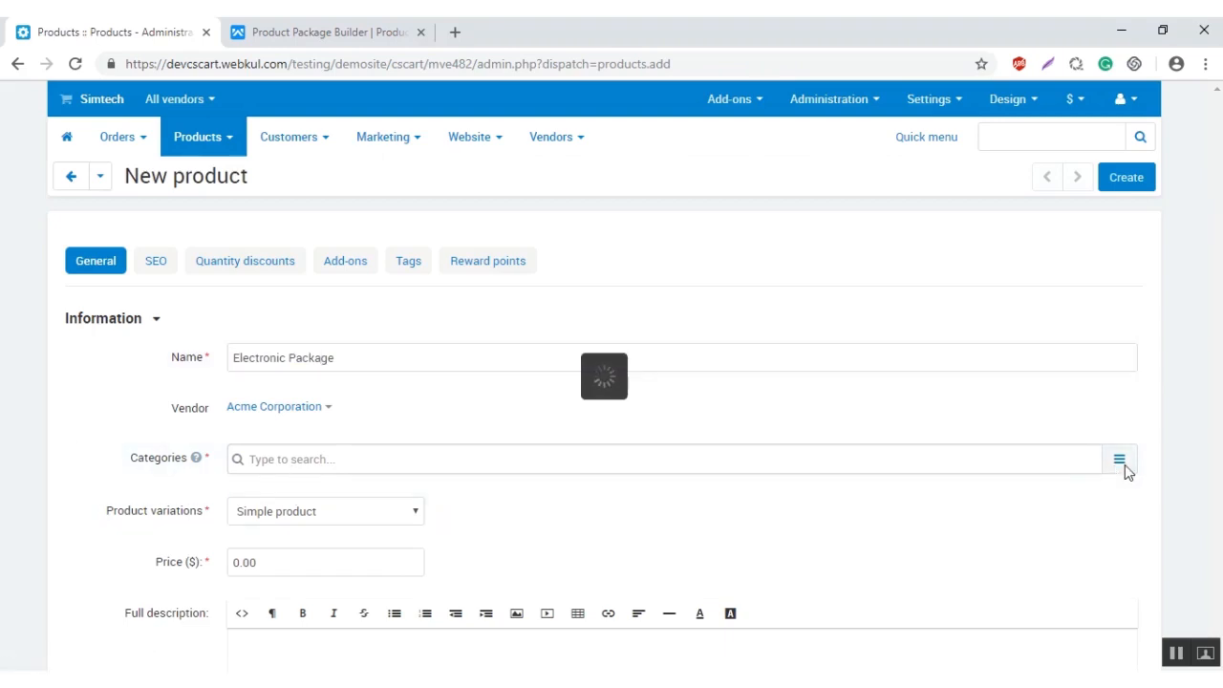
Step: Assign the Computers & Electronics category to Electronic Package
{"action": "left_click", "coordinate": [1119, 458]}
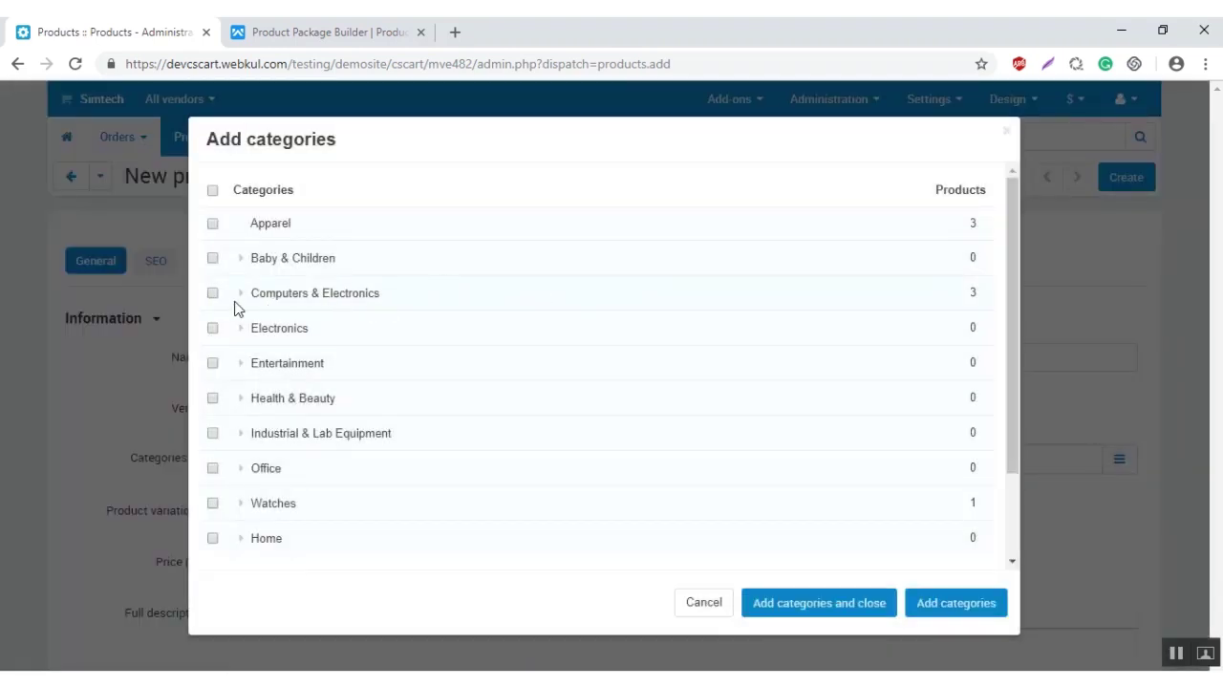
{"action": "left_click", "coordinate": [212, 292]}
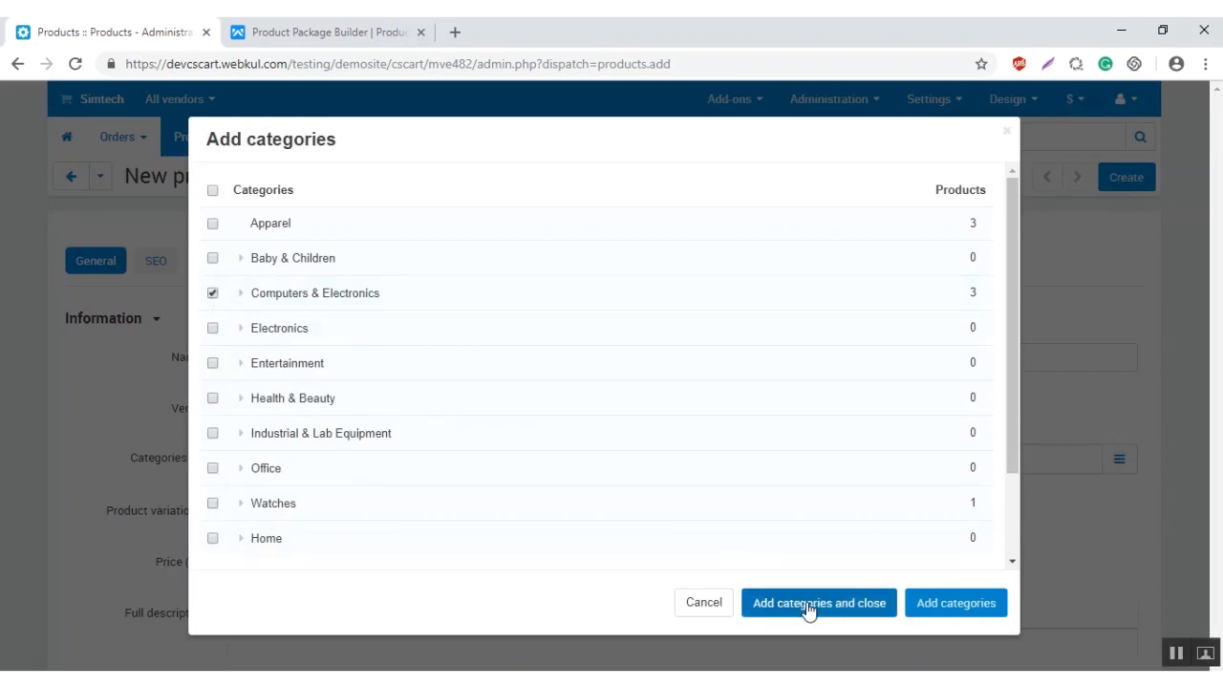
{"action": "left_click", "coordinate": [818, 602]}
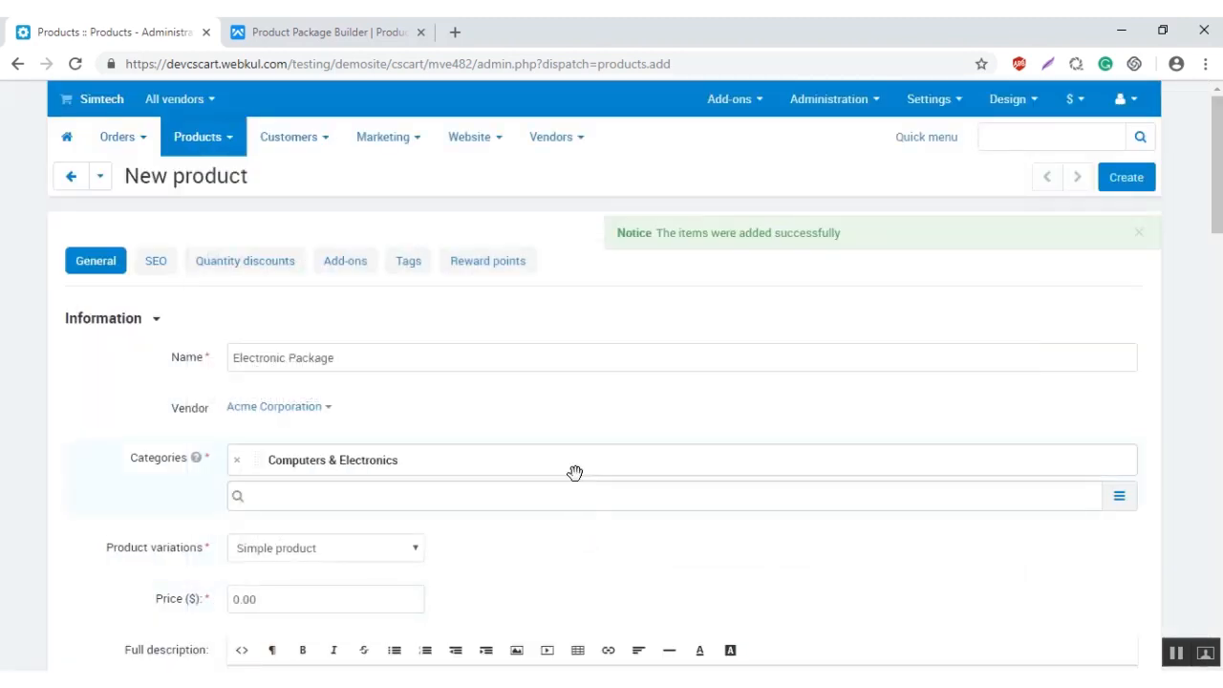
{"action": "scroll", "scroll_direction": "down", "scroll_amount": 3}
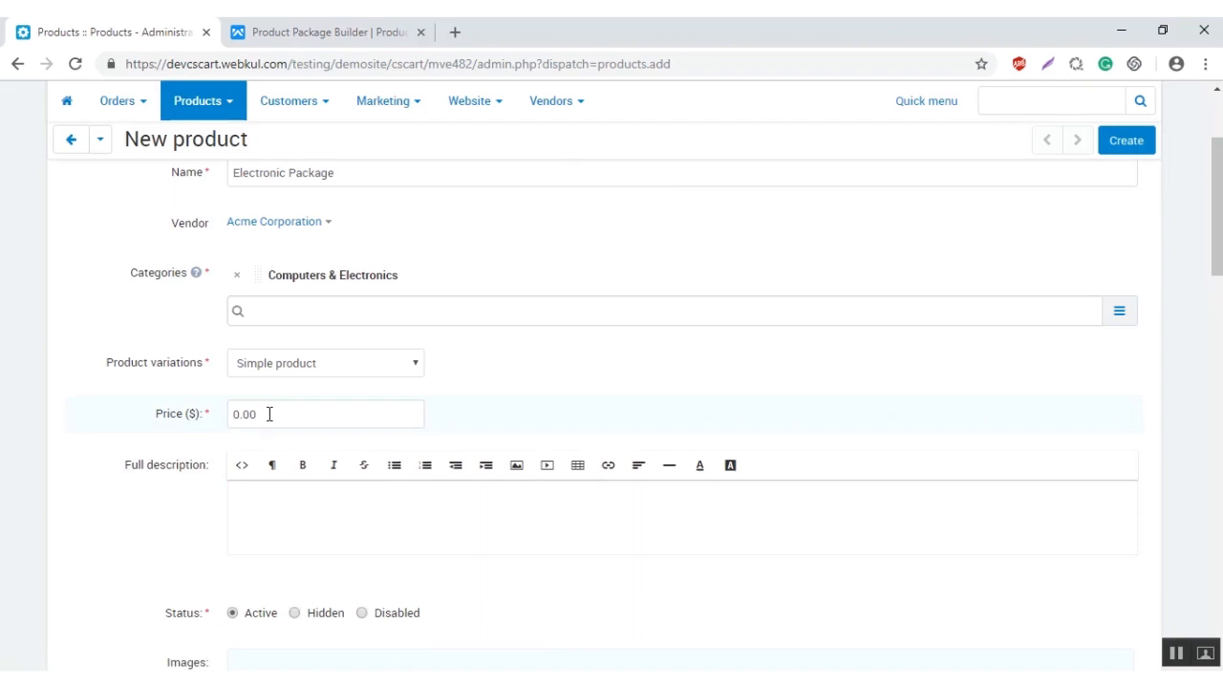
{"action": "mouse_move", "coordinate": [493, 439]}
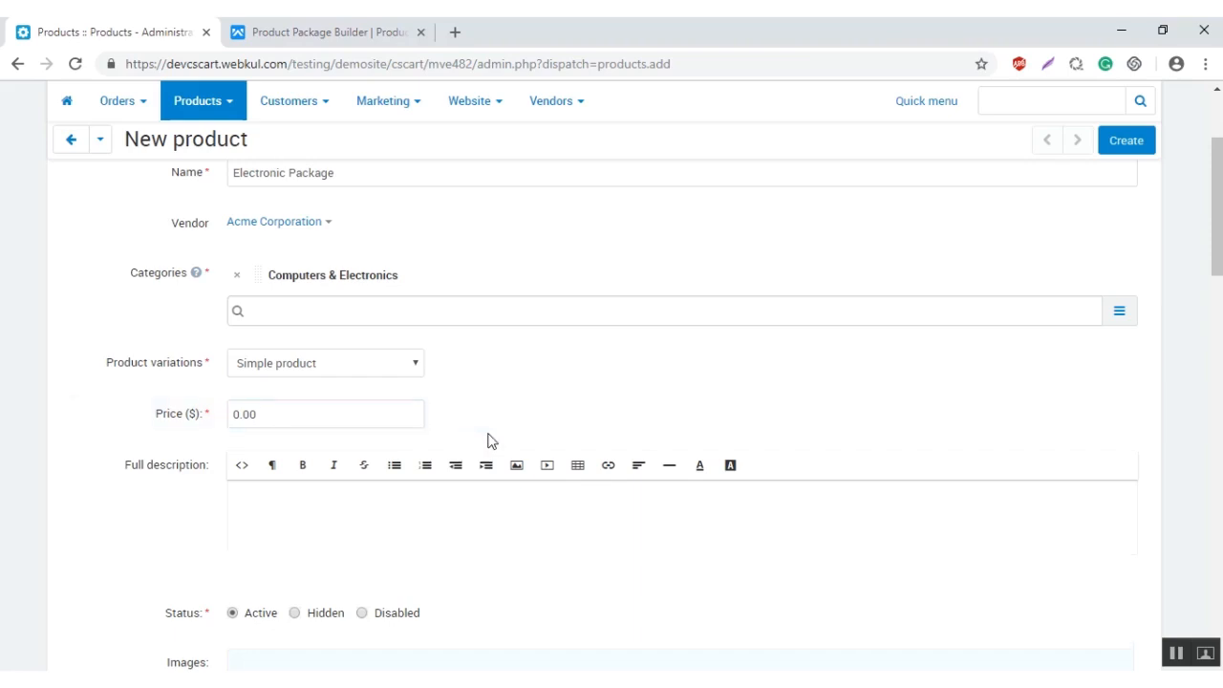
Step: Attach the tablets-and-gadgets picture and create the Electronic Package product
{"action": "scroll", "scroll_direction": "down", "scroll_amount": 3}
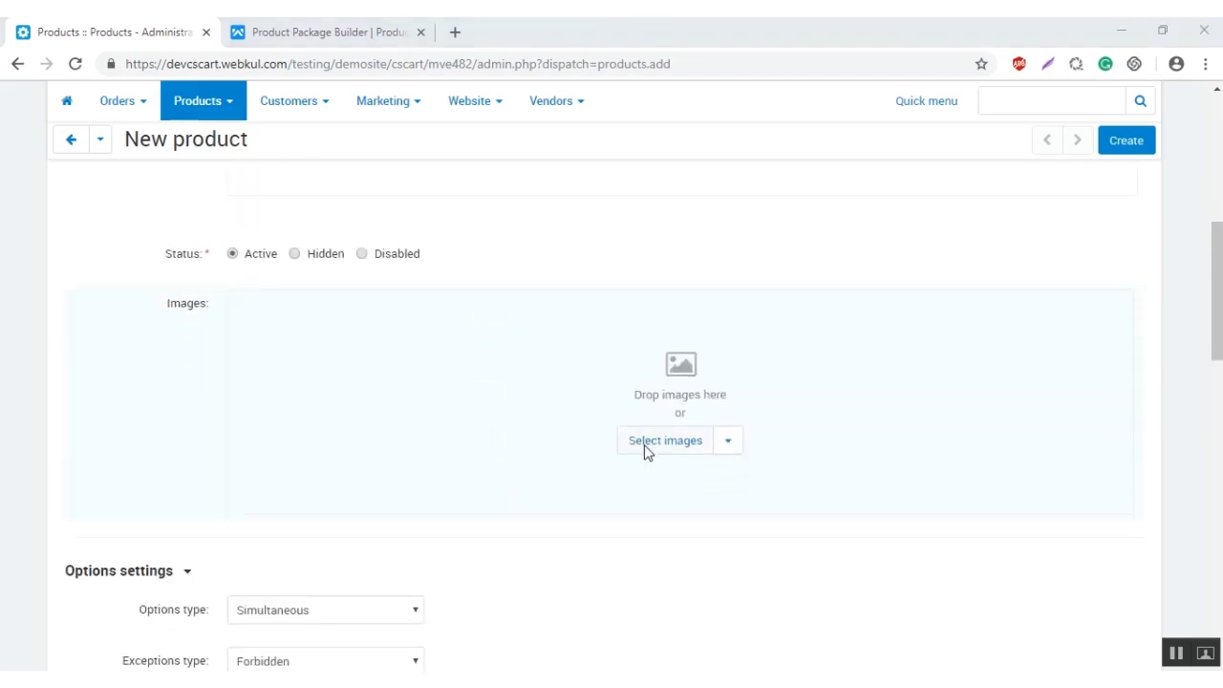
{"action": "left_click", "coordinate": [665, 439]}
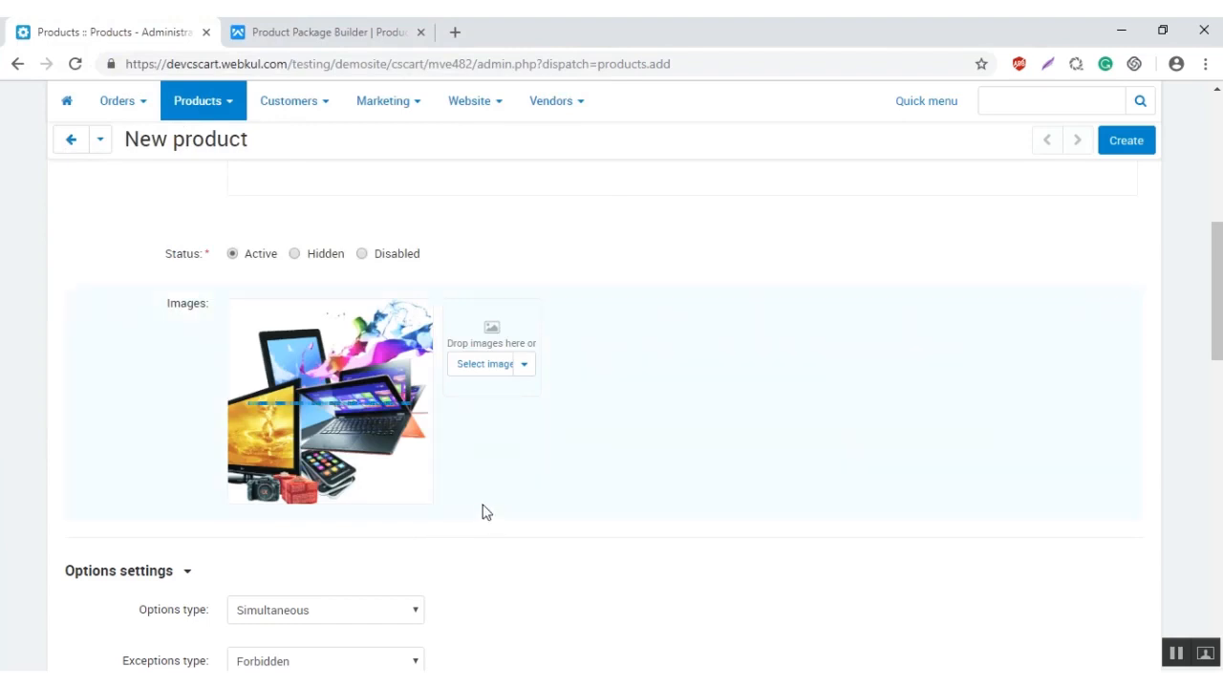
{"action": "scroll", "scroll_direction": "down", "scroll_amount": 3}
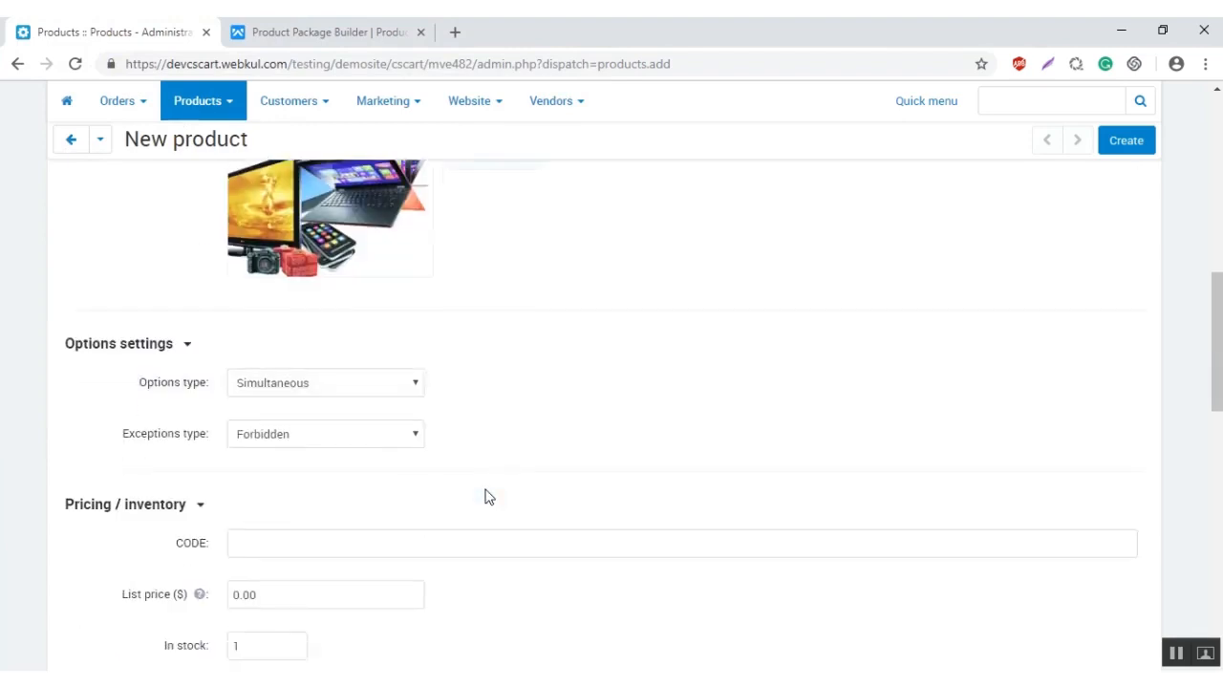
{"action": "scroll", "scroll_direction": "down", "scroll_amount": 3}
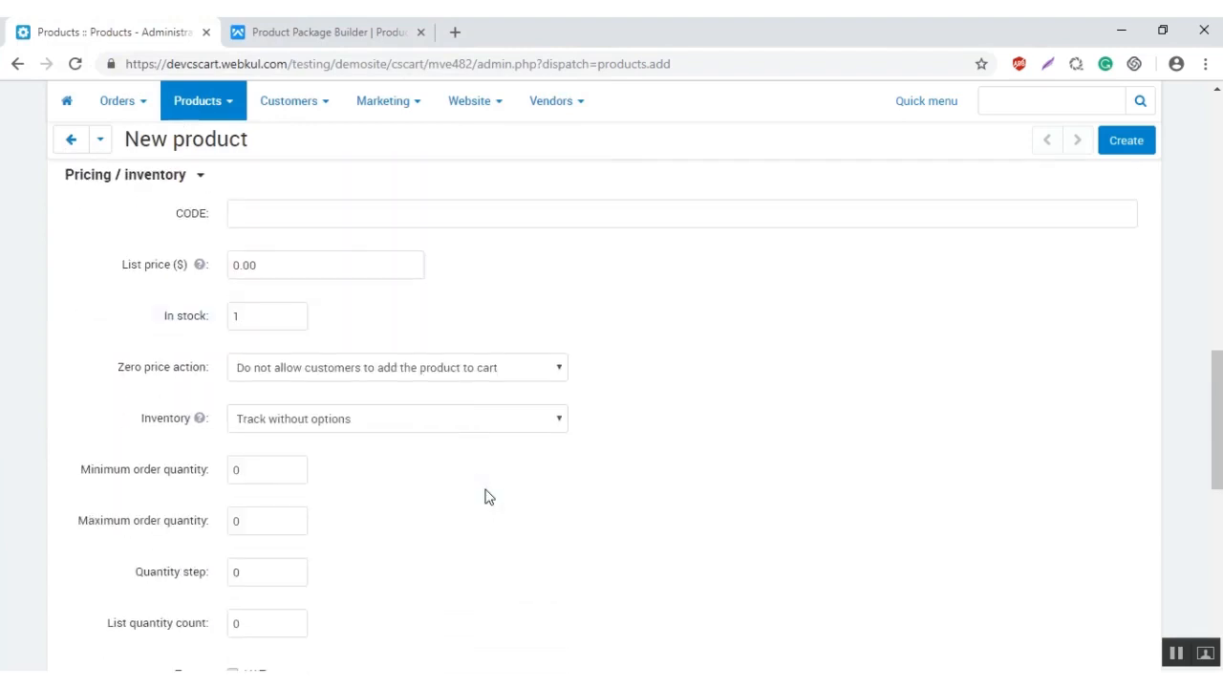
{"action": "mouse_move", "coordinate": [478, 481]}
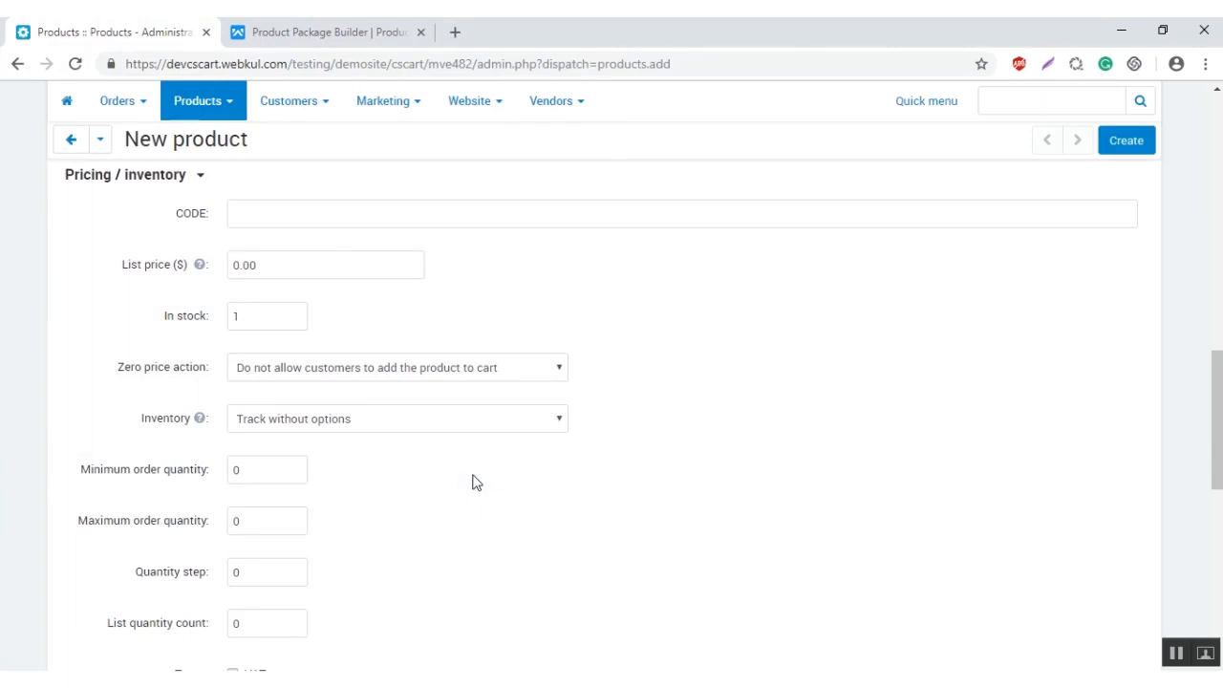
{"action": "left_click", "coordinate": [398, 416]}
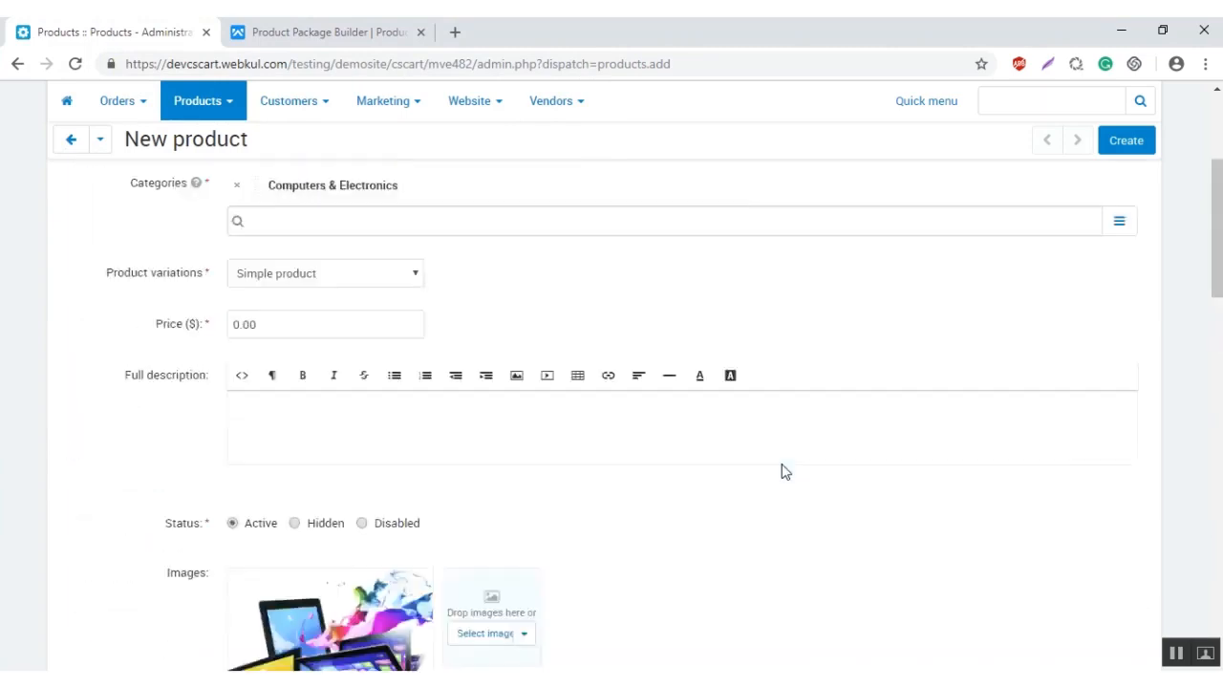
{"action": "left_click", "coordinate": [1125, 140]}
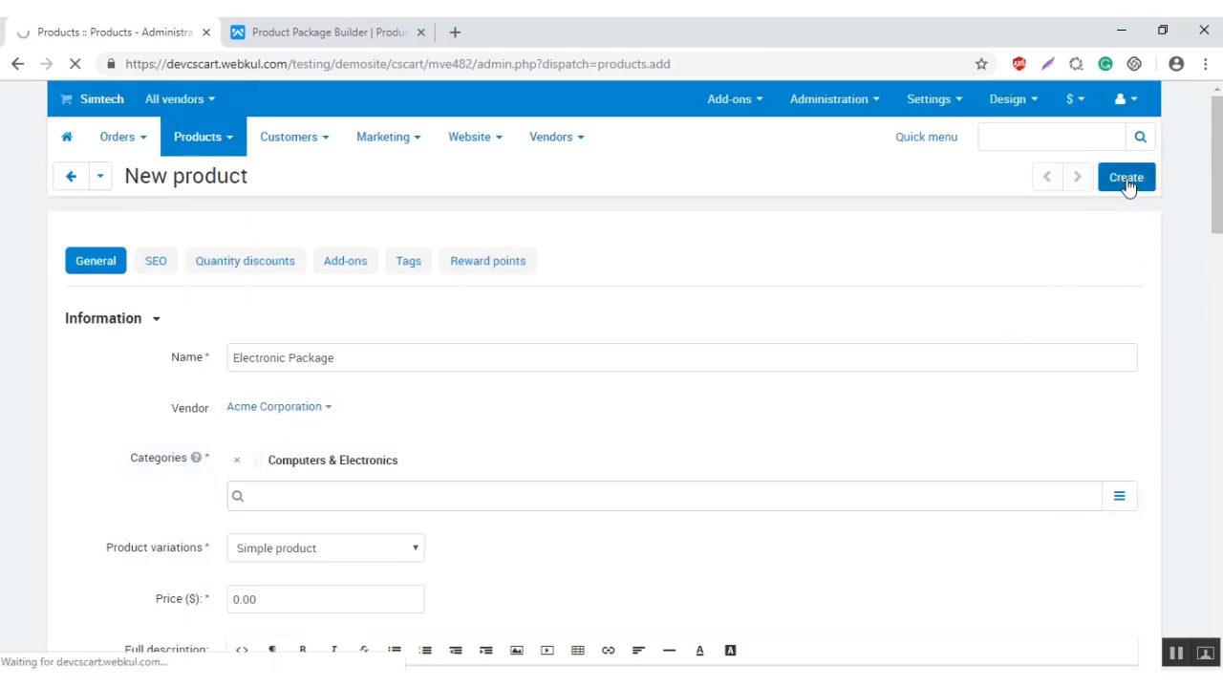
Step: Let Electronic Package finish saving and its editing page load
{"action": "left_click", "coordinate": [1126, 176]}
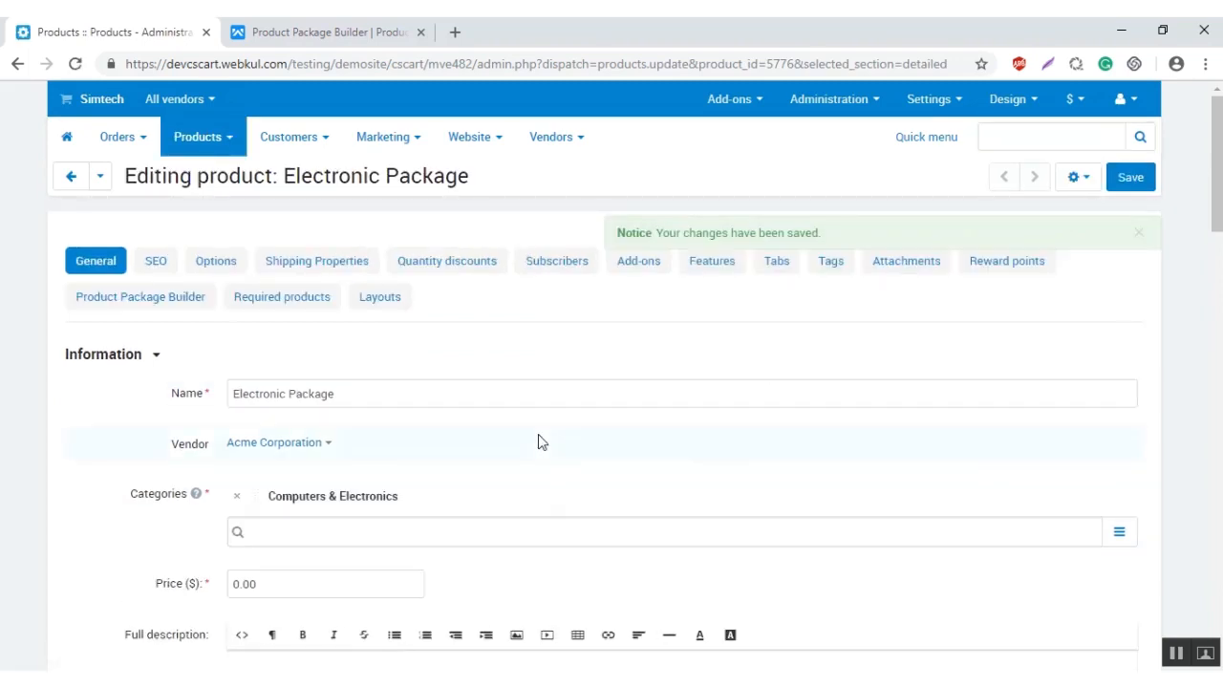
{"action": "mouse_move", "coordinate": [831, 332]}
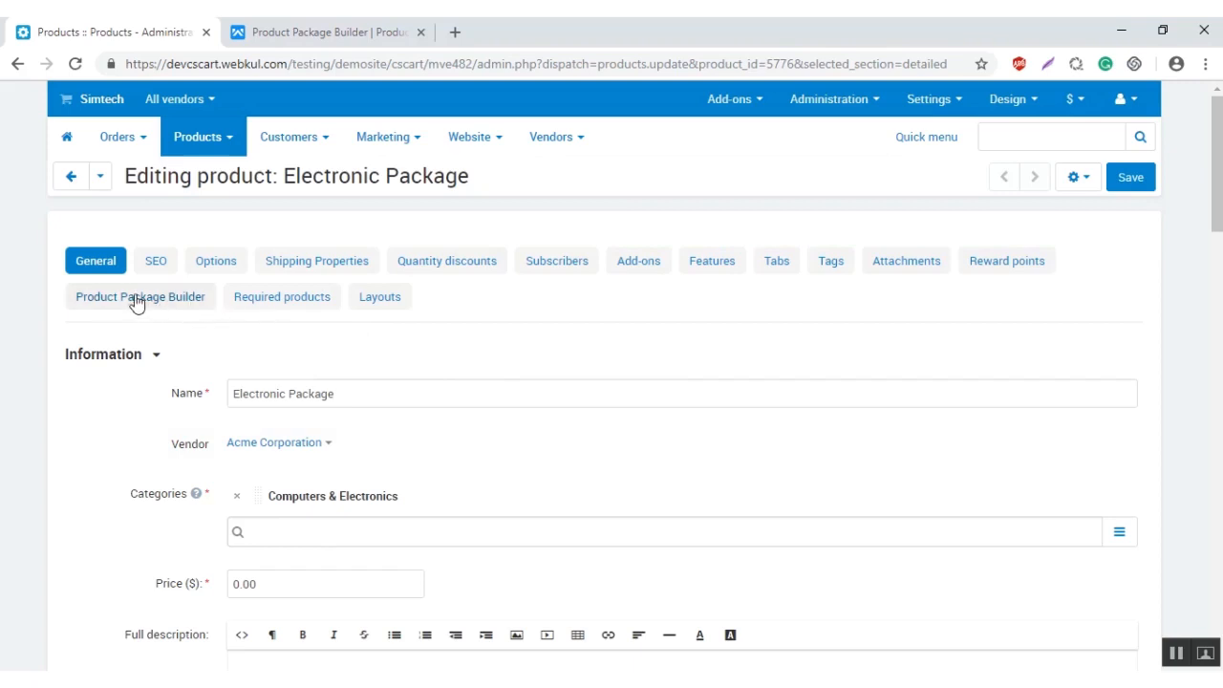
Step: On the Product Package Builder tab, keep Enable Package Builder at YES for Electronic Package
{"action": "left_click", "coordinate": [139, 296]}
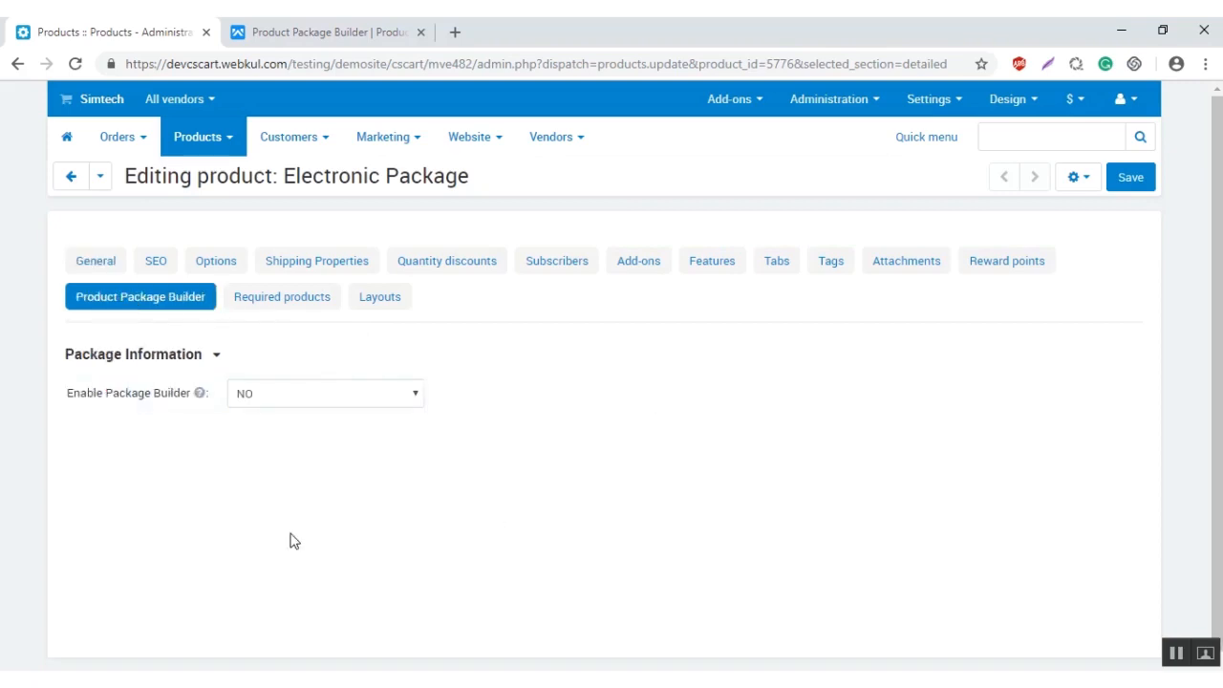
{"action": "mouse_move", "coordinate": [344, 409]}
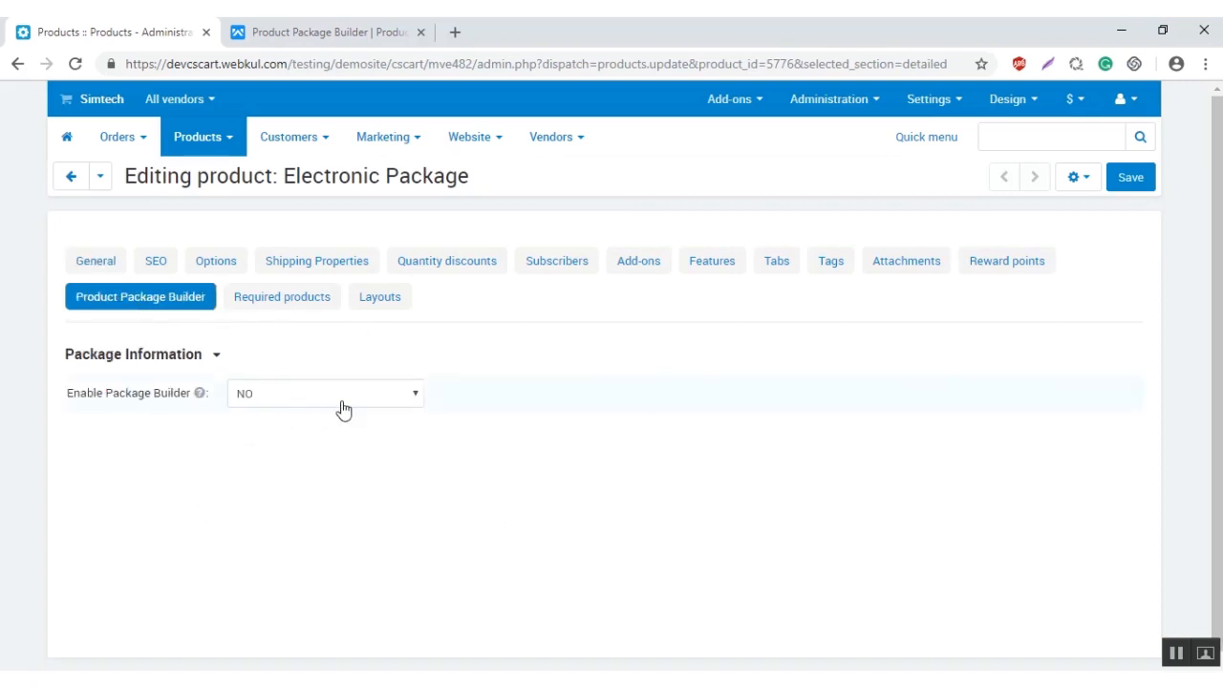
{"action": "left_click", "coordinate": [325, 393]}
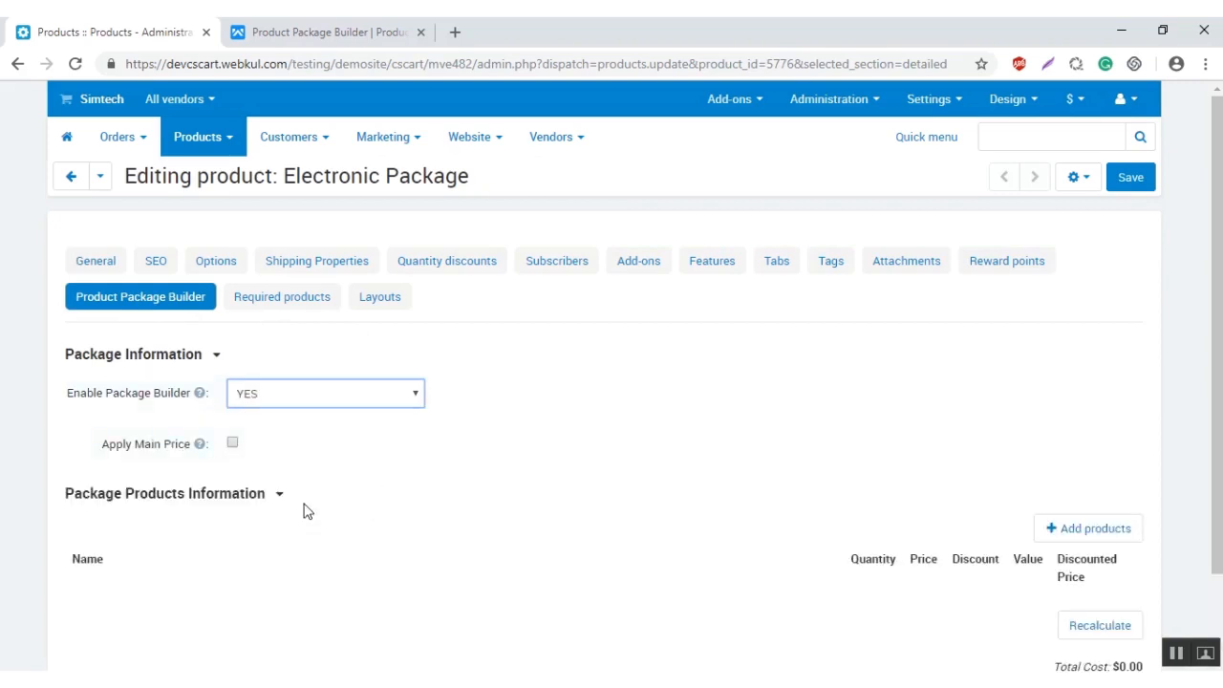
{"action": "scroll", "scroll_direction": "down", "scroll_amount": 3}
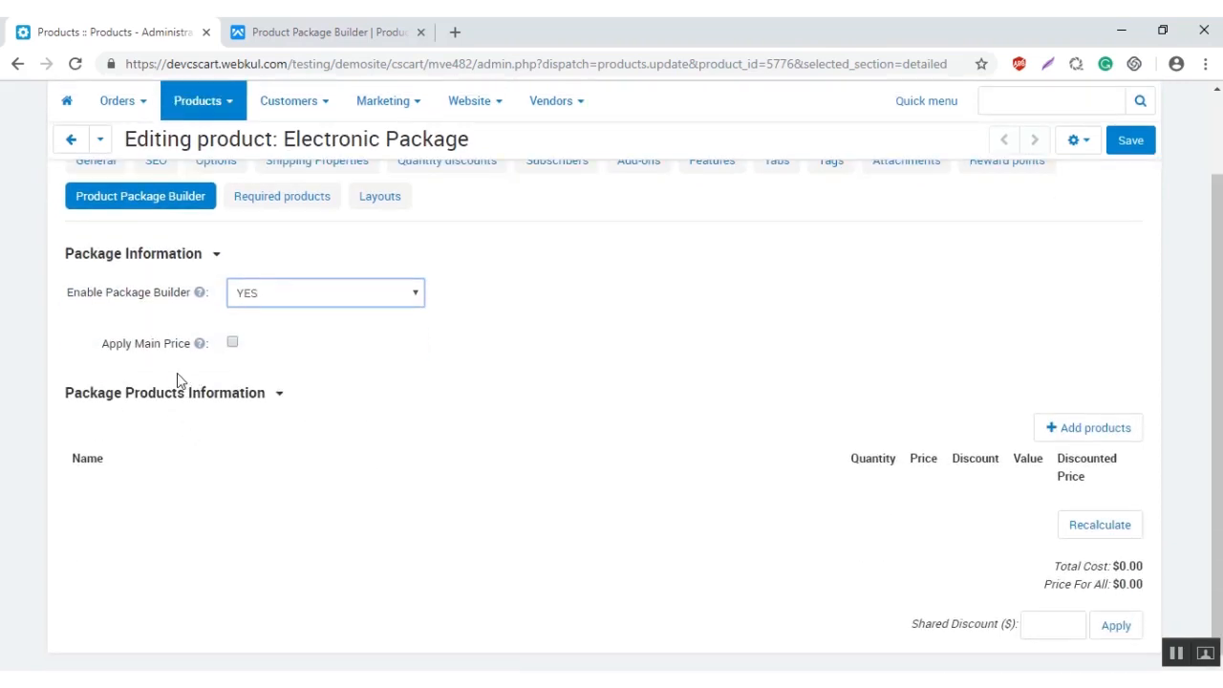
{"action": "mouse_move", "coordinate": [176, 361]}
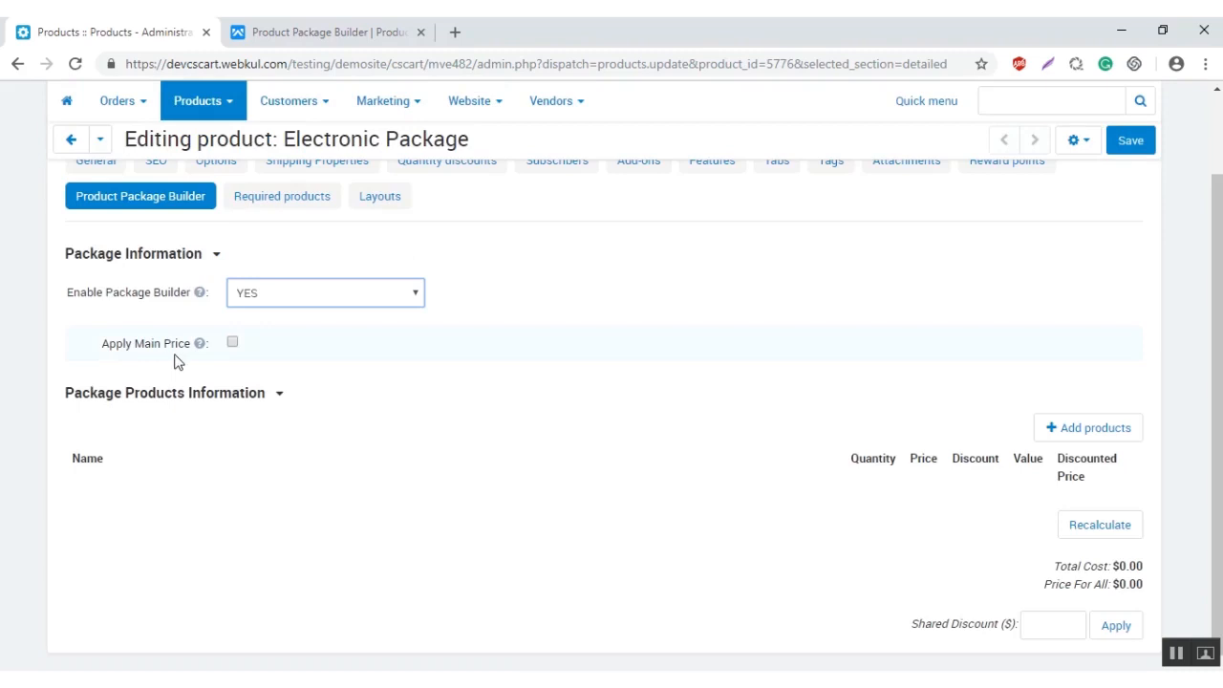
{"action": "mouse_move", "coordinate": [233, 344]}
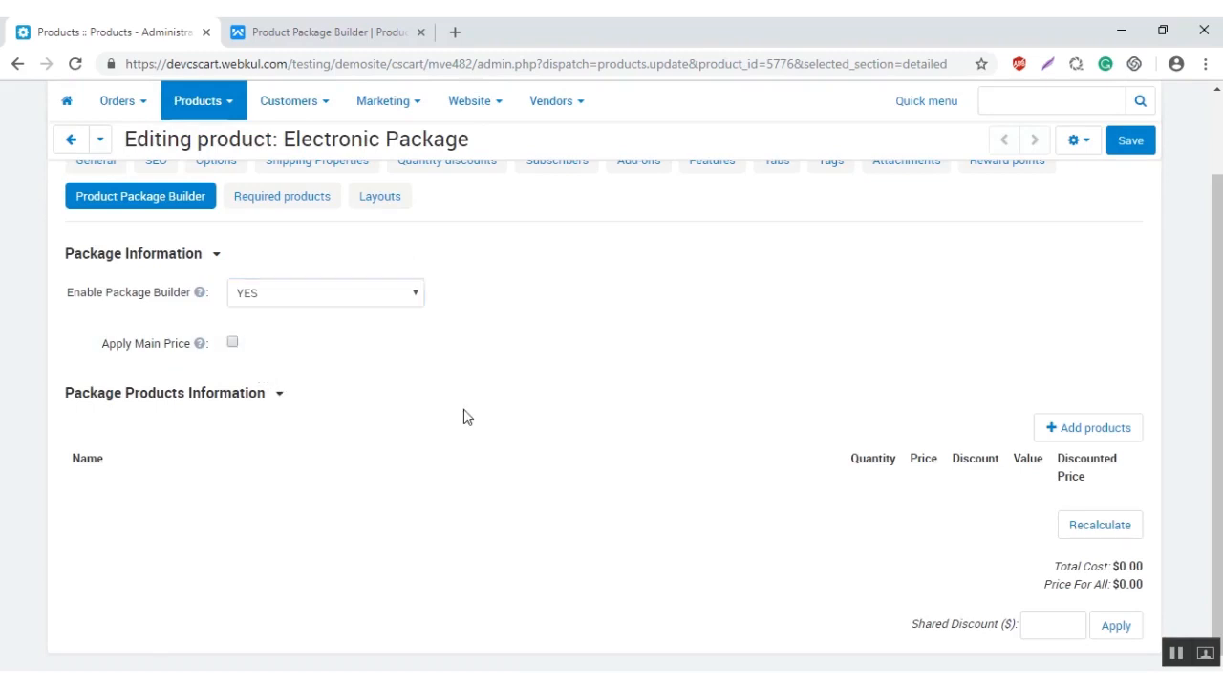
{"action": "mouse_move", "coordinate": [1096, 432]}
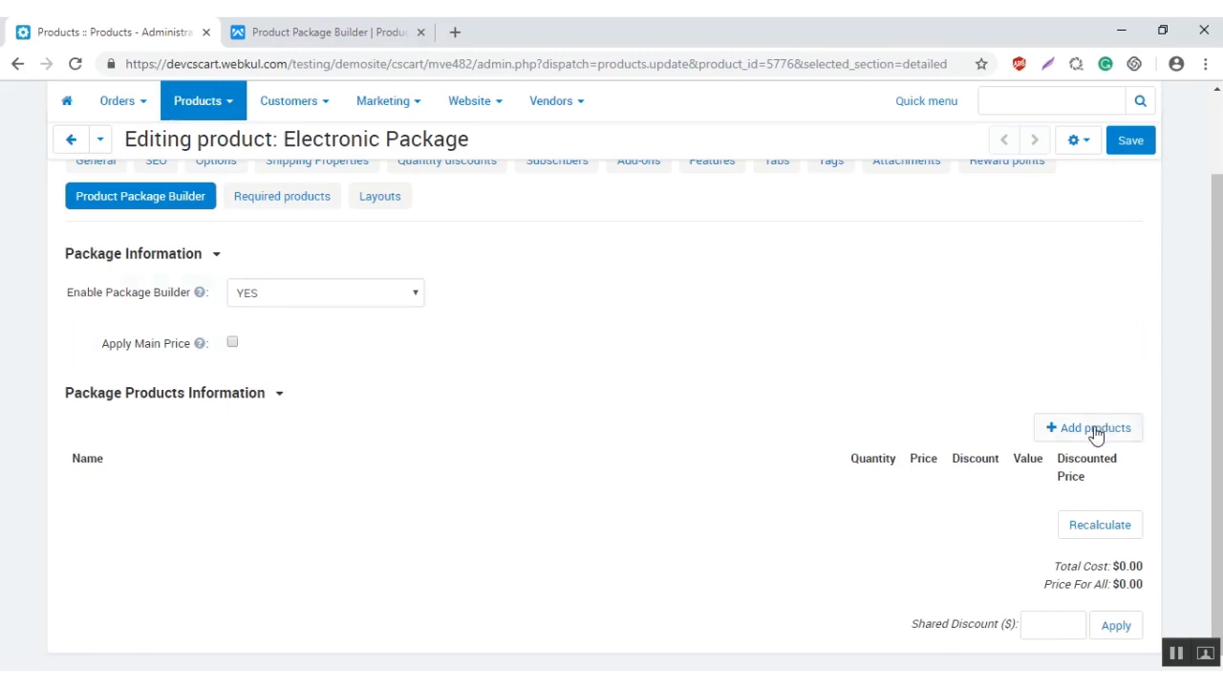
Step: Search 'audio' and add AudioSonic CD-1579, CL 470 and CL-505 to the package
{"action": "left_click", "coordinate": [1087, 427]}
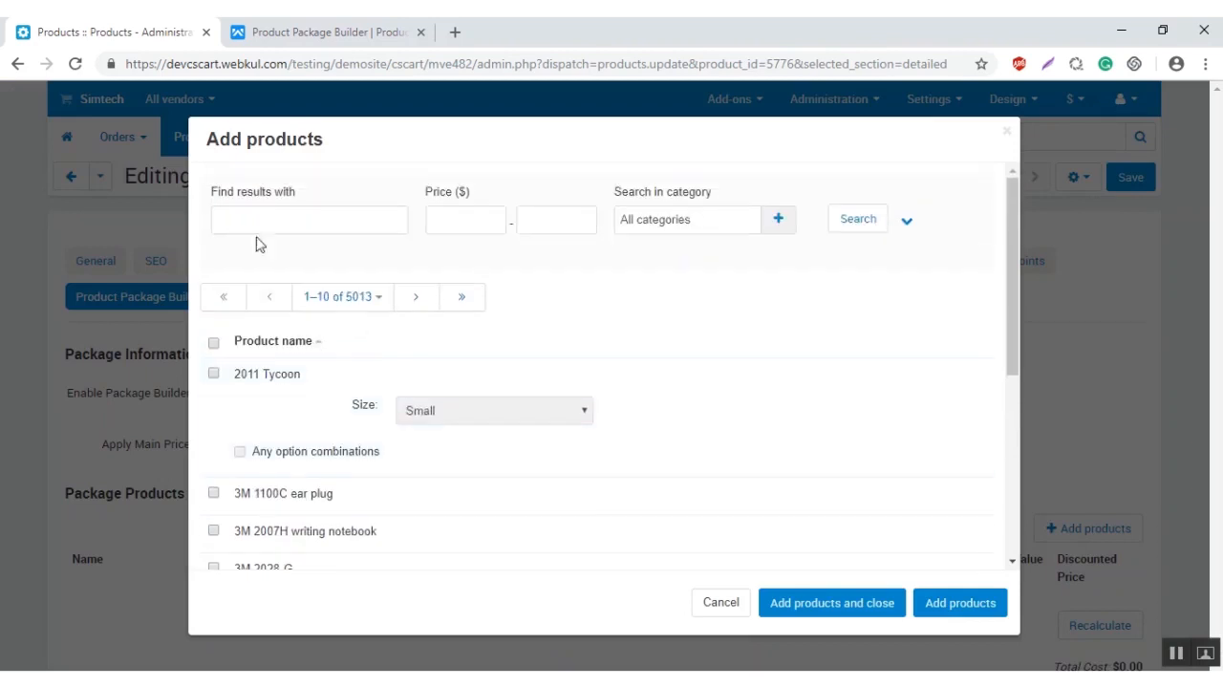
{"action": "type", "text": "audio"}
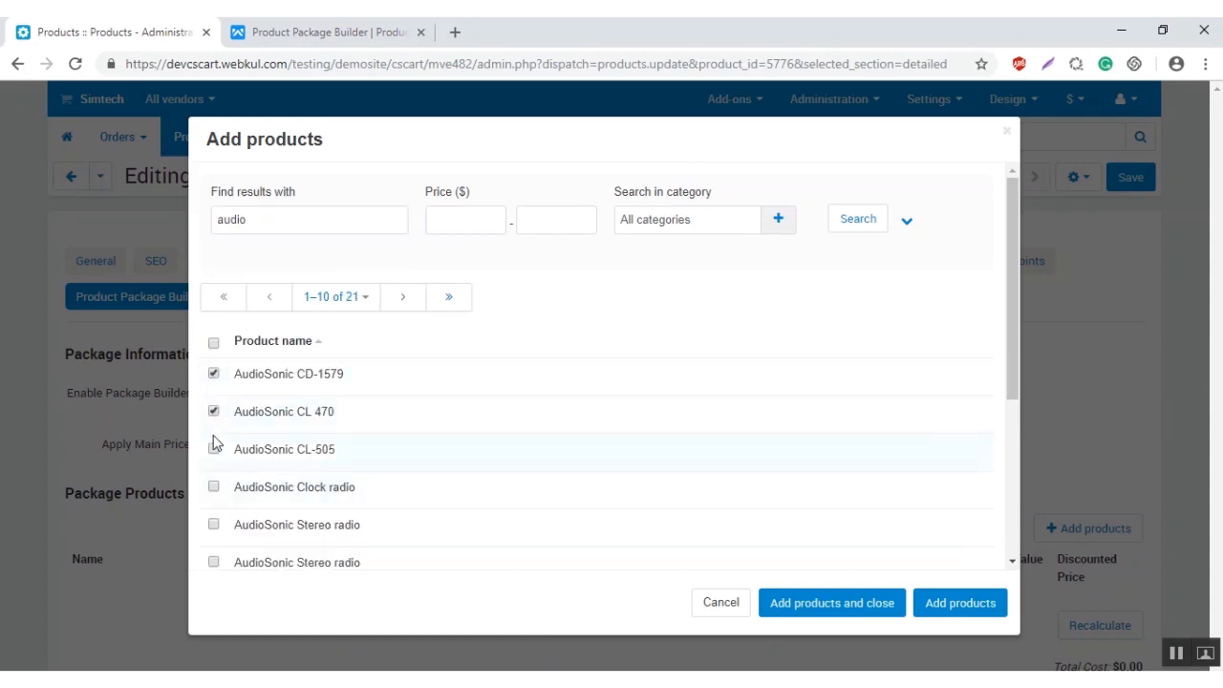
{"action": "left_click", "coordinate": [214, 447]}
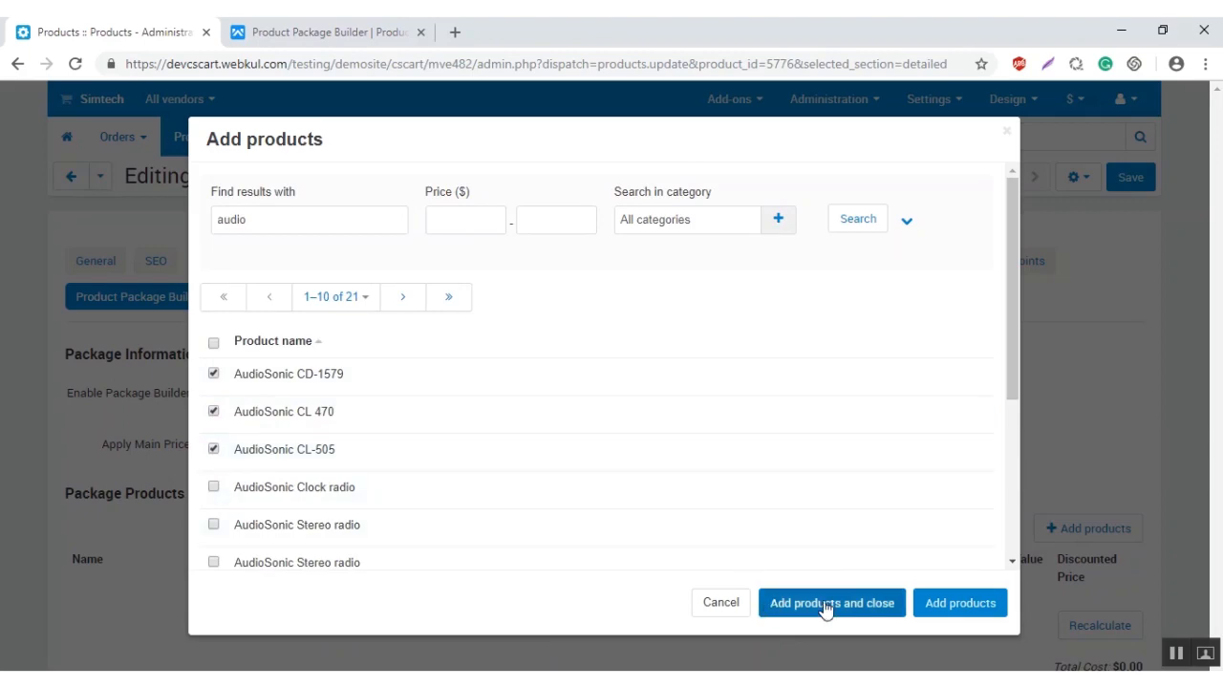
{"action": "left_click", "coordinate": [833, 603]}
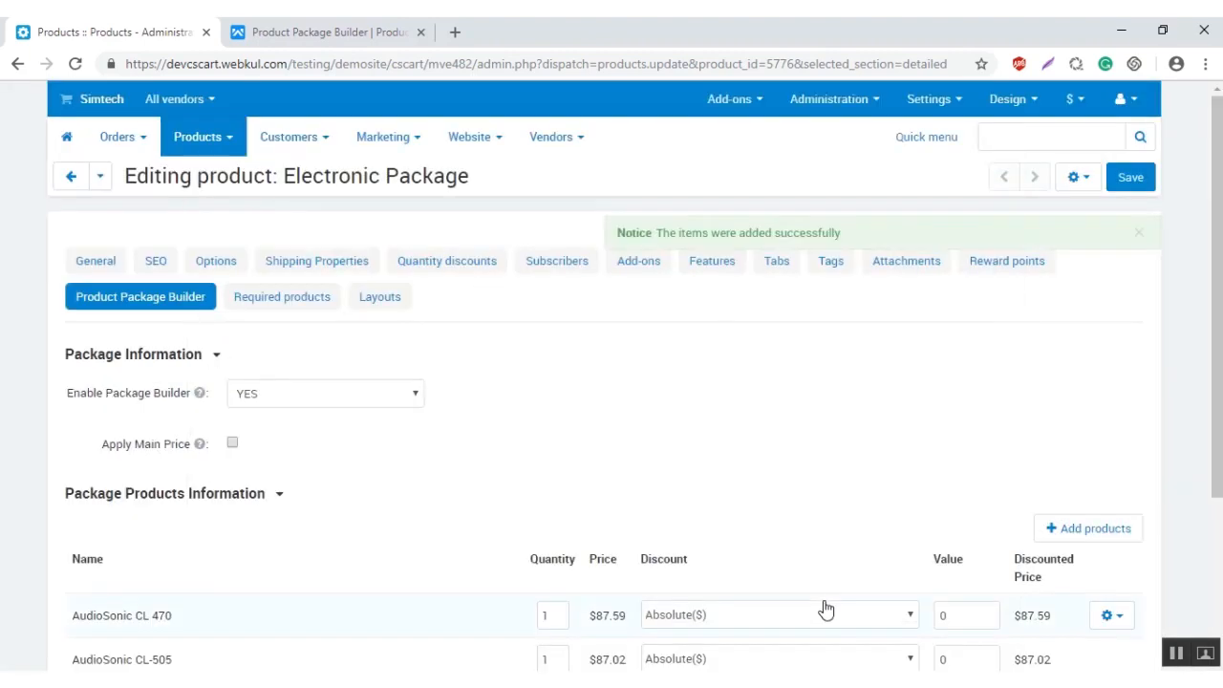
{"action": "scroll", "scroll_direction": "down", "scroll_amount": 3}
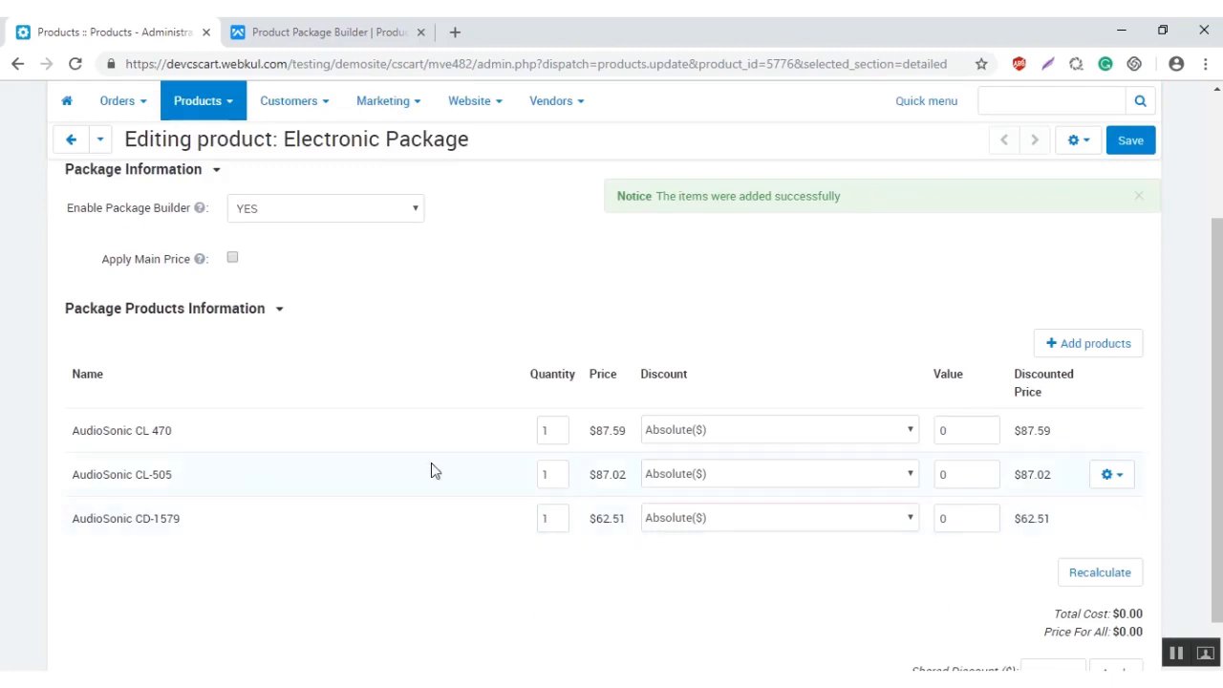
{"action": "mouse_move", "coordinate": [405, 501]}
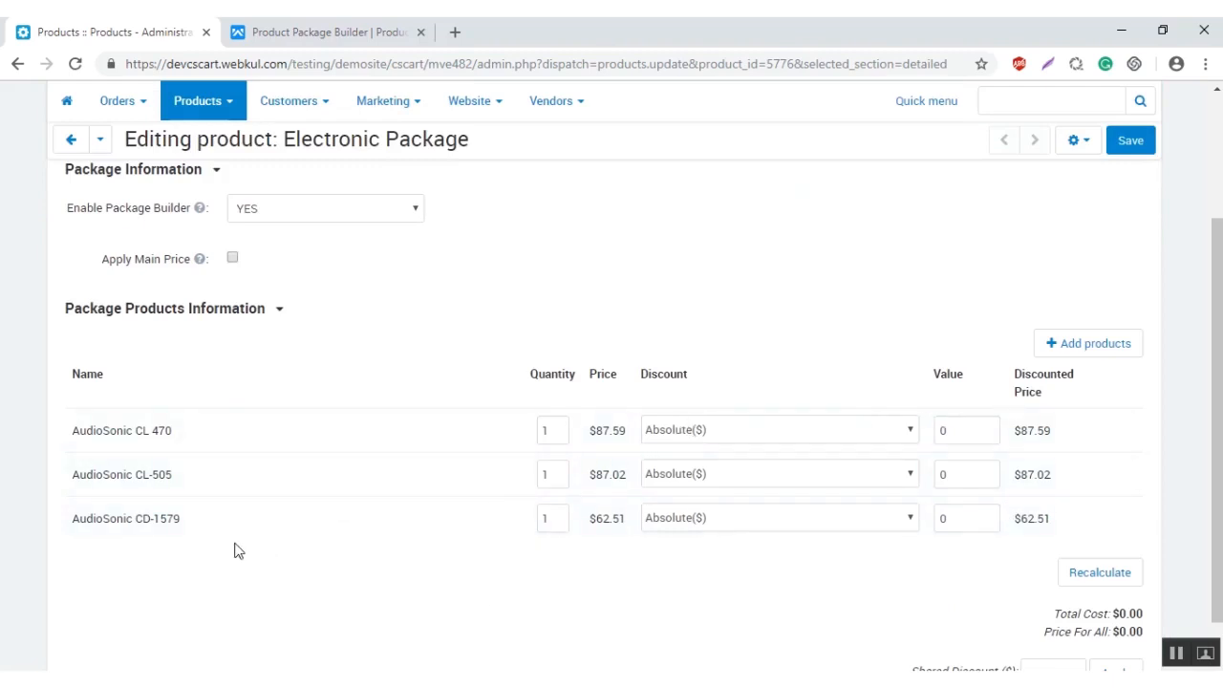
{"action": "mouse_move", "coordinate": [837, 542]}
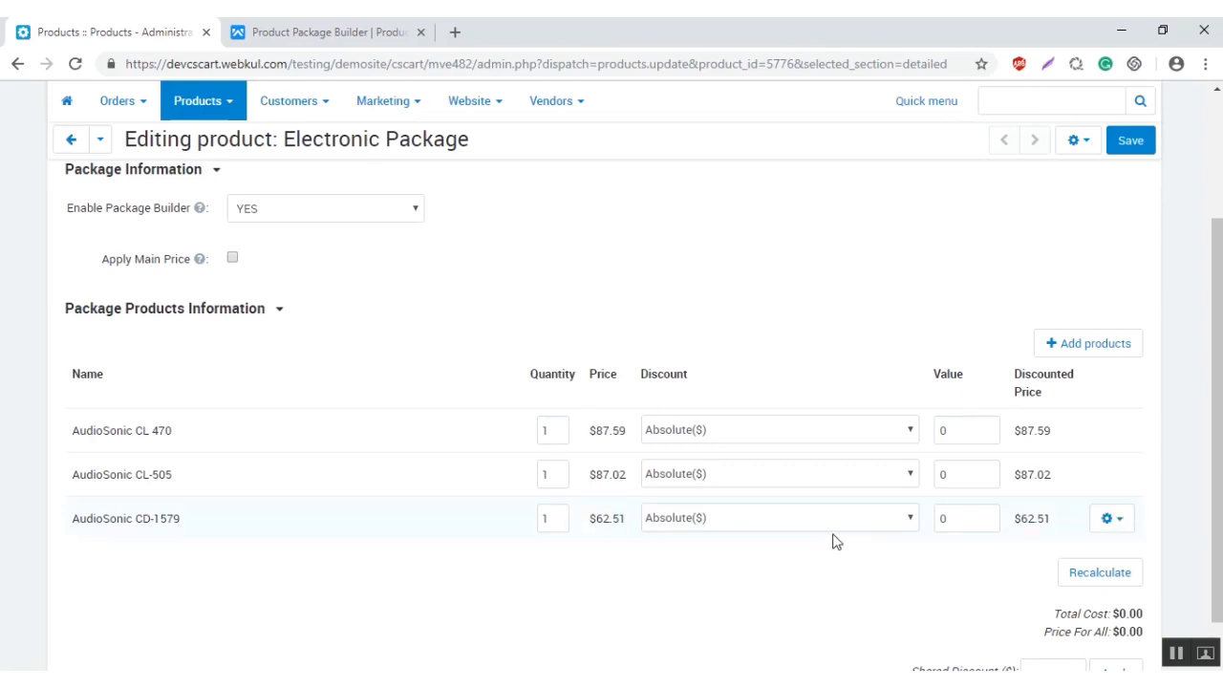
{"action": "mouse_move", "coordinate": [781, 428]}
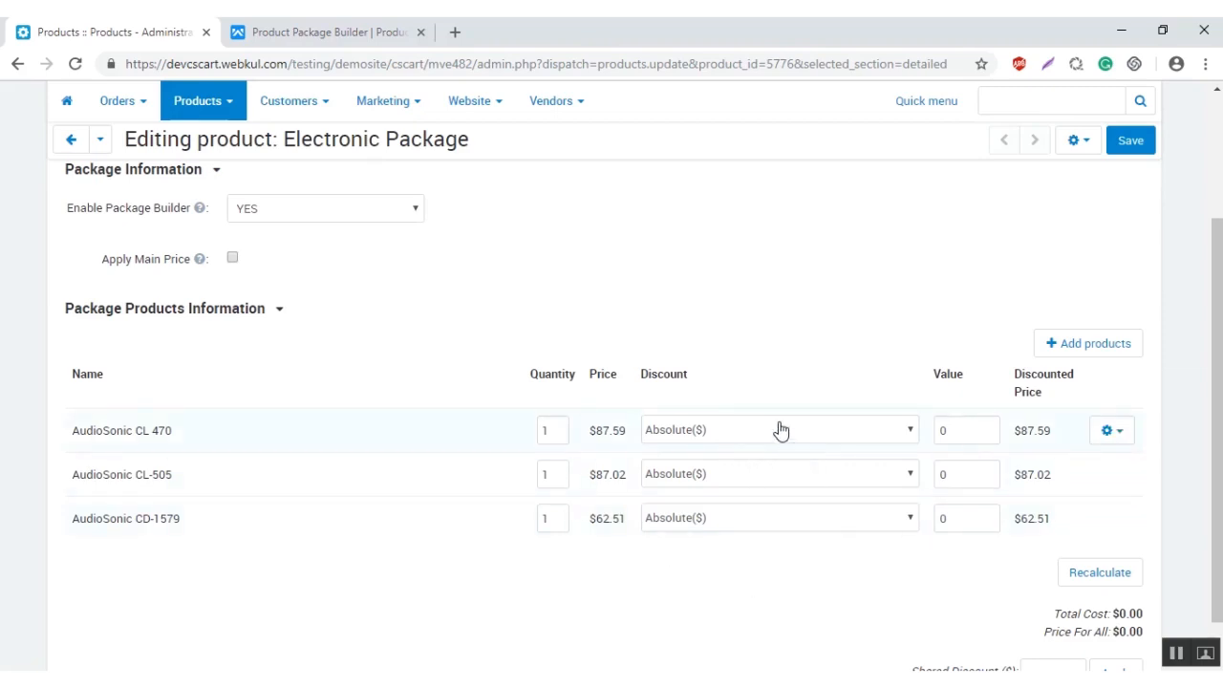
{"action": "left_click", "coordinate": [776, 428]}
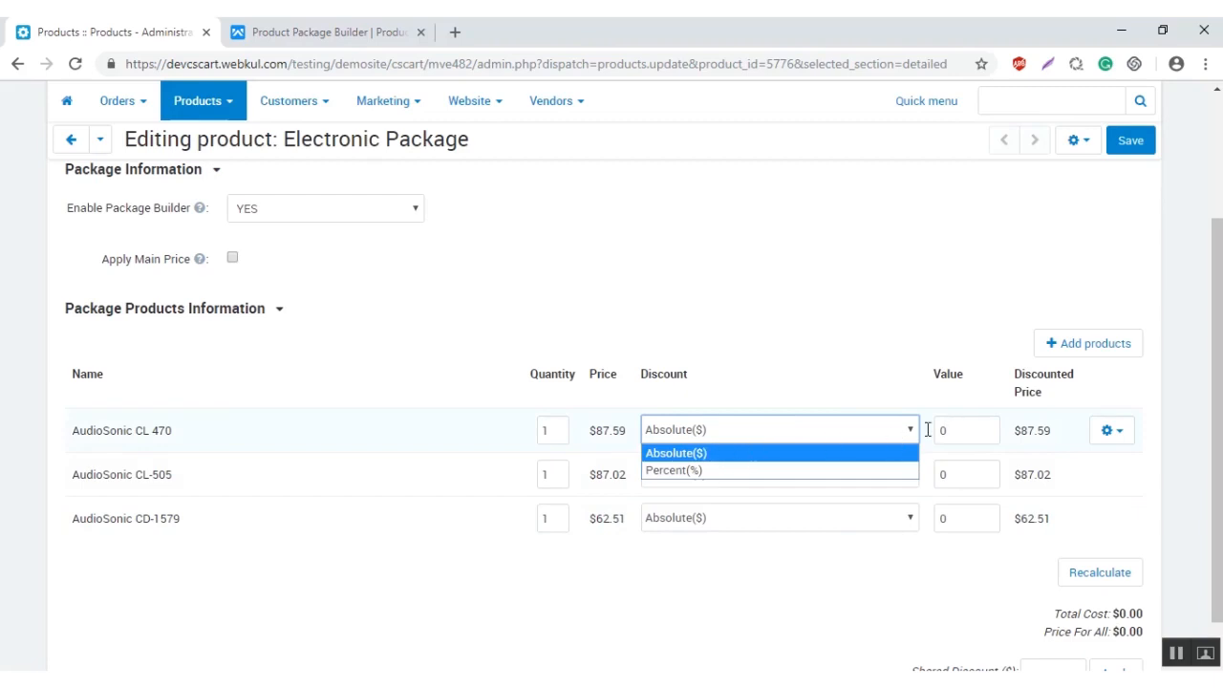
Step: Give each product a 10 absolute discount and recalculate to a $207.12 package price
{"action": "left_click", "coordinate": [676, 450]}
{"action": "type", "text": "1"}
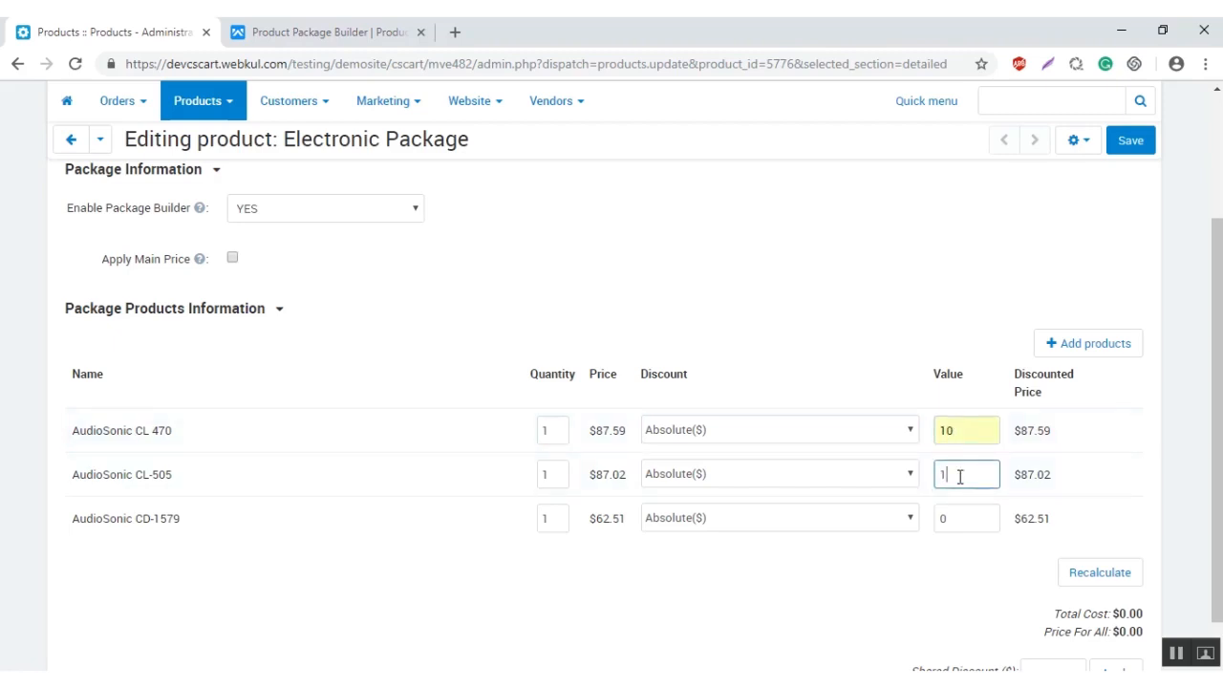
{"action": "left_click", "coordinate": [967, 518]}
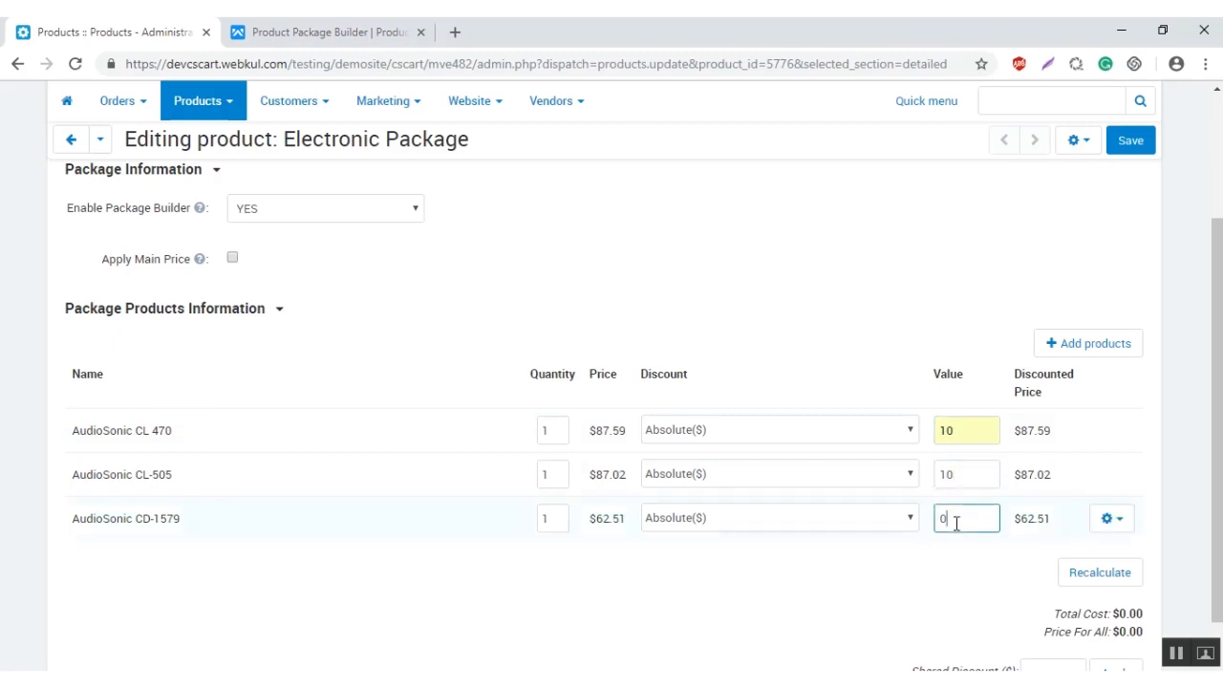
{"action": "type", "text": "10"}
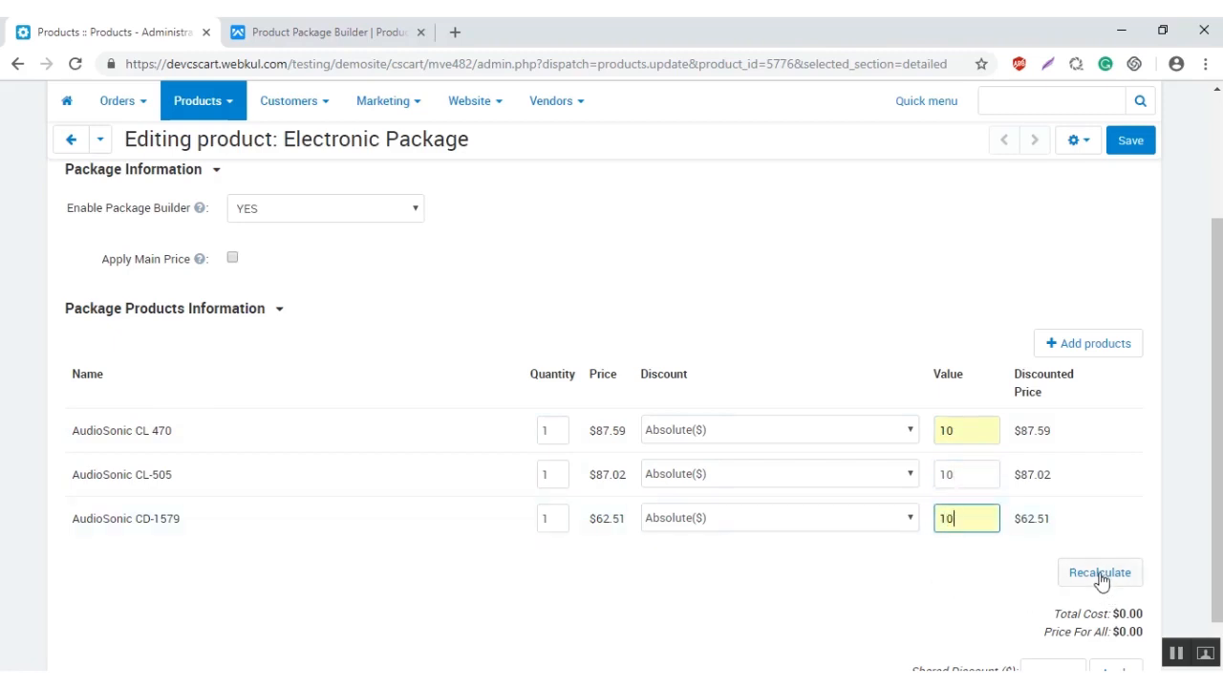
{"action": "left_click", "coordinate": [1099, 573]}
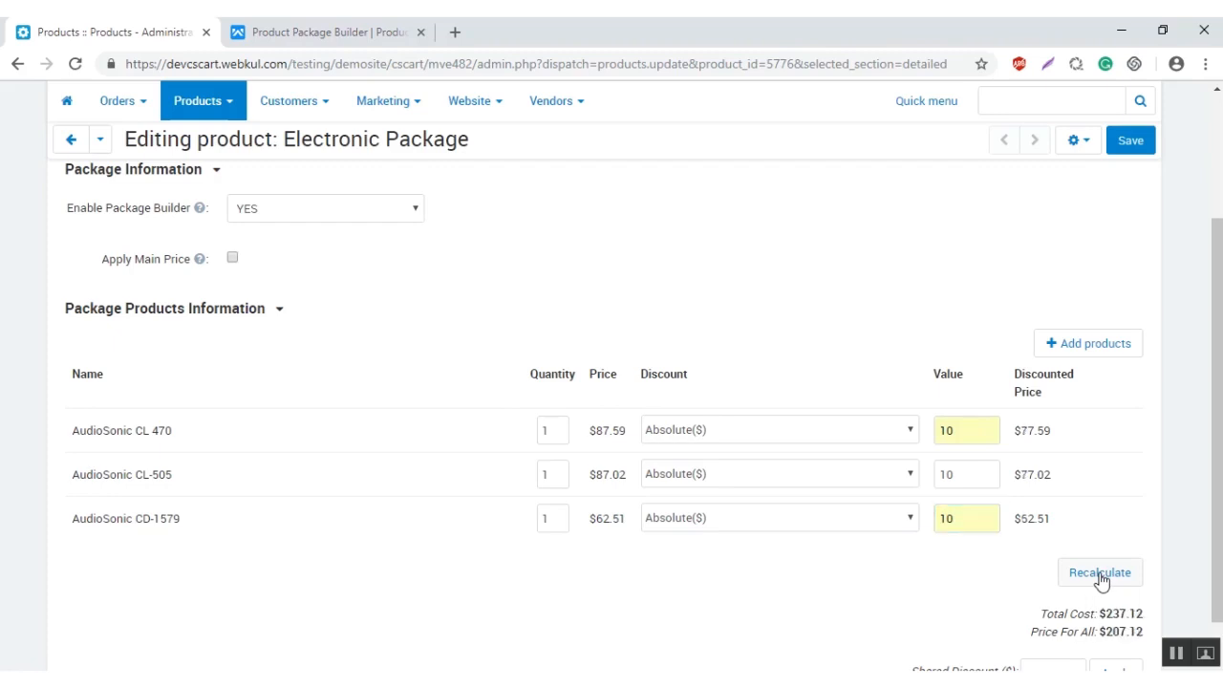
{"action": "scroll", "scroll_direction": "down", "scroll_amount": 3}
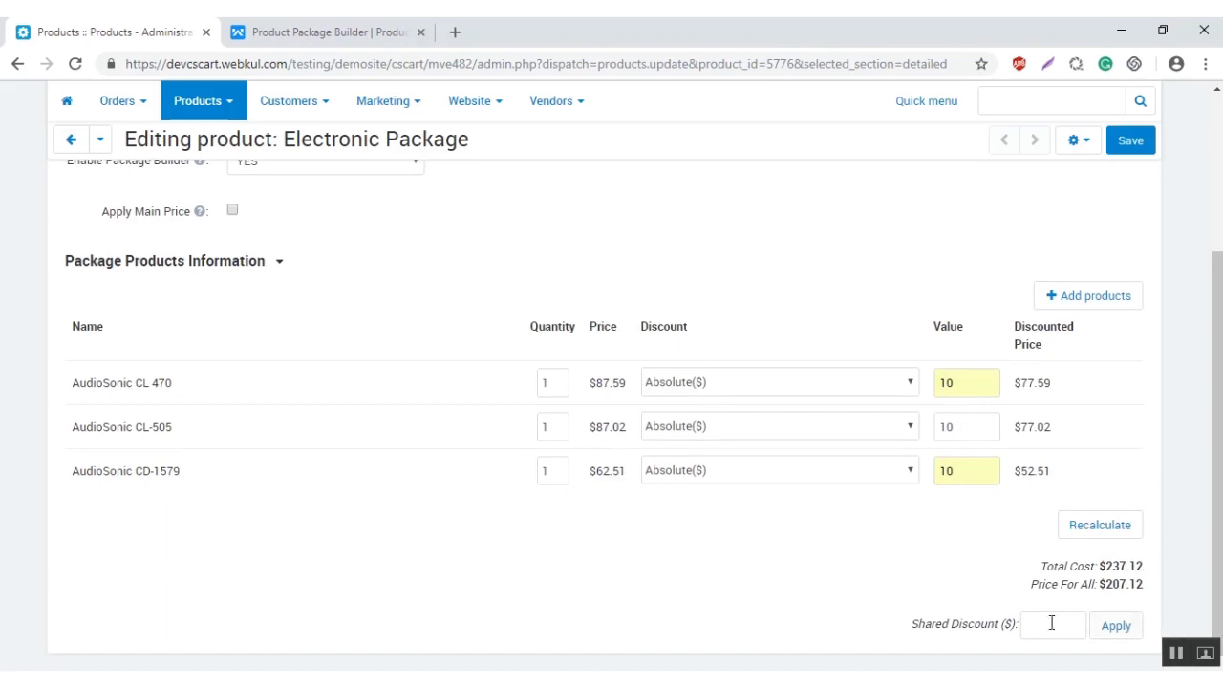
{"action": "mouse_move", "coordinate": [843, 558]}
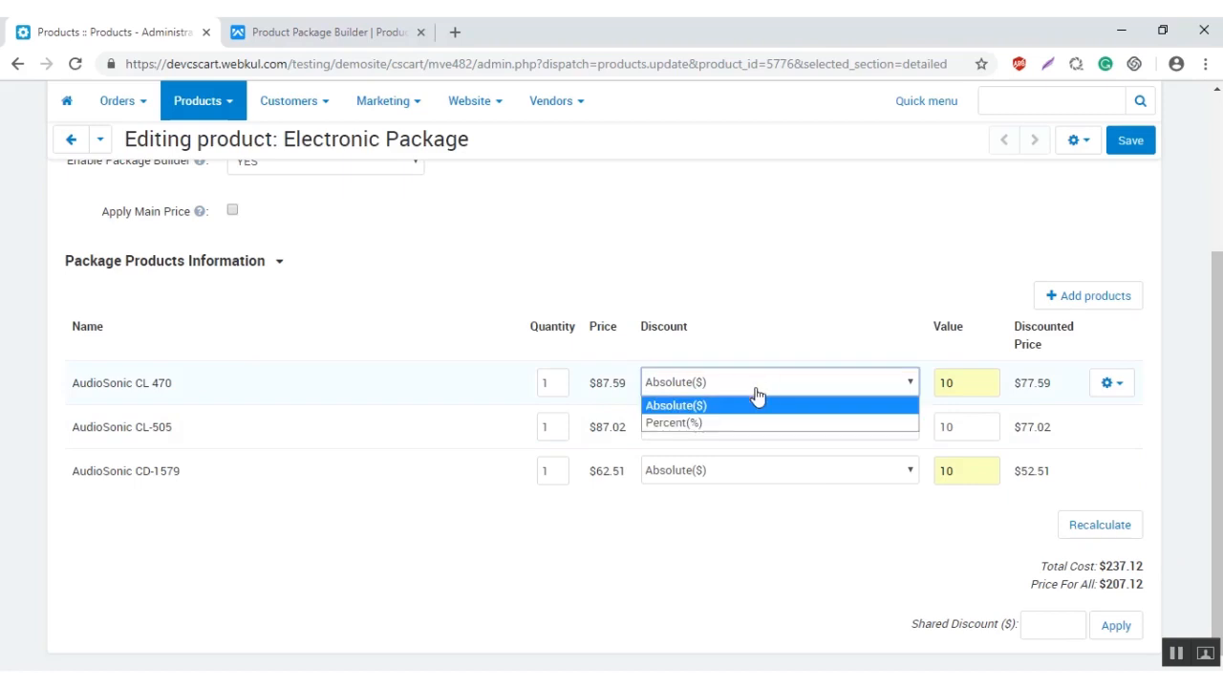
{"action": "mouse_move", "coordinate": [674, 422]}
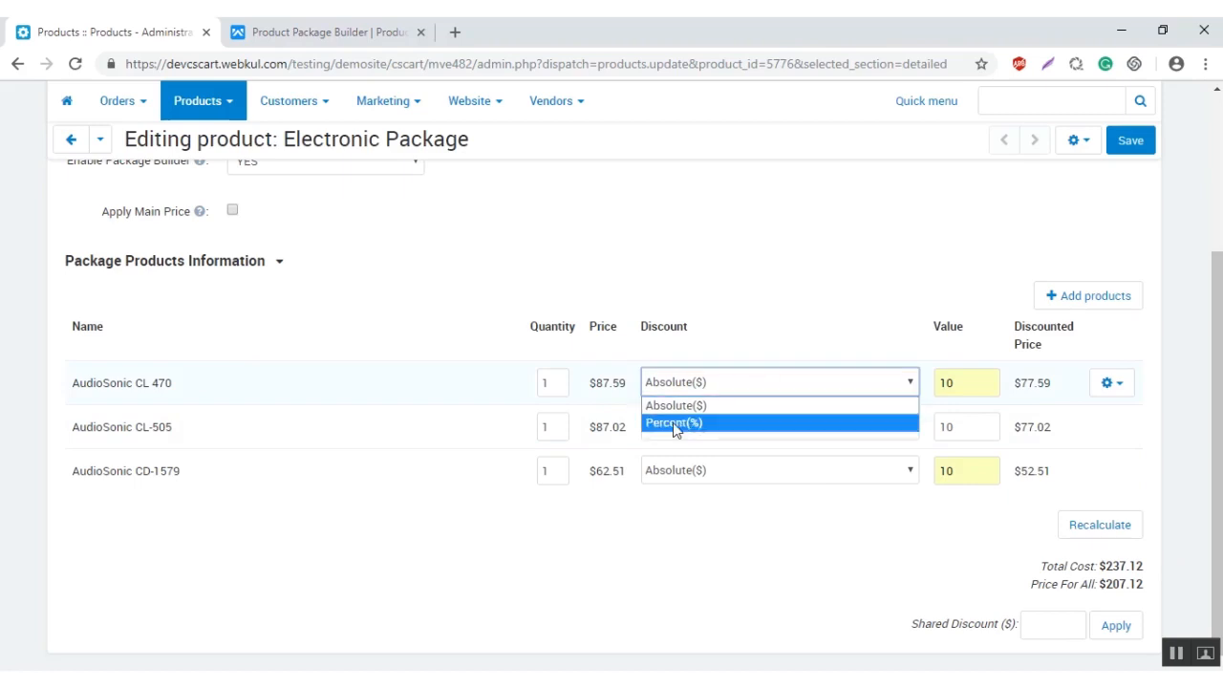
Step: Try the Percent discount type for CL 470, then keep it as Absolute ($)
{"action": "left_click", "coordinate": [675, 422]}
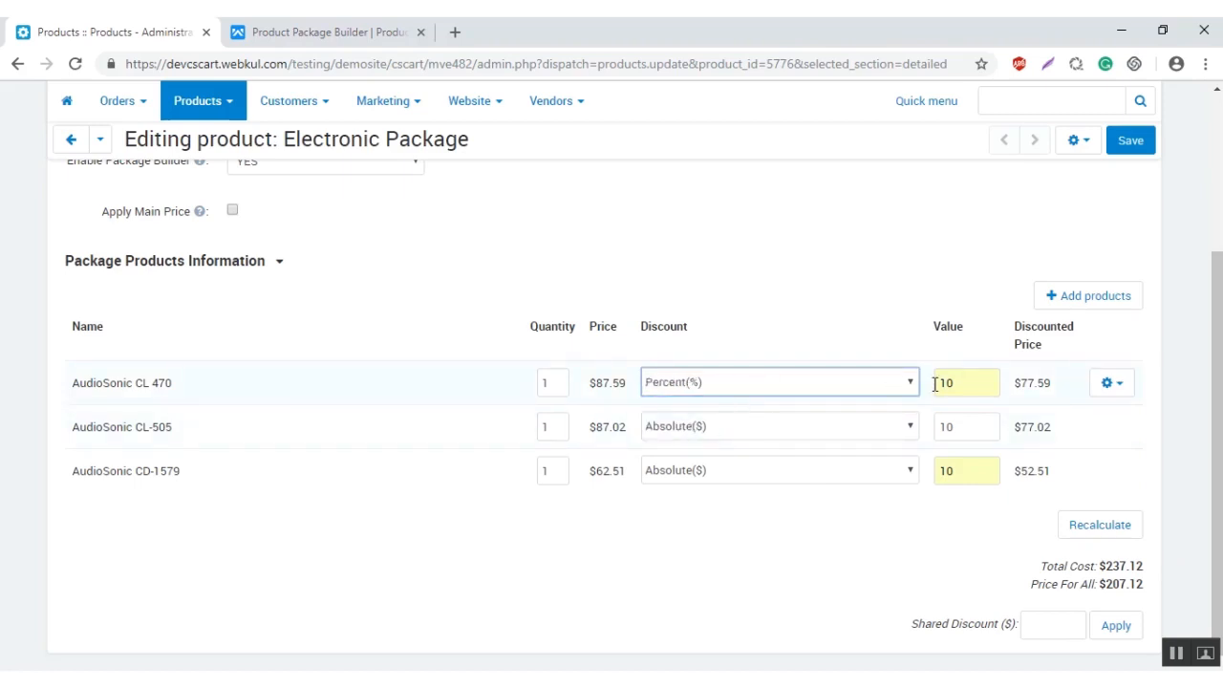
{"action": "left_click", "coordinate": [778, 383]}
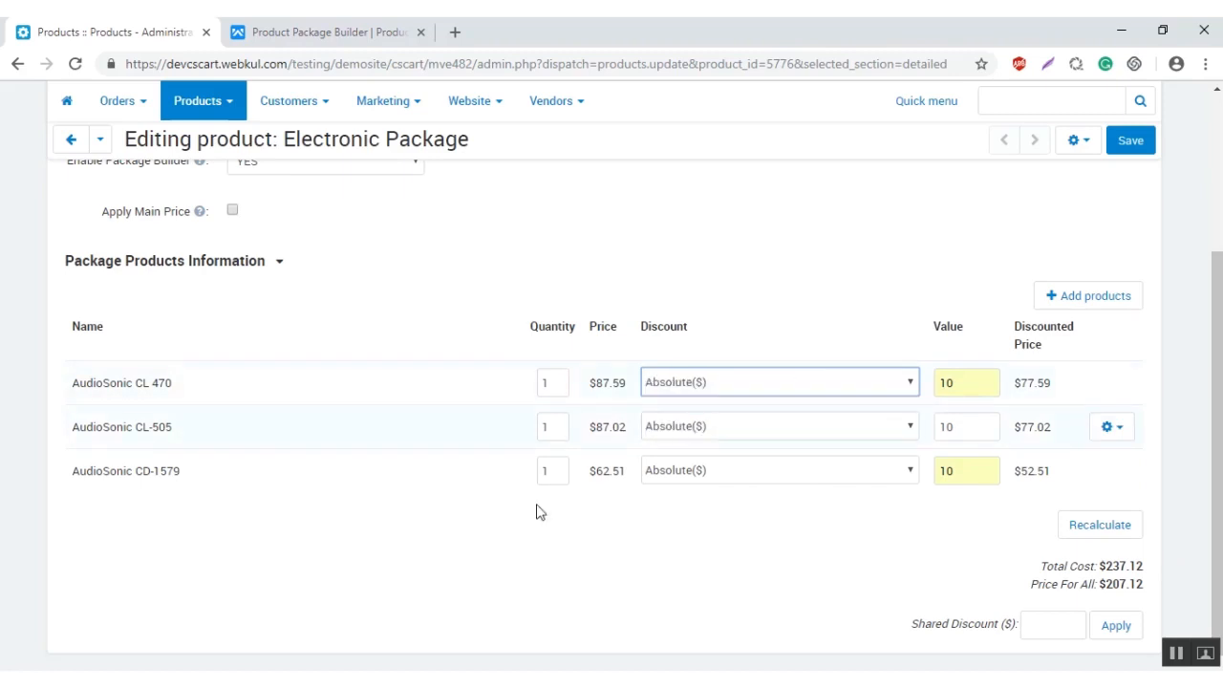
{"action": "scroll", "scroll_direction": "up", "scroll_amount": 3}
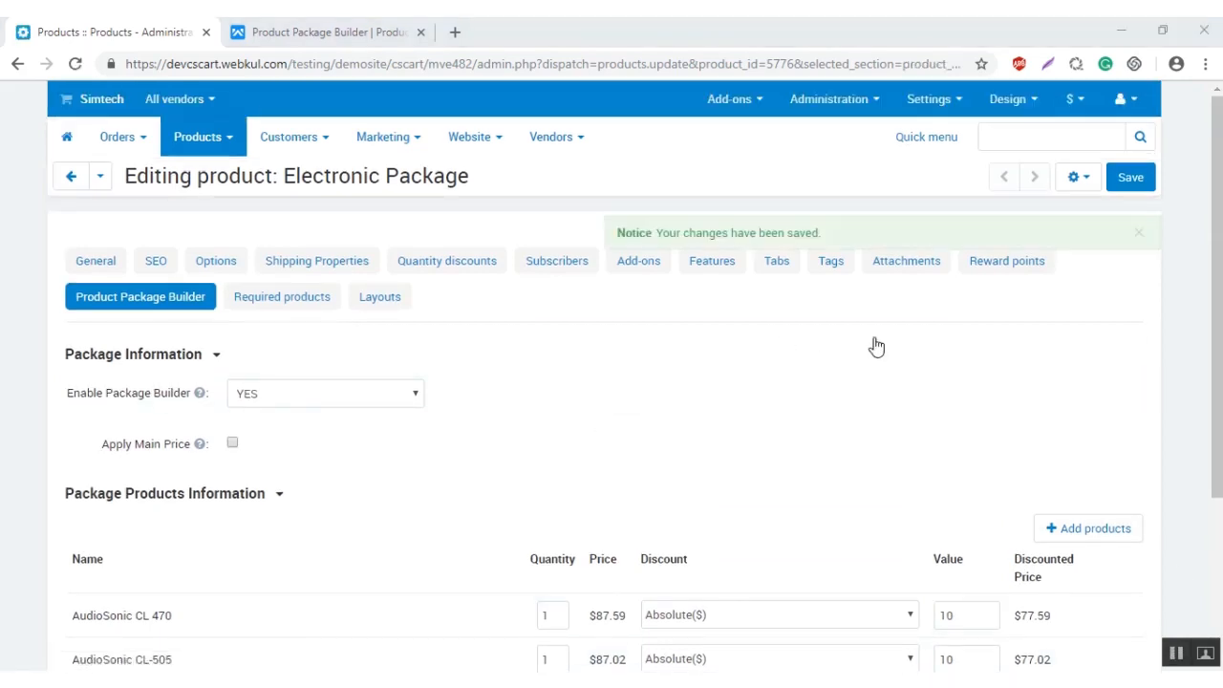
{"action": "mouse_move", "coordinate": [584, 396]}
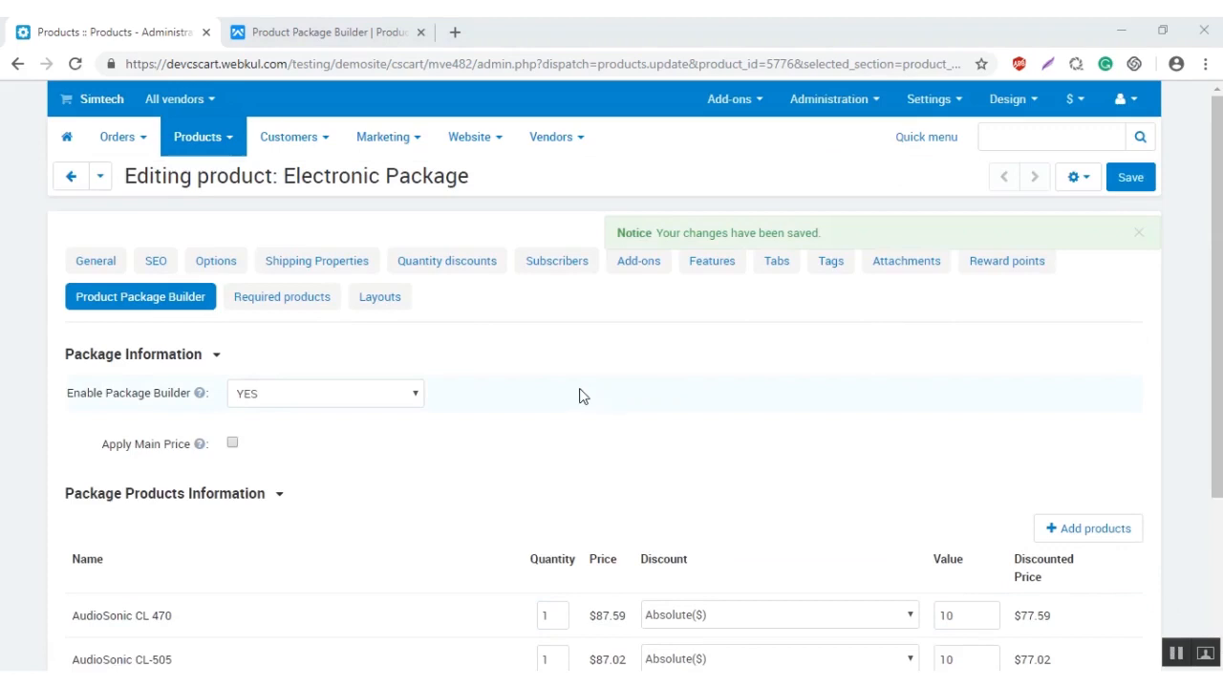
{"action": "scroll", "scroll_direction": "down", "scroll_amount": 3}
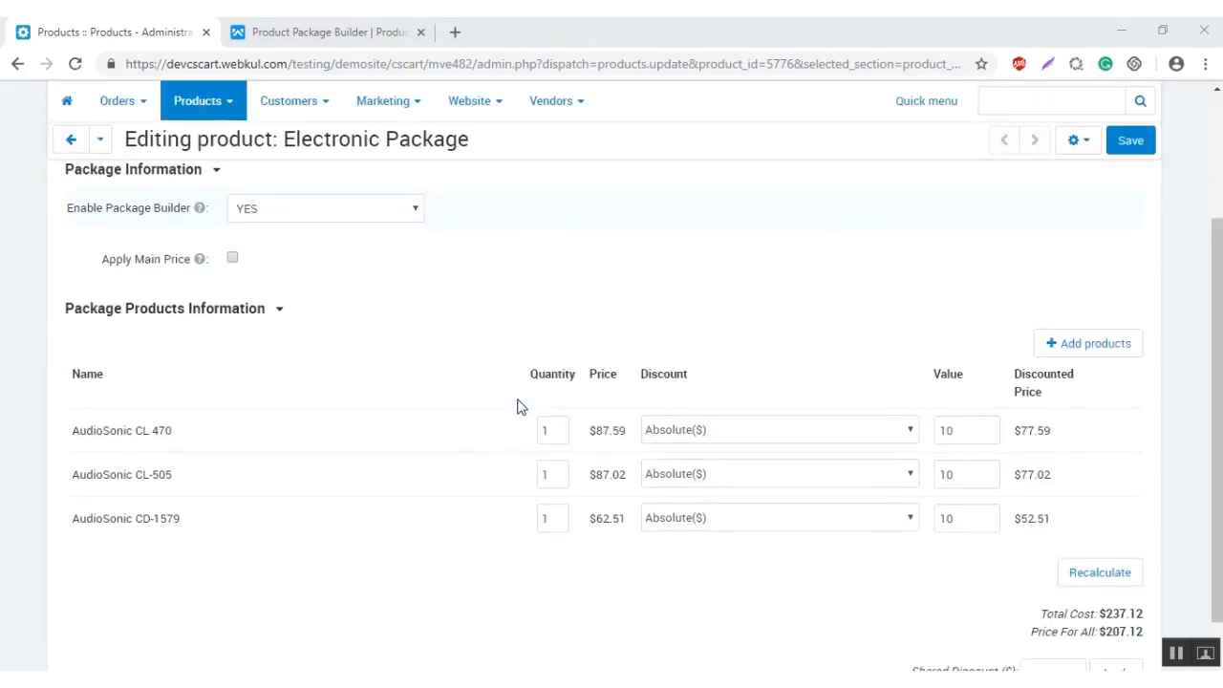
{"action": "scroll", "scroll_direction": "up", "scroll_amount": 3}
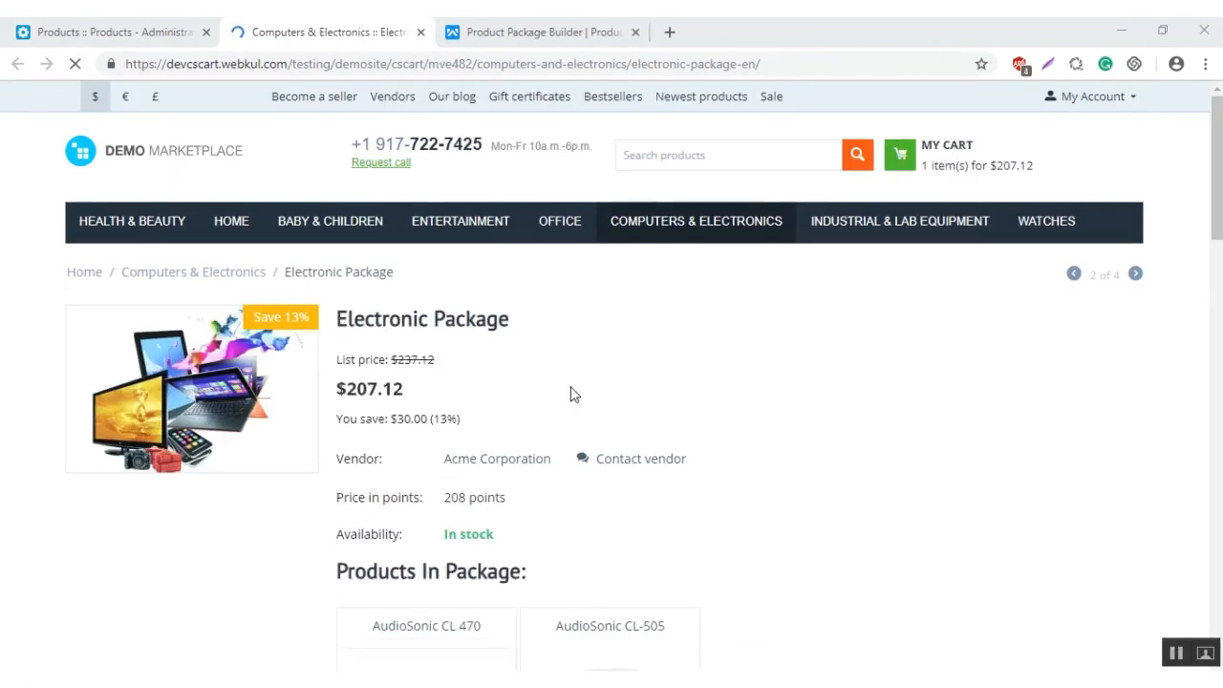
Step: Scroll down the Electronic Package page to reveal the three AudioSonic items and Add Package to Cart
{"action": "scroll", "scroll_direction": "down", "scroll_amount": 3}
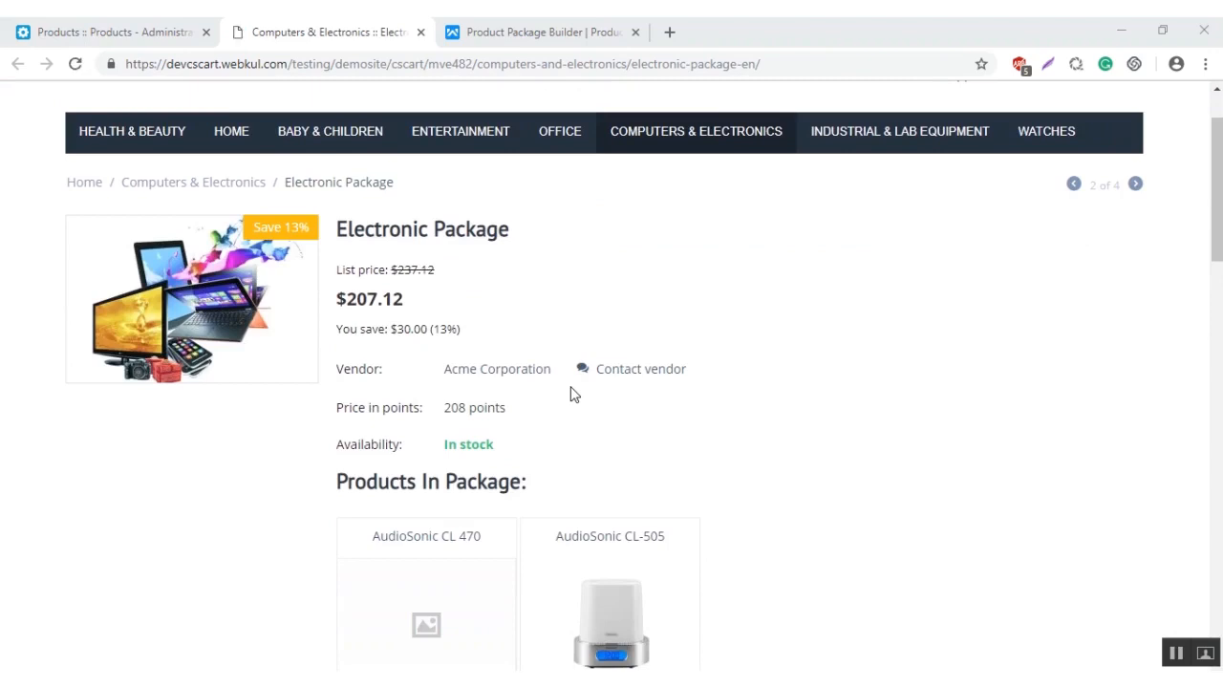
{"action": "mouse_move", "coordinate": [454, 321]}
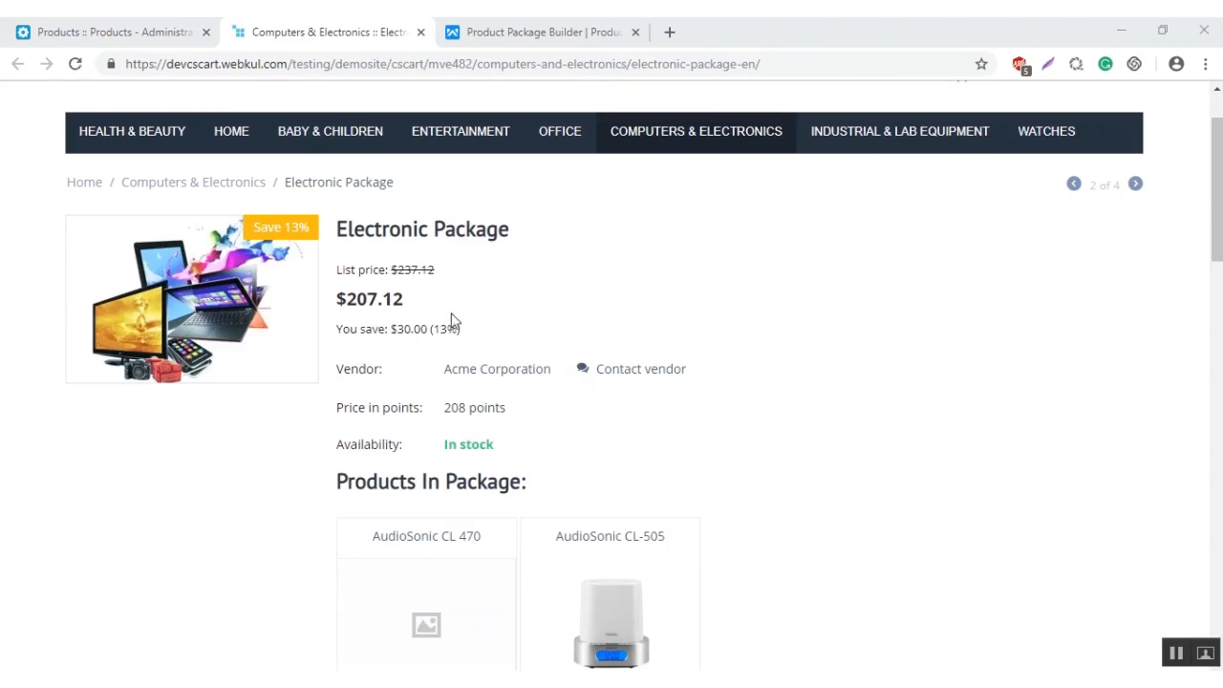
{"action": "scroll", "scroll_direction": "down", "scroll_amount": 3}
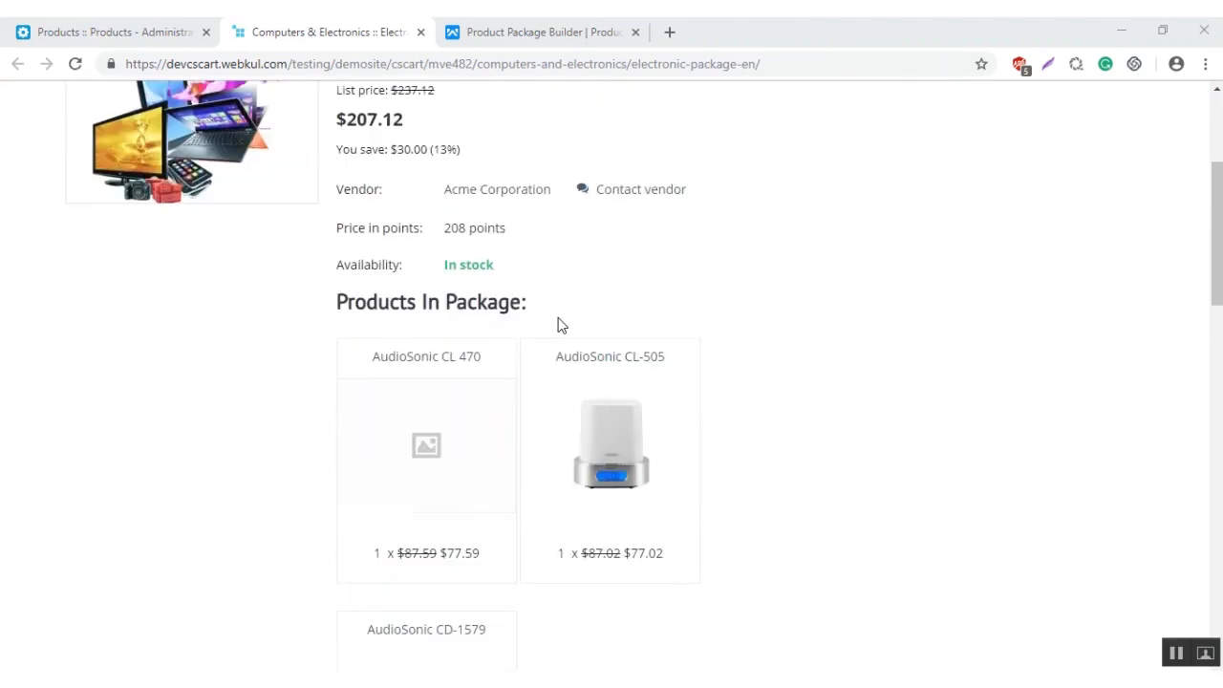
{"action": "scroll", "scroll_direction": "down", "scroll_amount": 3}
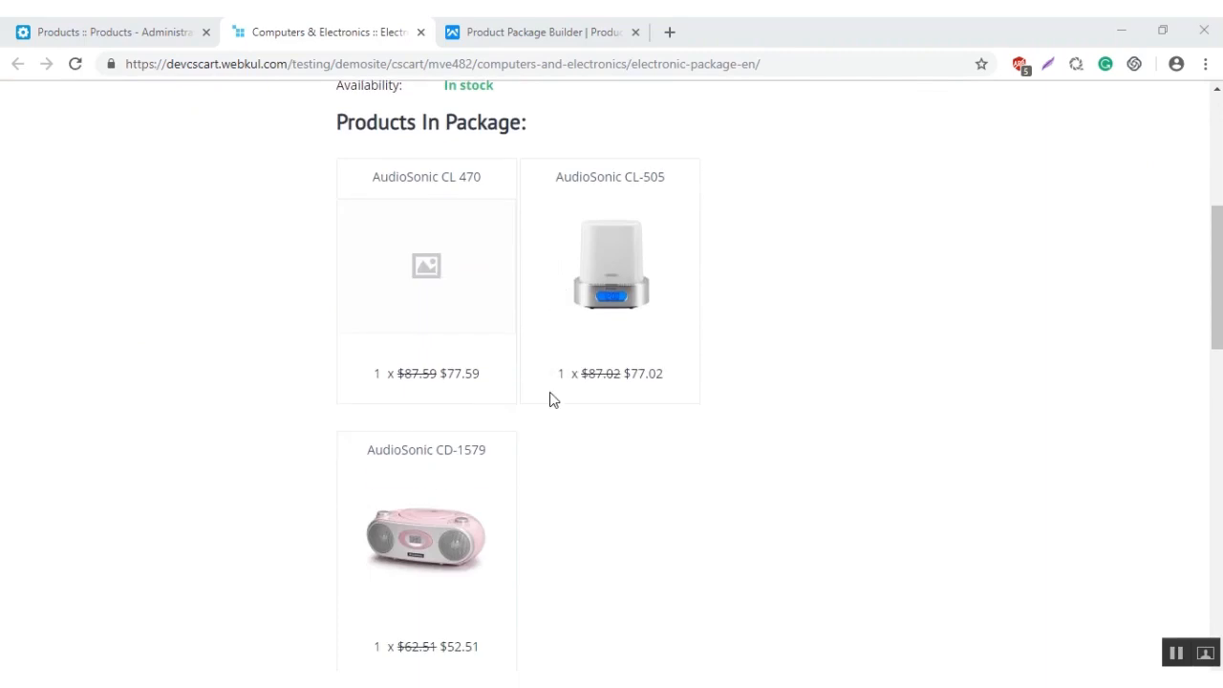
{"action": "scroll", "scroll_direction": "down", "scroll_amount": 3}
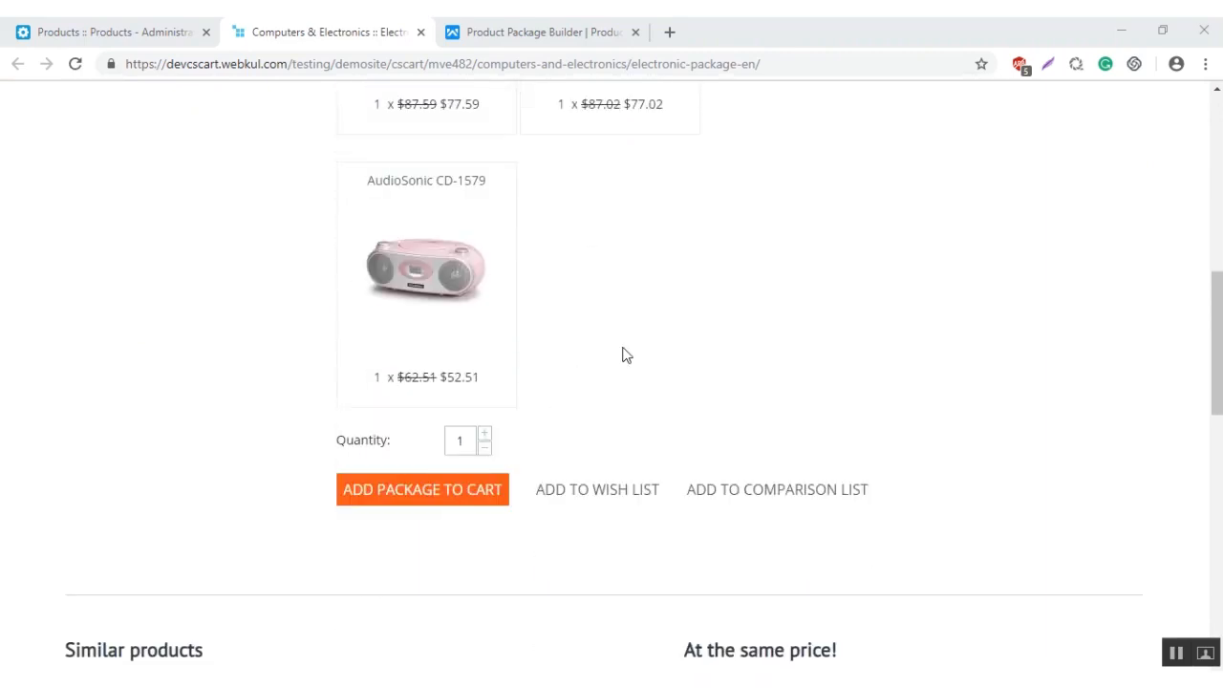
{"action": "scroll", "scroll_direction": "down", "scroll_amount": 3}
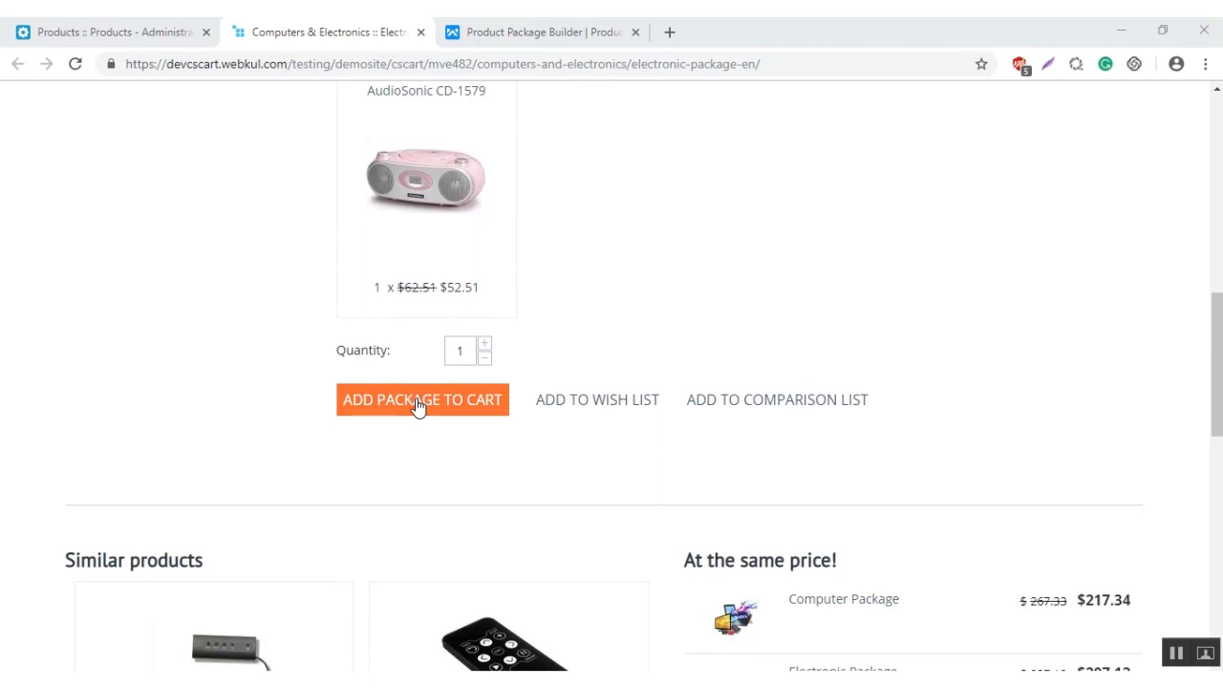
Step: Add the Electronic Package to the cart for $207.12
{"action": "left_click", "coordinate": [420, 400]}
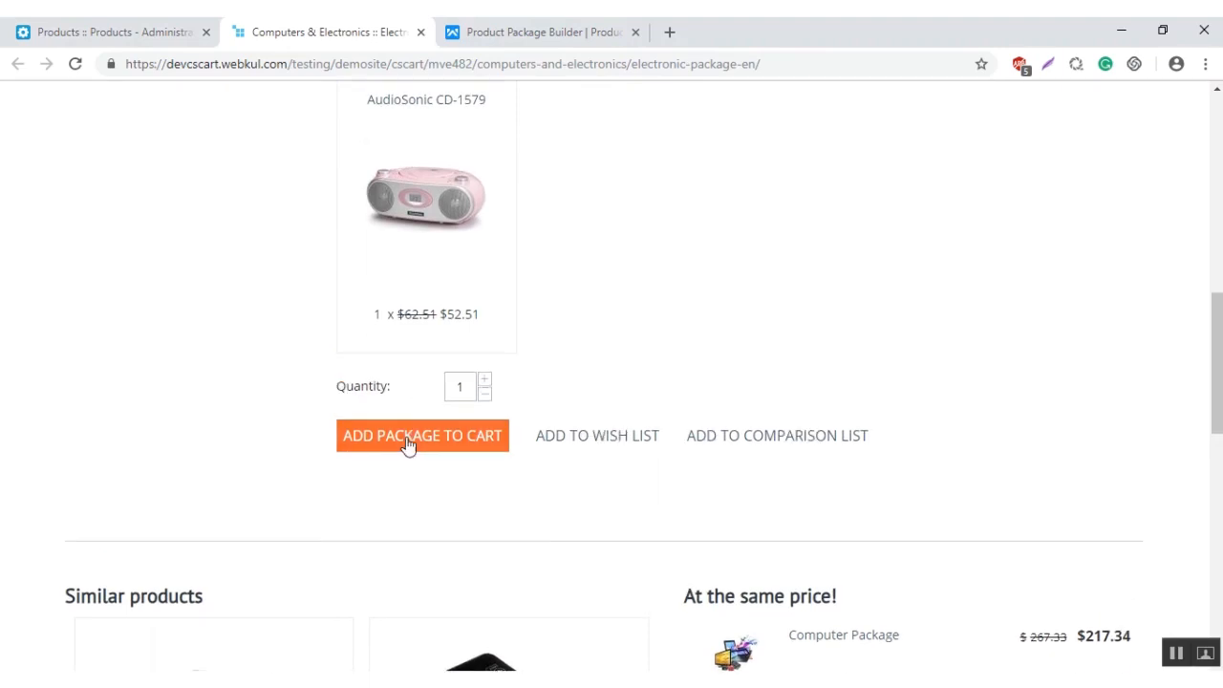
{"action": "left_click", "coordinate": [421, 435]}
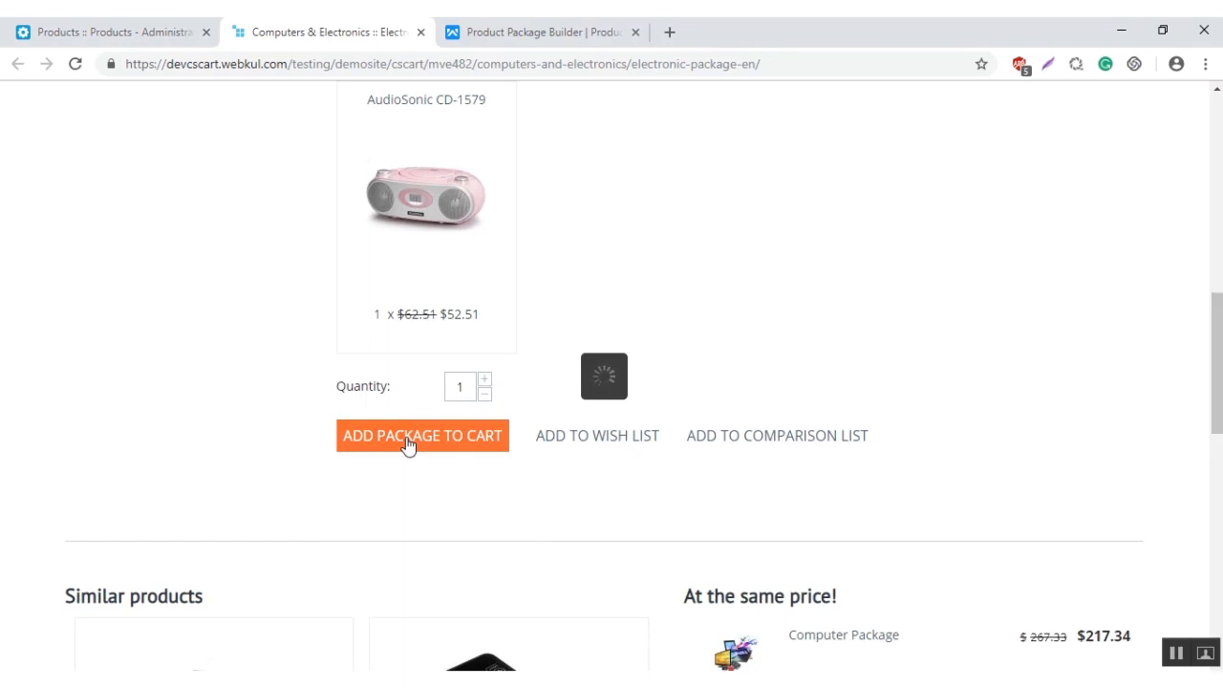
{"action": "left_click", "coordinate": [422, 436]}
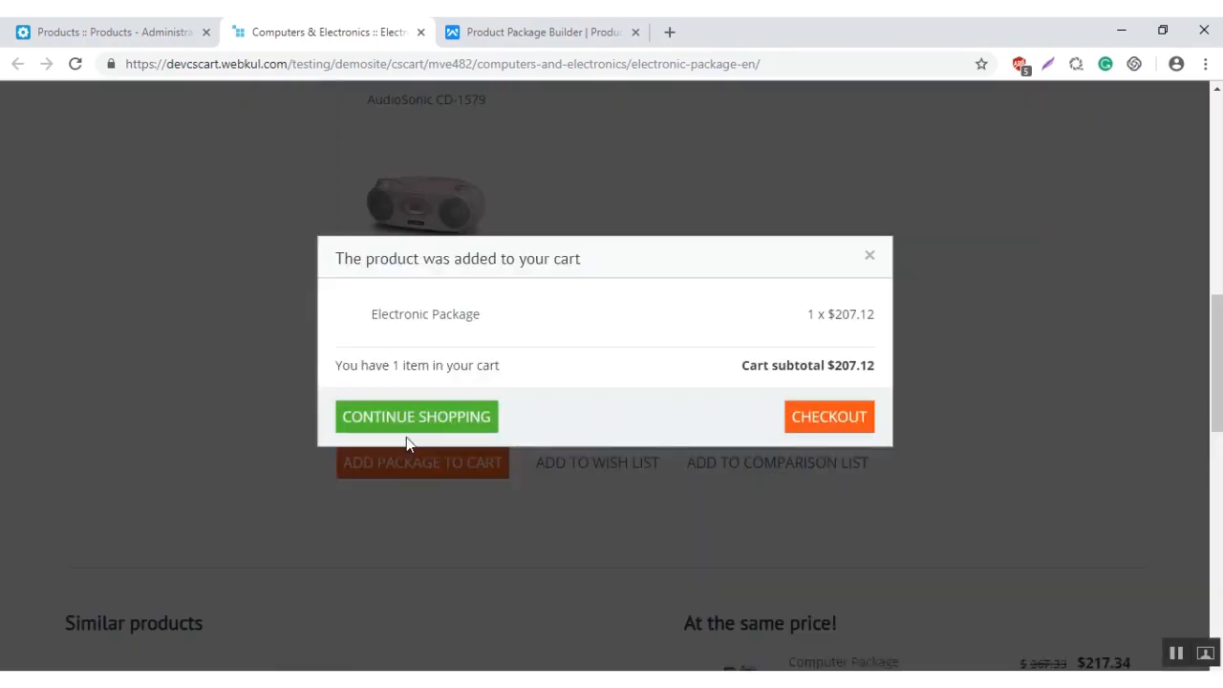
Step: Proceed from the cart confirmation popup to the secure checkout page
{"action": "left_click", "coordinate": [828, 454]}
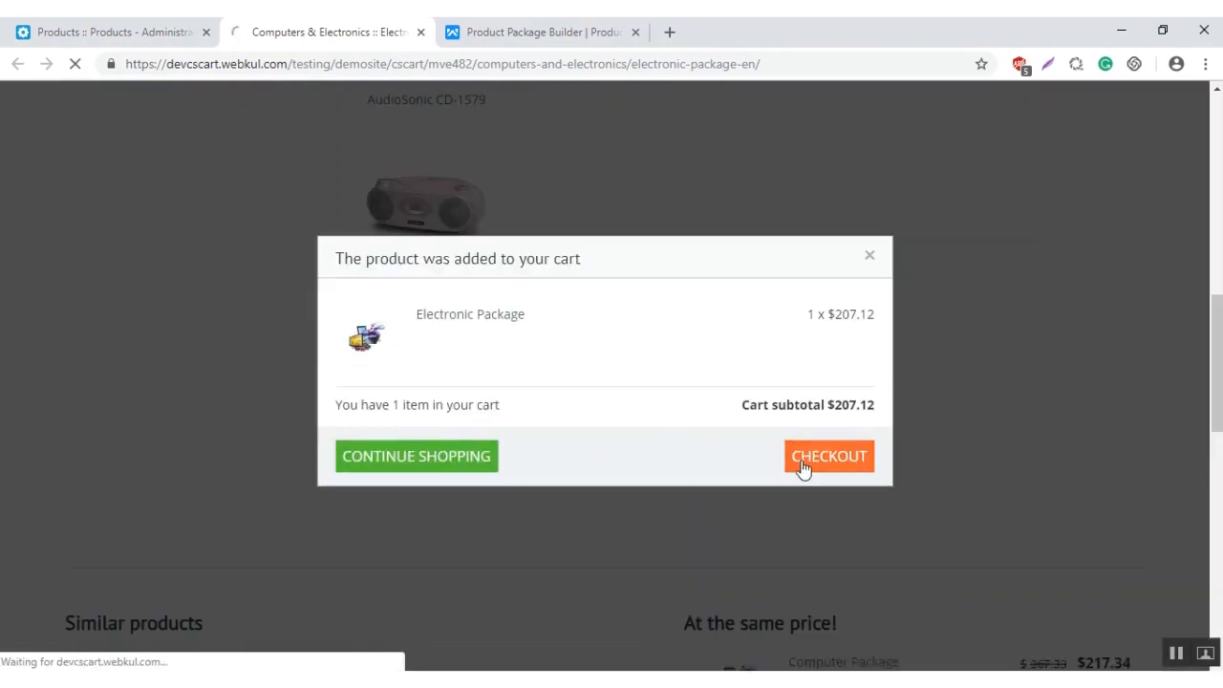
{"action": "left_click", "coordinate": [829, 455]}
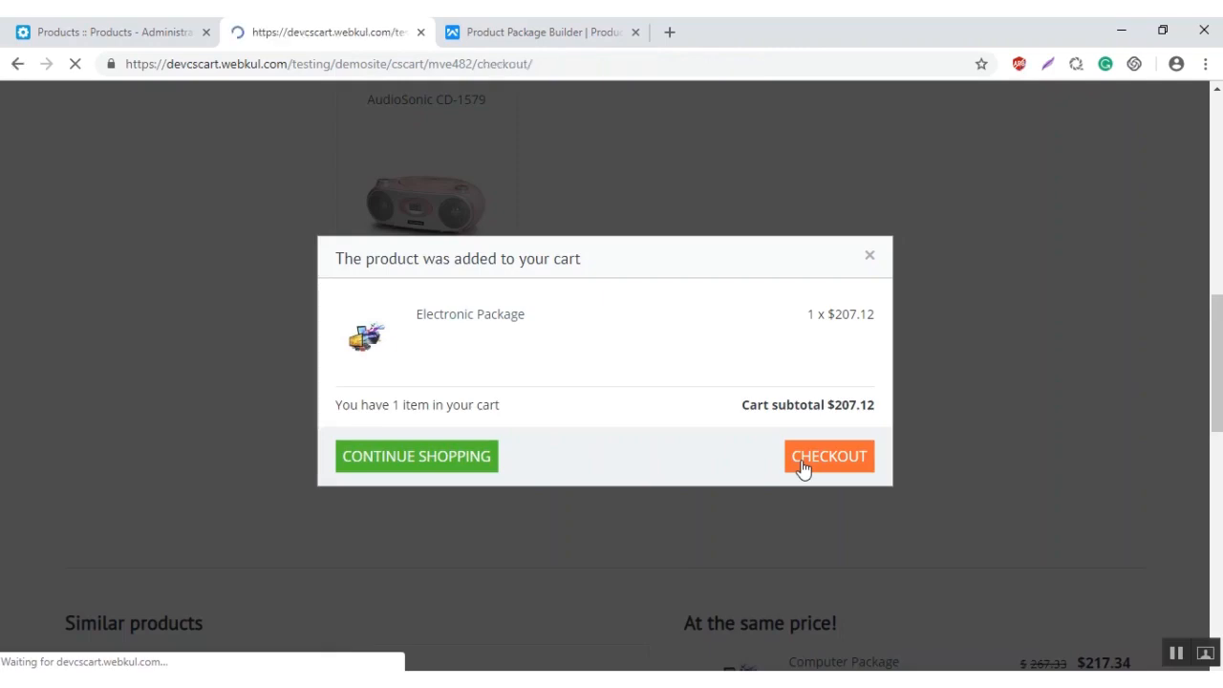
{"action": "left_click", "coordinate": [828, 454]}
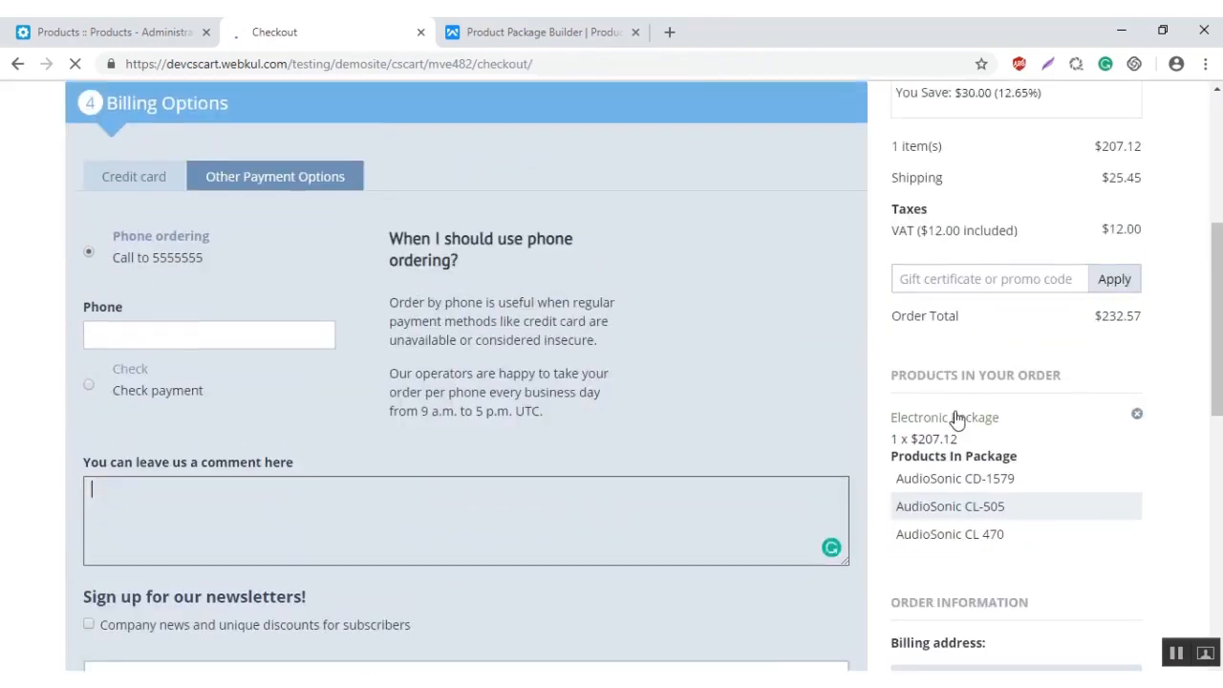
{"action": "scroll", "scroll_direction": "up", "scroll_amount": 3}
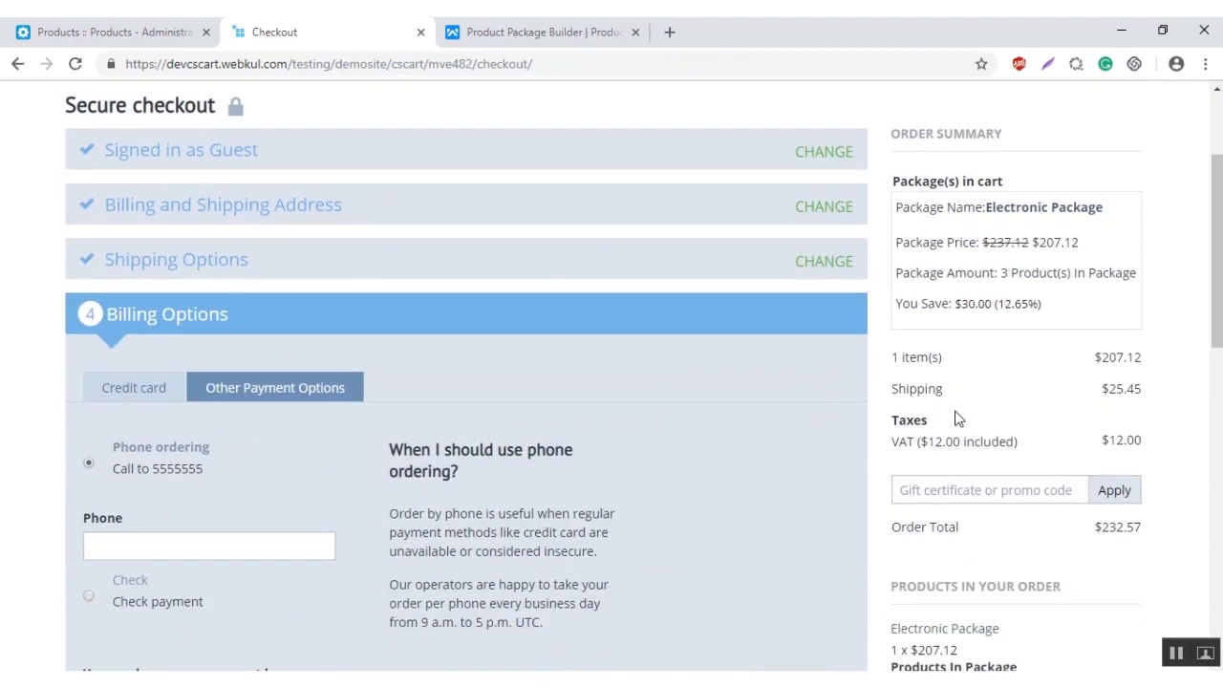
{"action": "mouse_move", "coordinate": [1043, 207]}
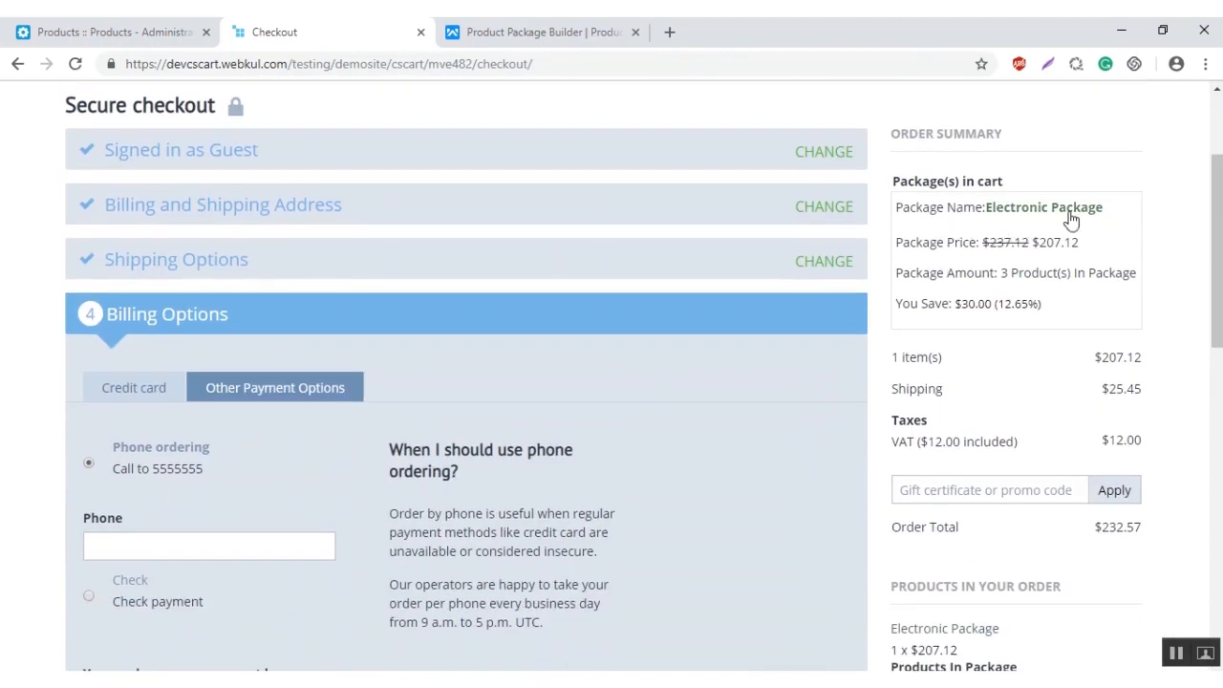
{"action": "mouse_move", "coordinate": [970, 317]}
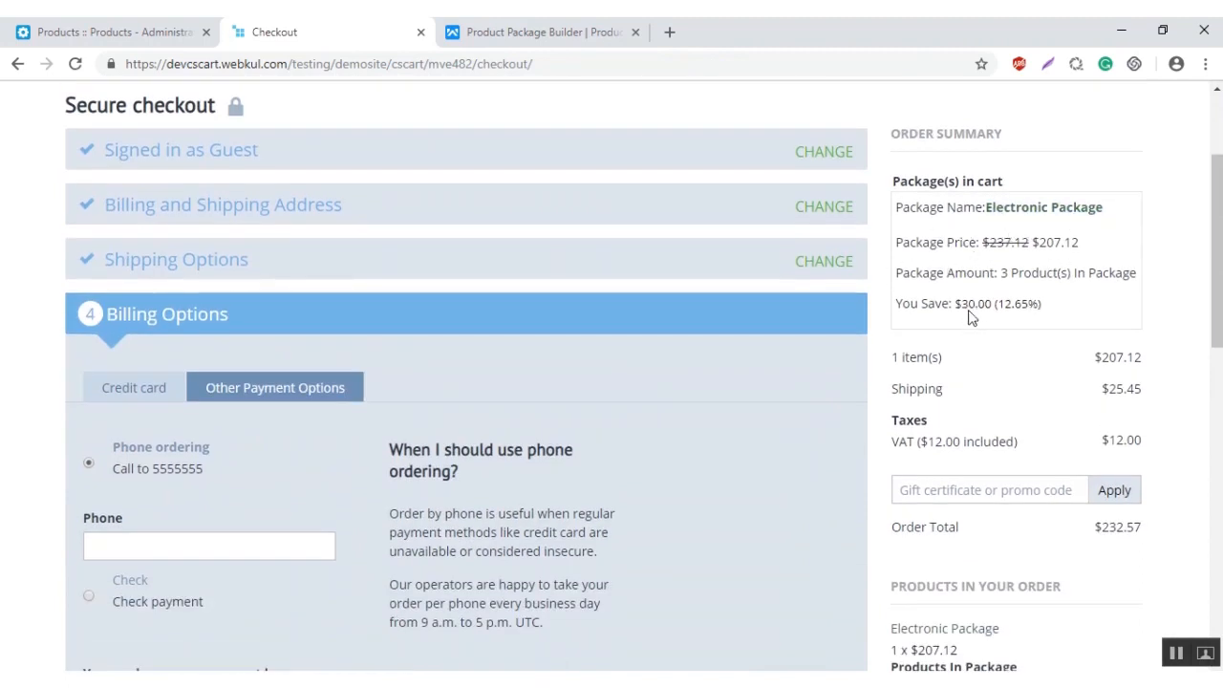
{"action": "mouse_move", "coordinate": [1035, 291]}
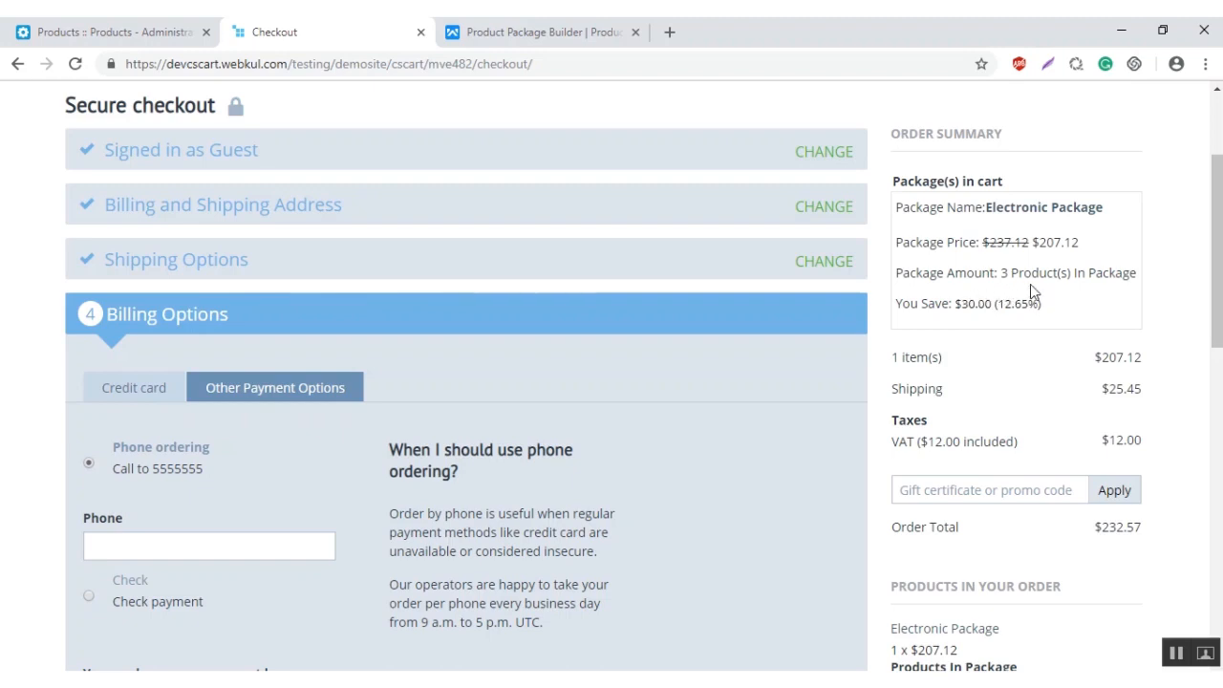
{"action": "scroll", "scroll_direction": "down", "scroll_amount": 3}
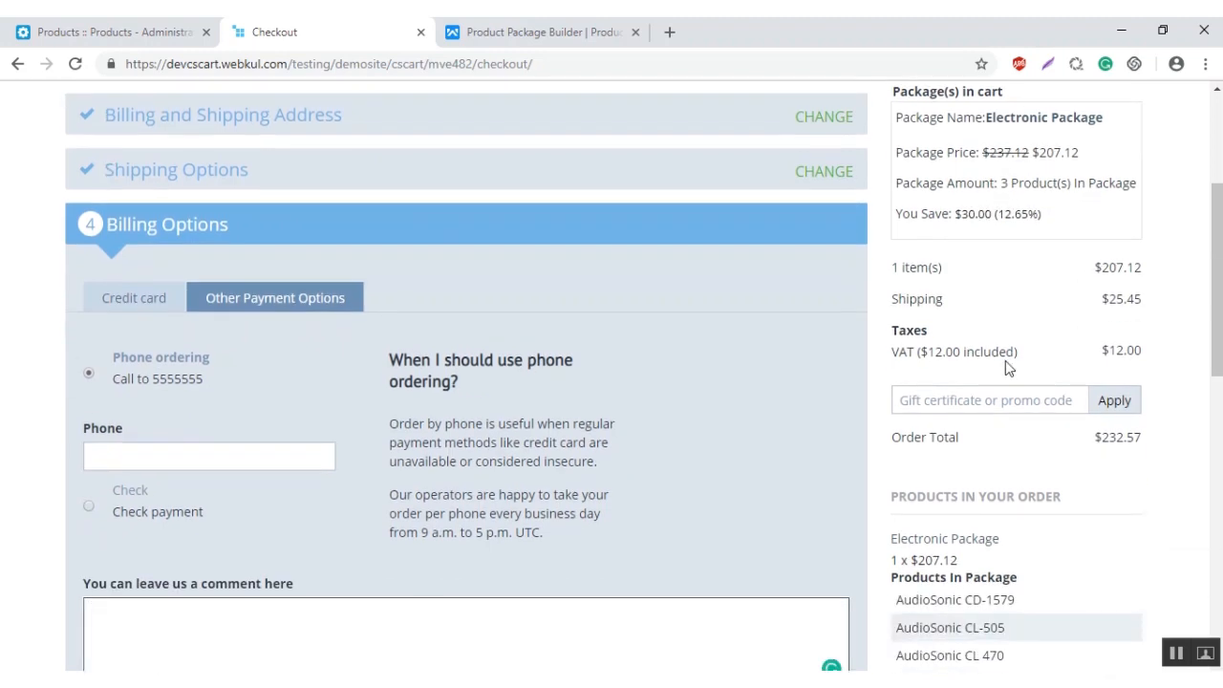
{"action": "scroll", "scroll_direction": "down", "scroll_amount": 3}
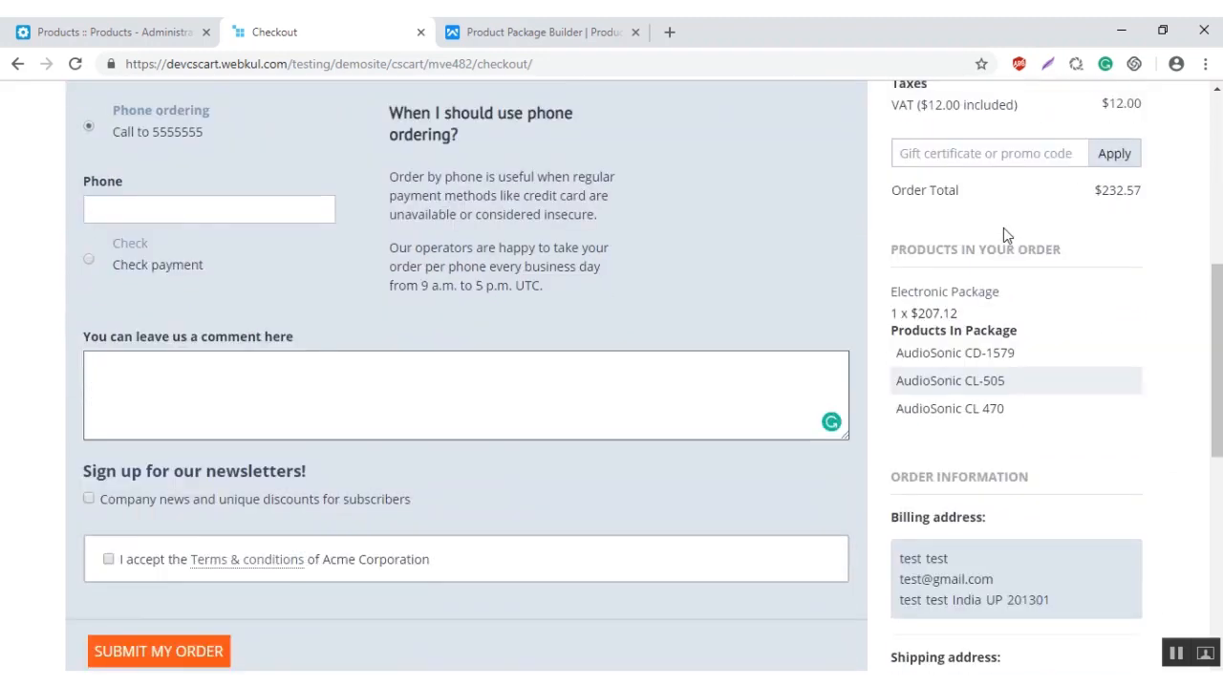
{"action": "scroll", "scroll_direction": "down", "scroll_amount": 3}
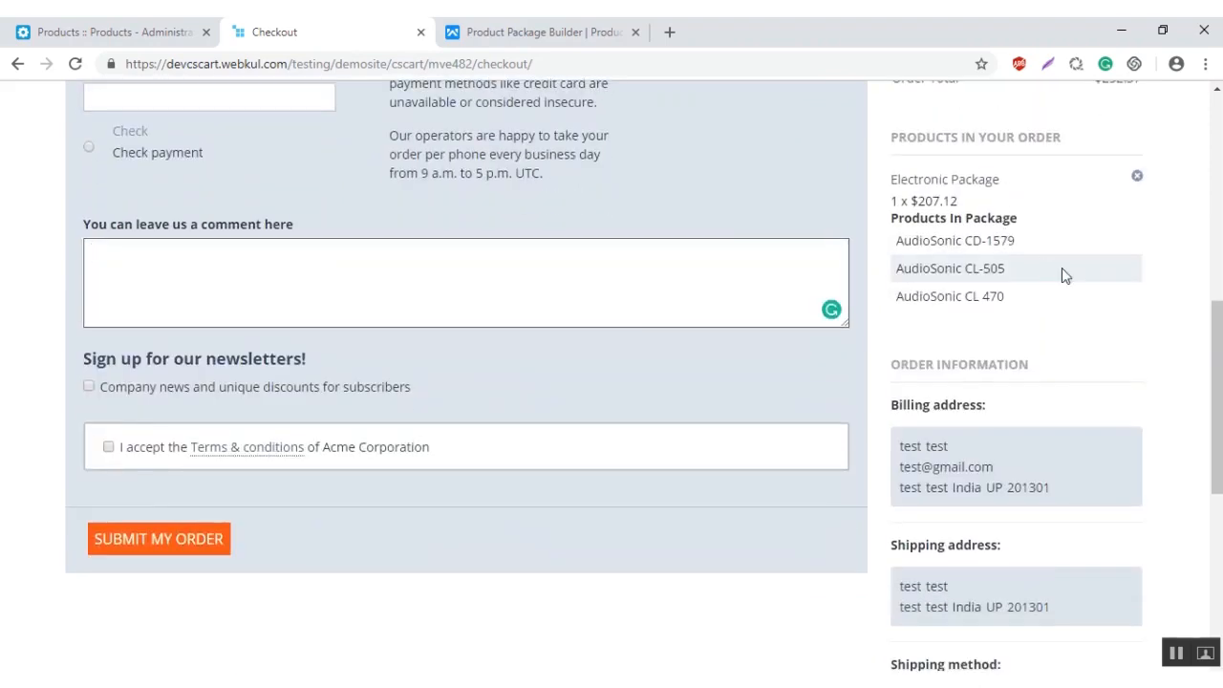
{"action": "left_click", "coordinate": [467, 283]}
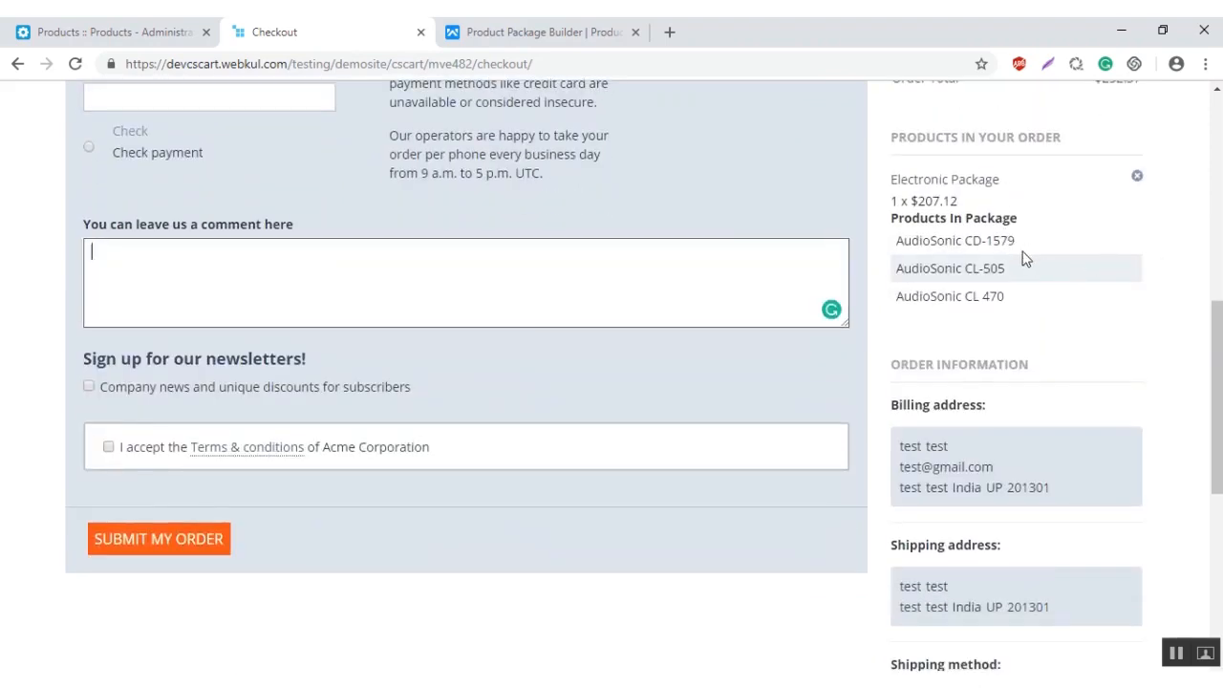
{"action": "scroll", "scroll_direction": "up", "scroll_amount": 3}
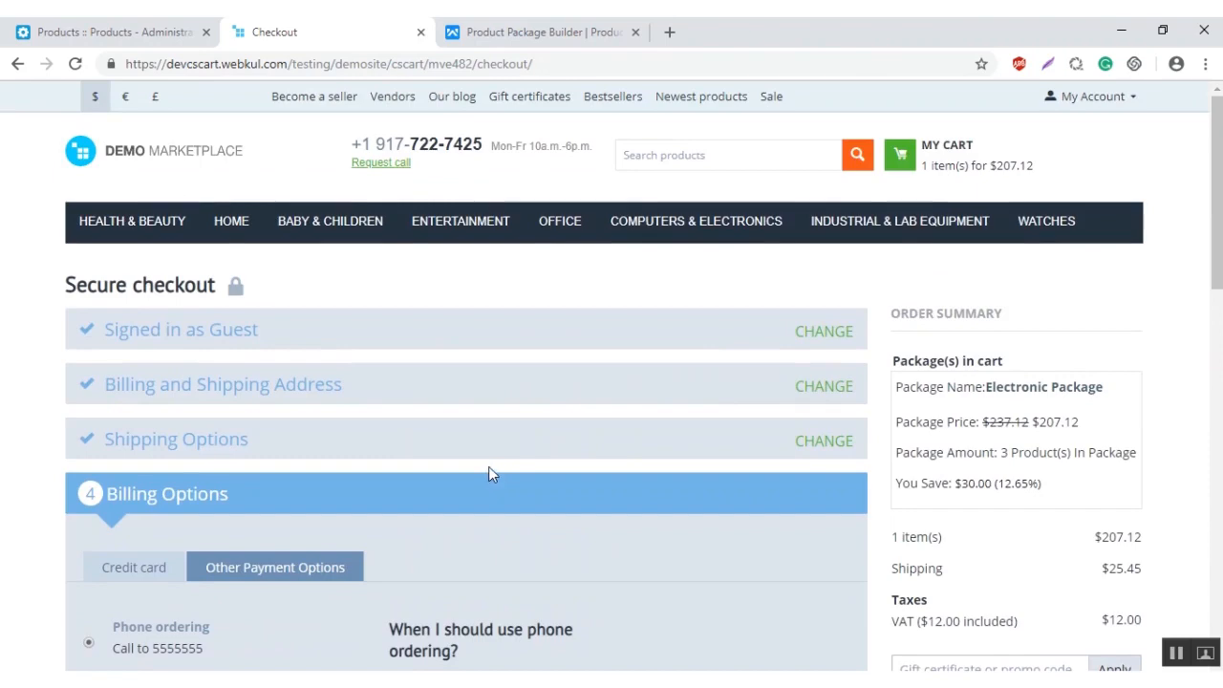
{"action": "scroll", "scroll_direction": "down", "scroll_amount": 3}
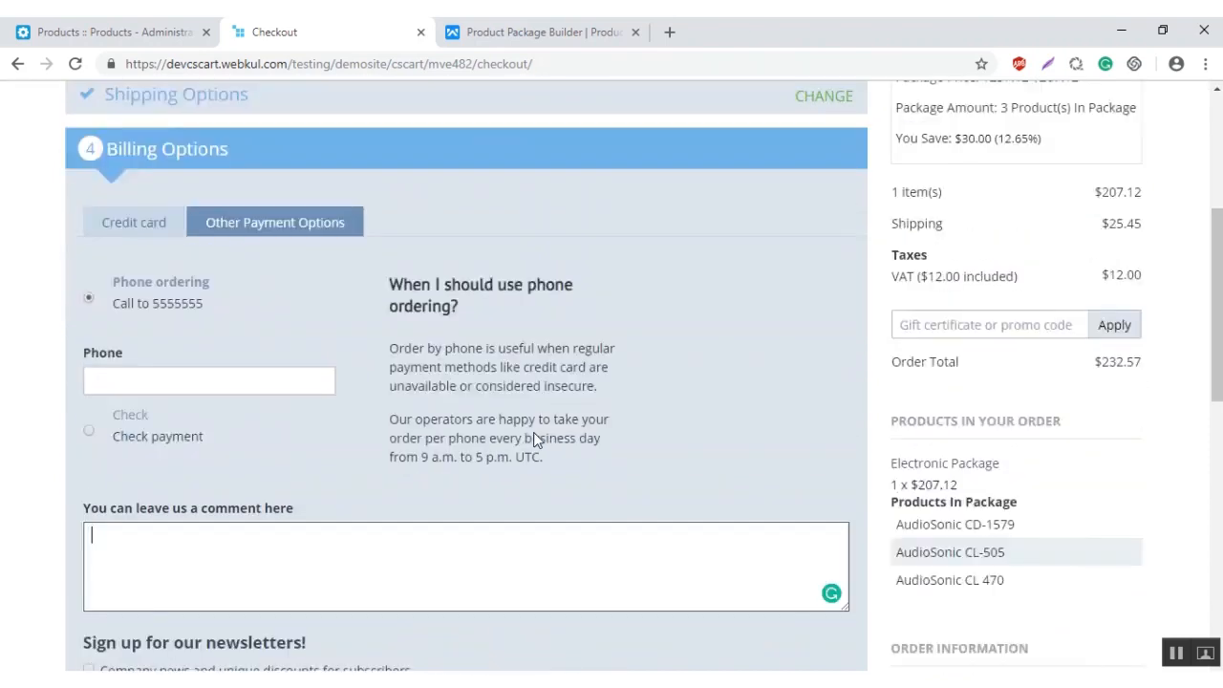
{"action": "scroll", "scroll_direction": "down", "scroll_amount": 3}
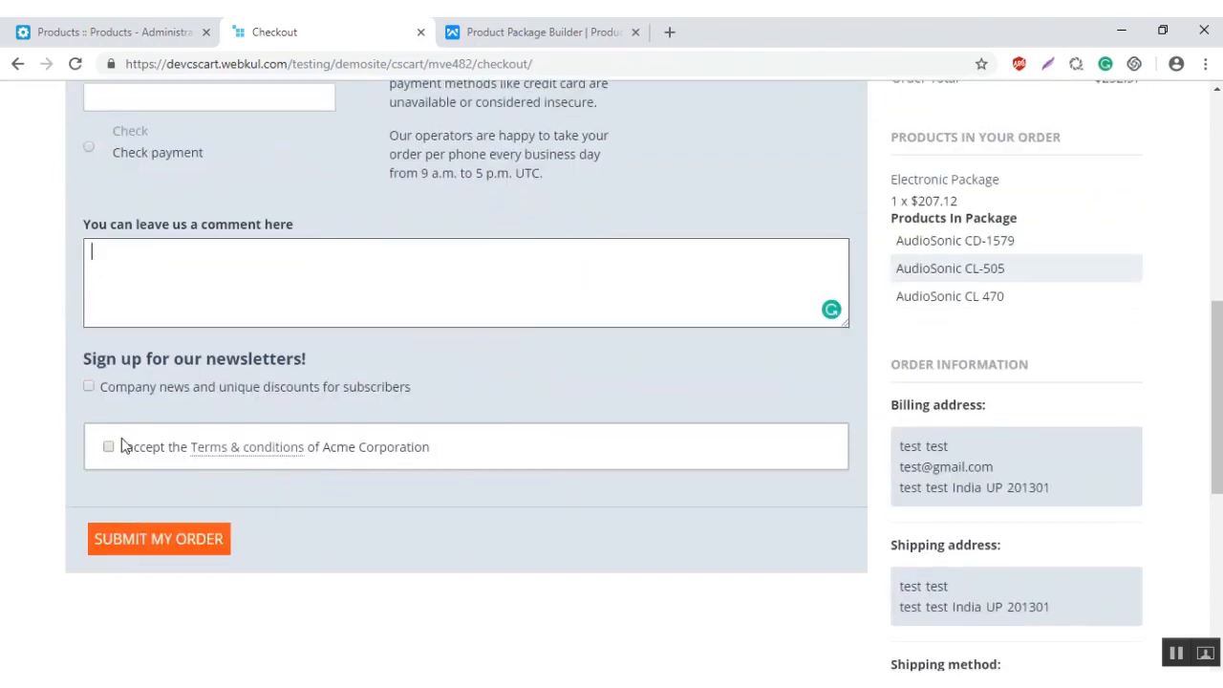
{"action": "scroll", "scroll_direction": "up", "scroll_amount": 3}
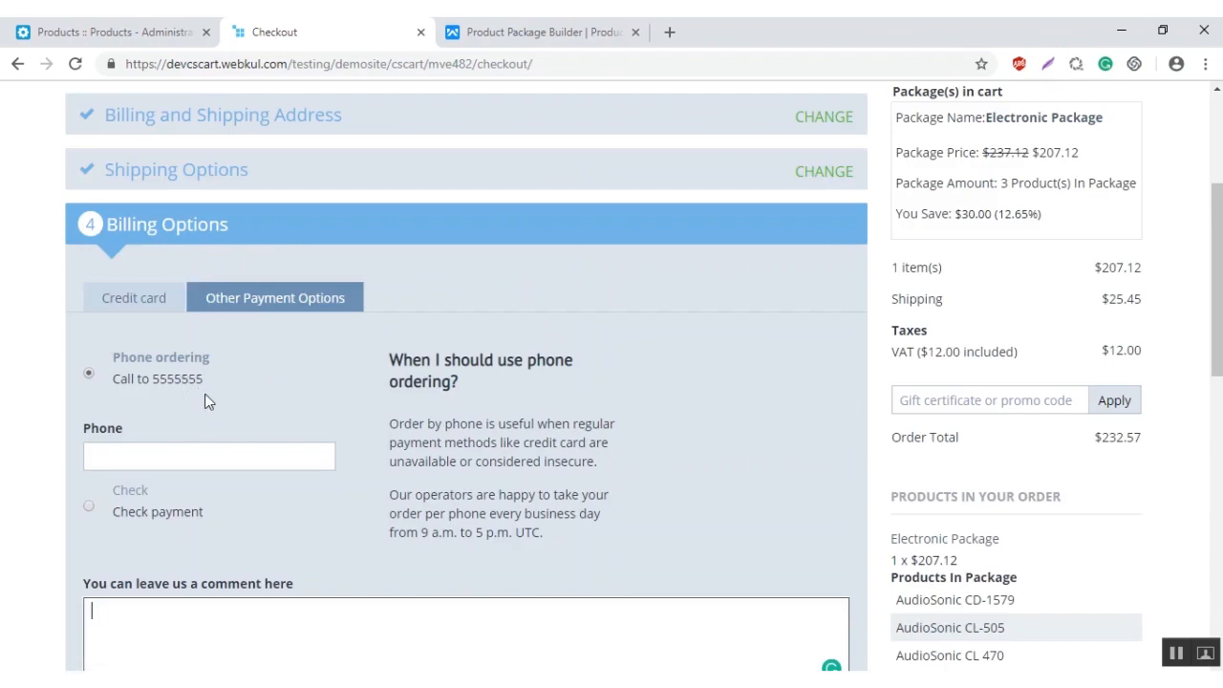
{"action": "scroll", "scroll_direction": "down", "scroll_amount": 3}
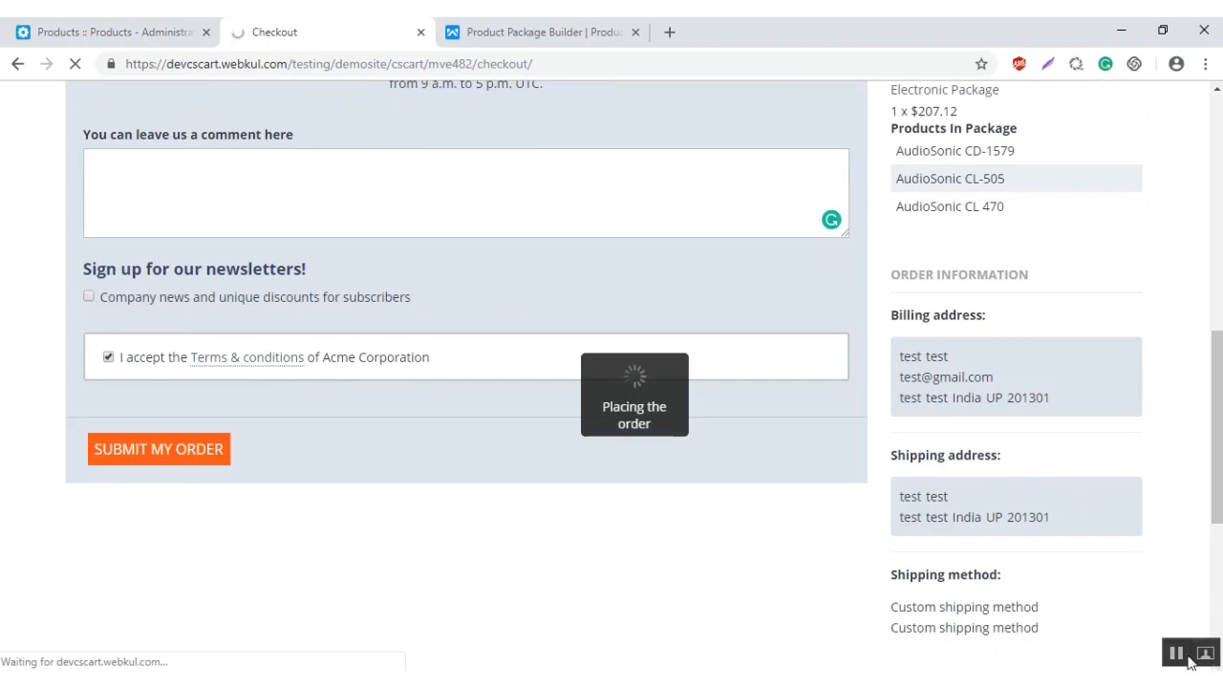
Step: Submit the order and view the details of placed order #260
{"action": "left_click", "coordinate": [157, 447]}
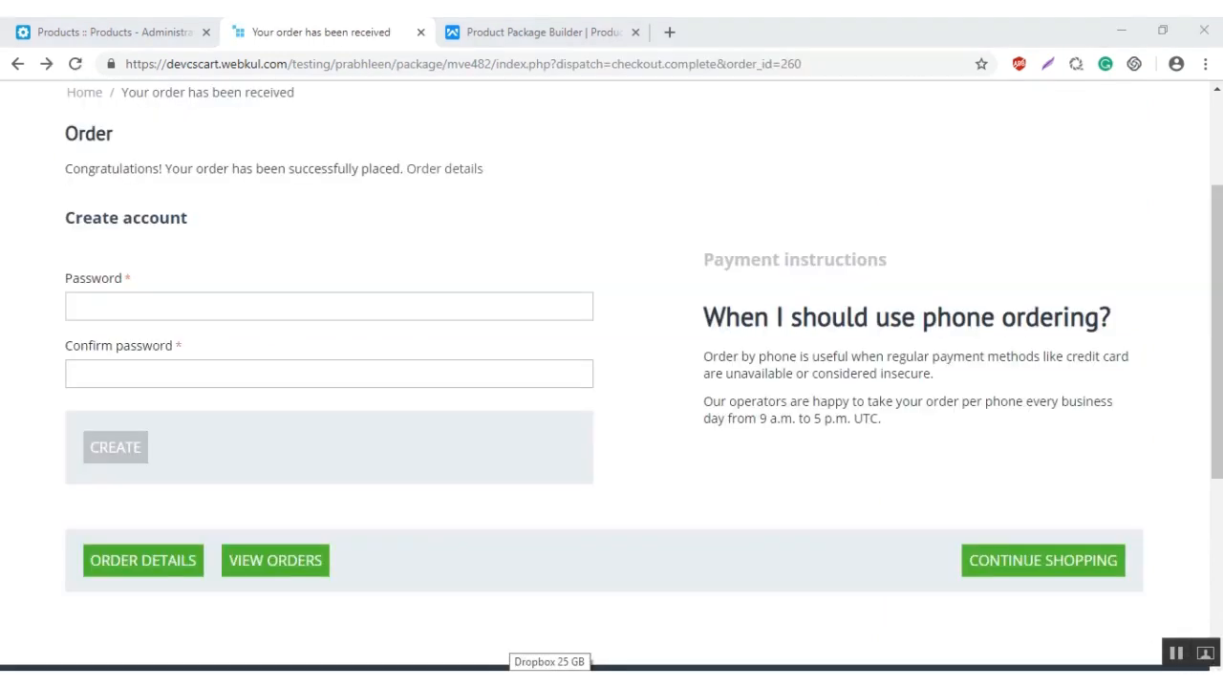
{"action": "mouse_move", "coordinate": [142, 560]}
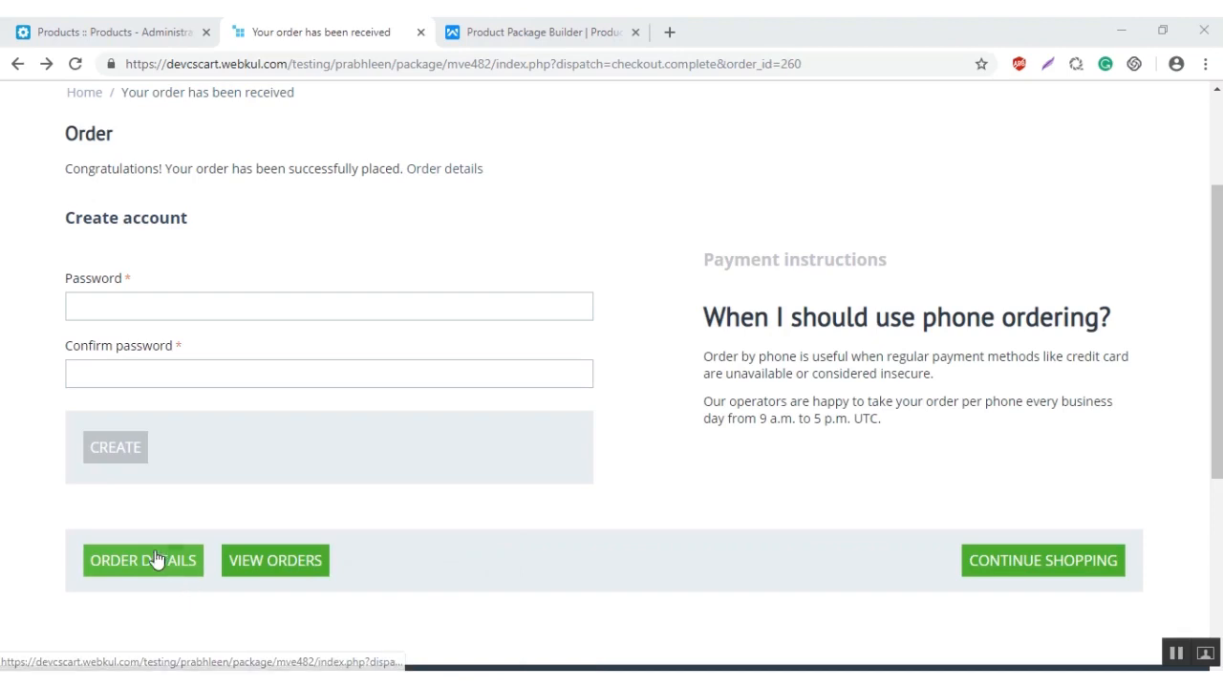
{"action": "left_click", "coordinate": [141, 559]}
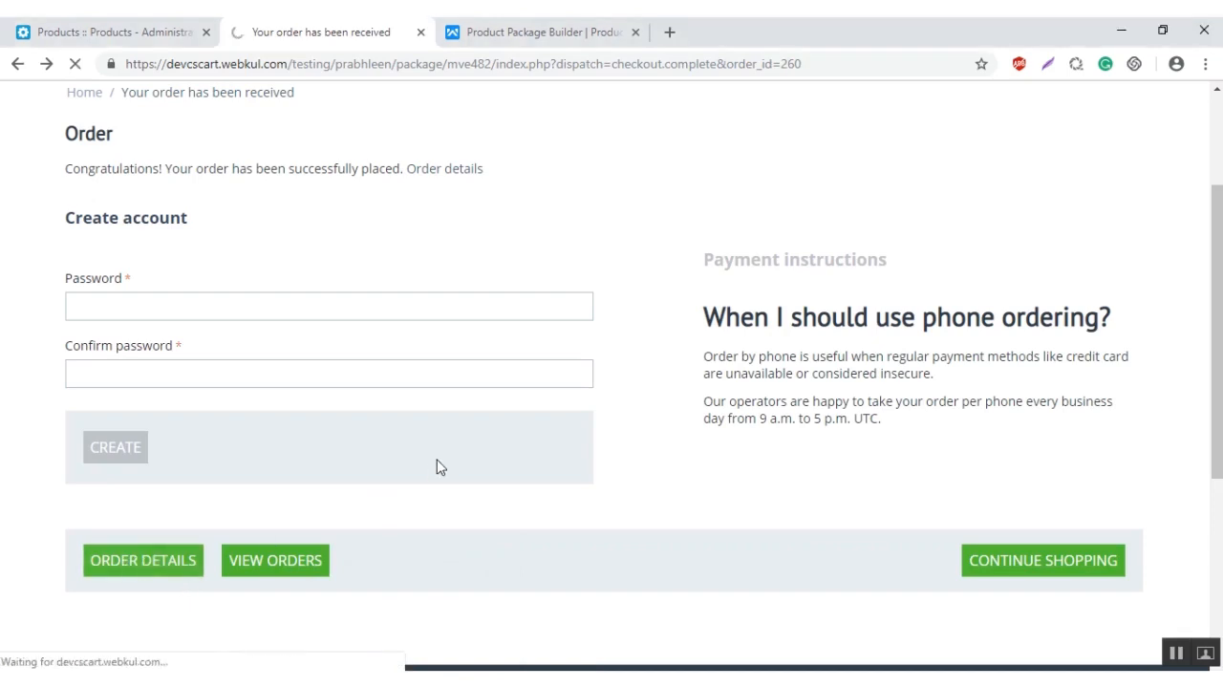
{"action": "left_click", "coordinate": [141, 560]}
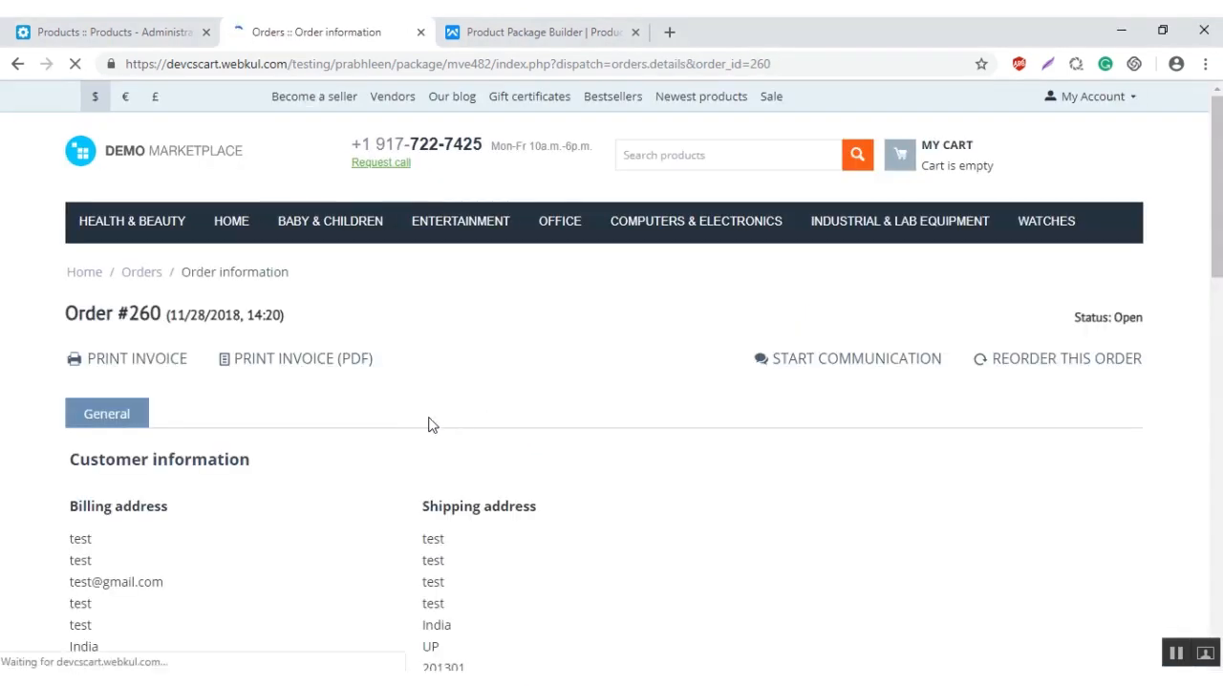
{"action": "scroll", "scroll_direction": "down", "scroll_amount": 3}
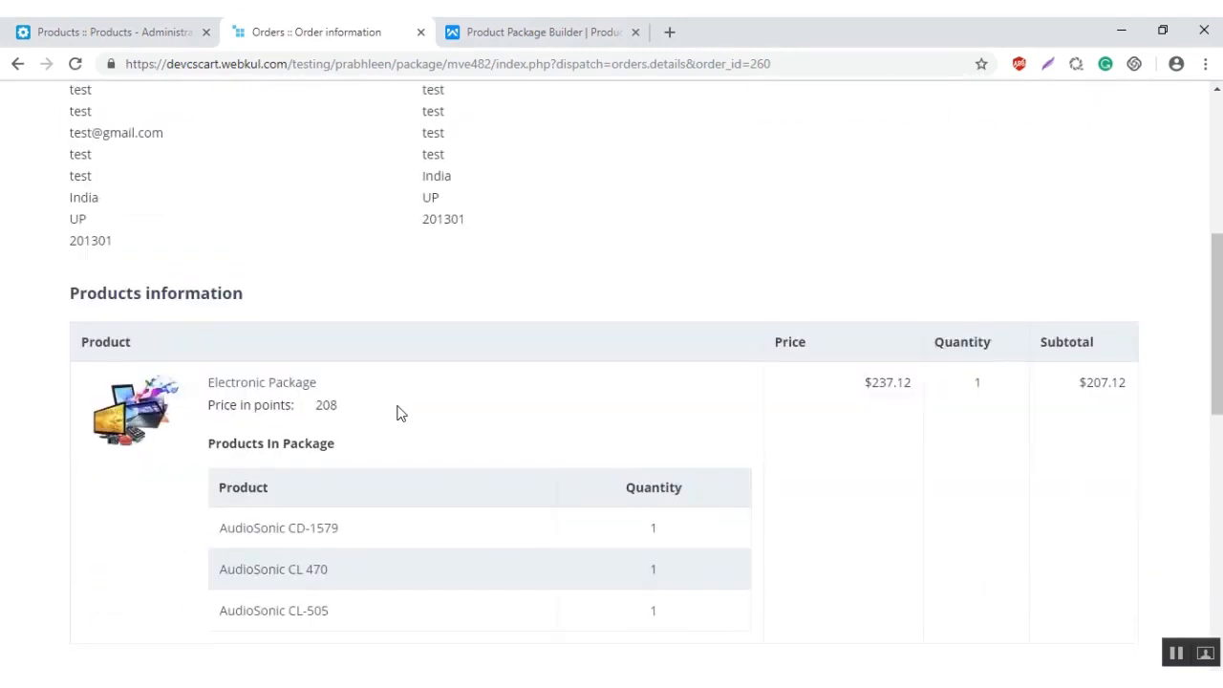
{"action": "scroll", "scroll_direction": "down", "scroll_amount": 3}
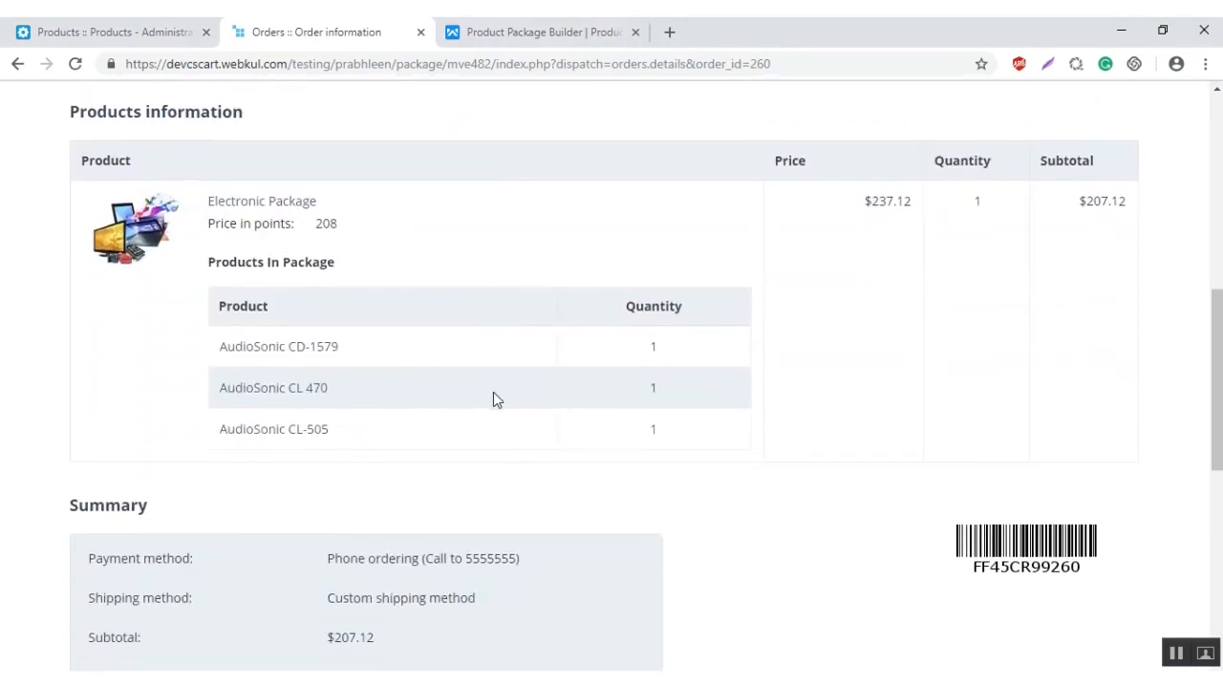
{"action": "scroll", "scroll_direction": "down", "scroll_amount": 3}
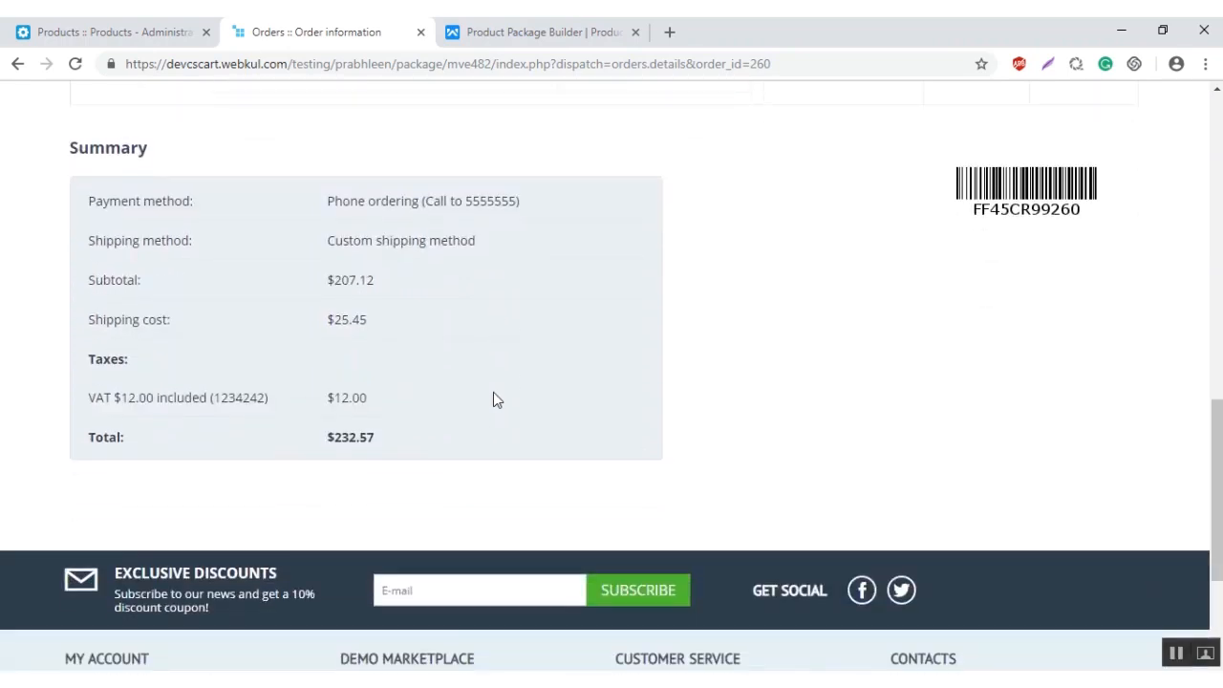